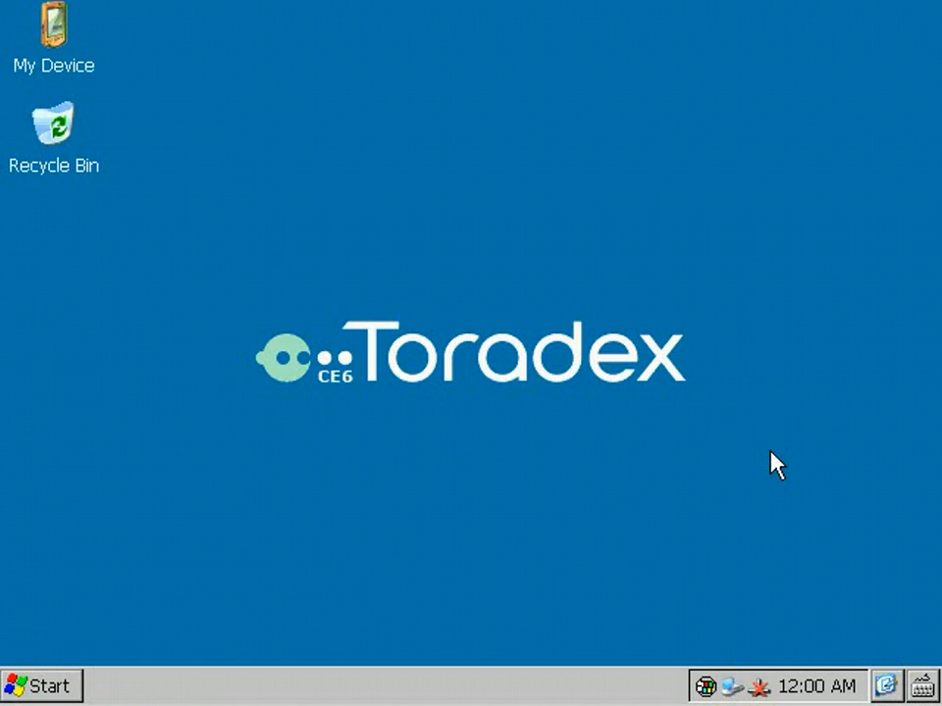
mouse_move(44, 685)
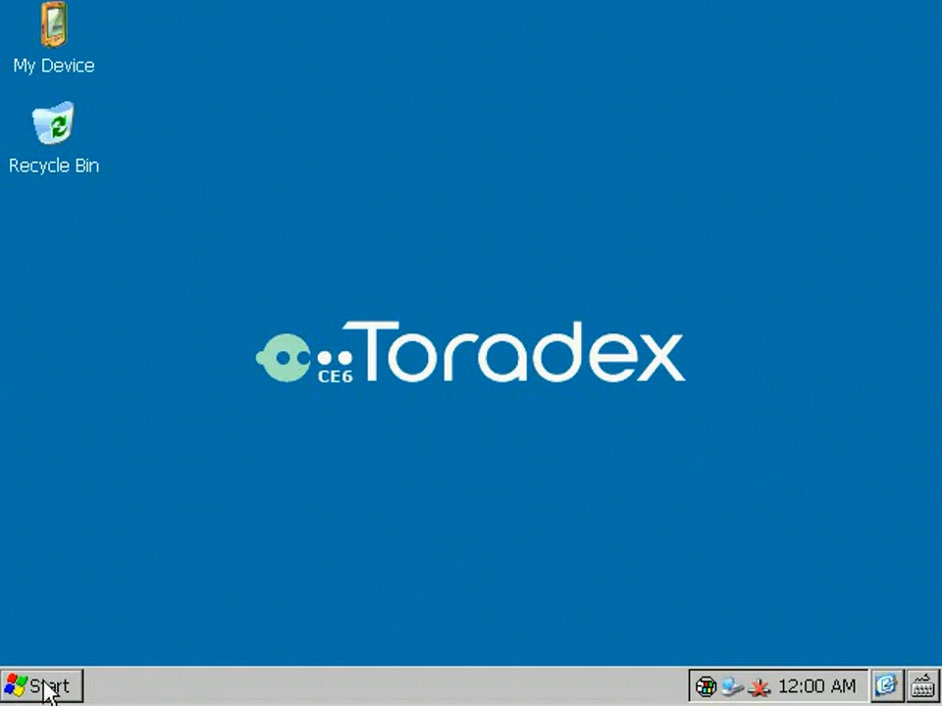
Step: Open Start > Programs > ColibriTools to reveal ImageViewer, PocketNotepad, RegEdit, SaveReg and UpdateTool
left_click(39, 685)
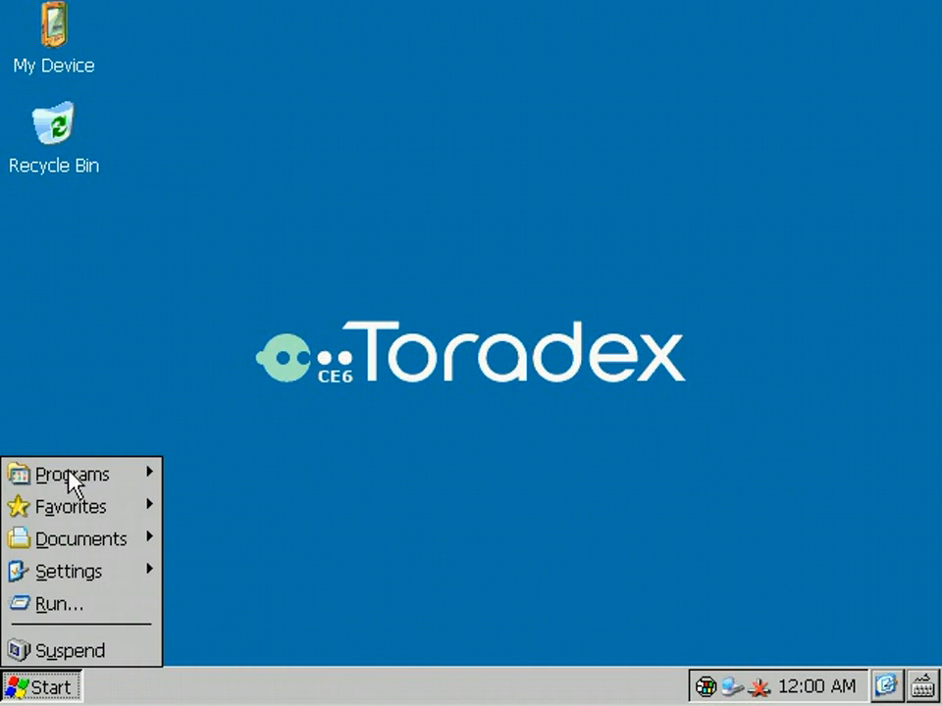
left_click(71, 474)
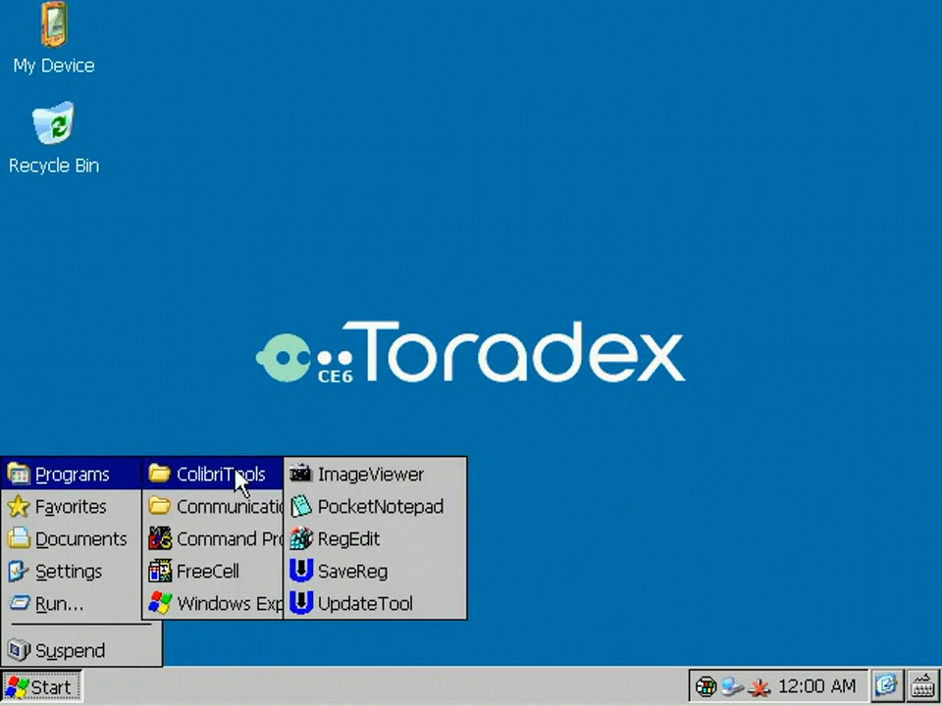
mouse_move(363, 604)
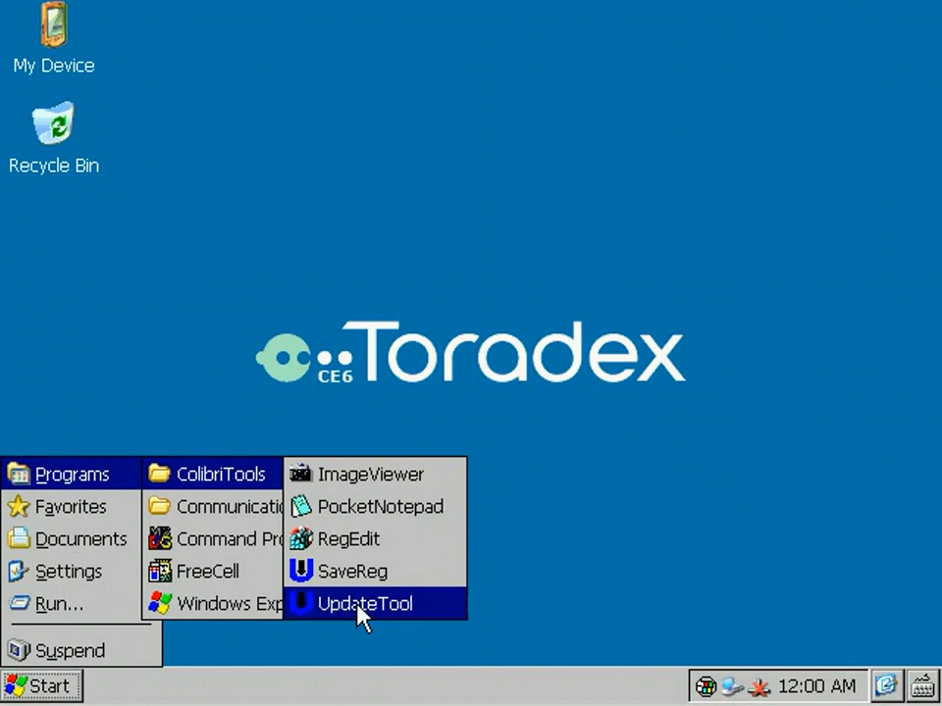
Step: Launch UpdateTool from the ColibriTools submenu
left_click(364, 604)
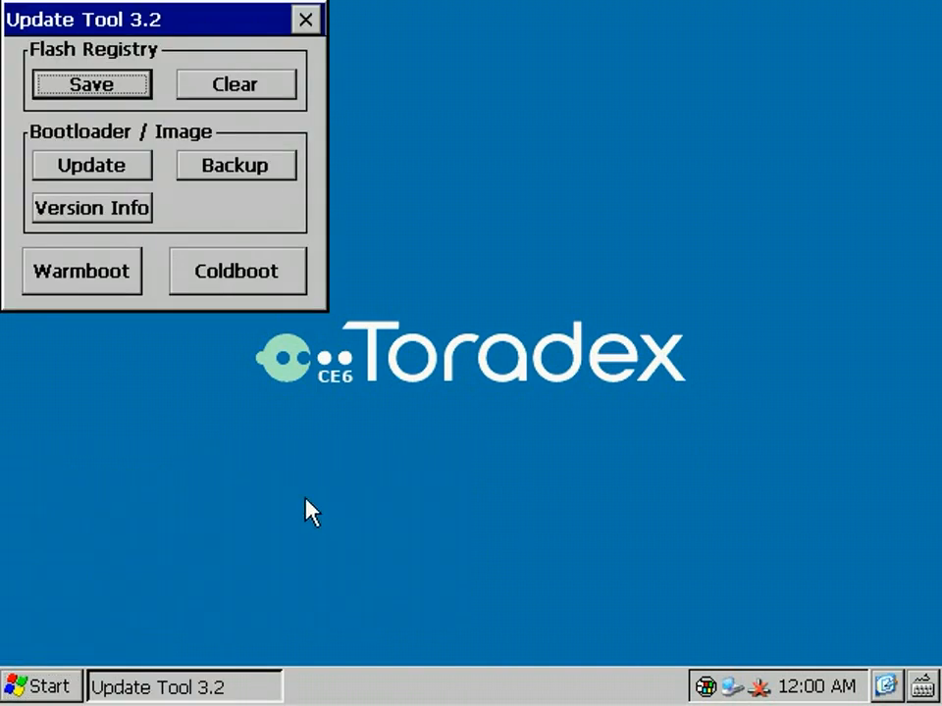
mouse_move(382, 316)
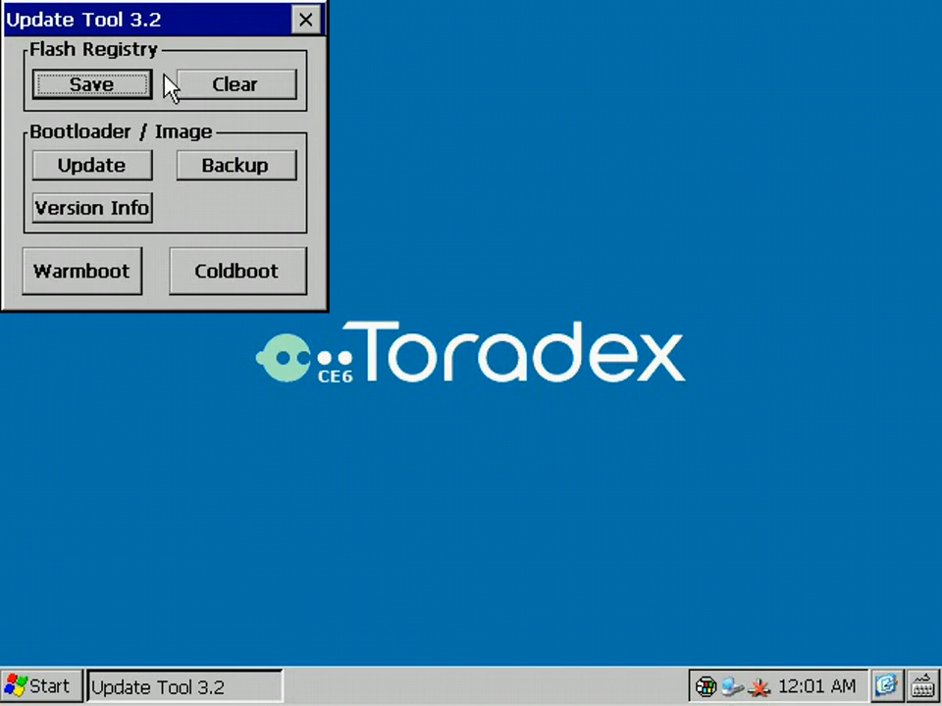
mouse_move(188, 91)
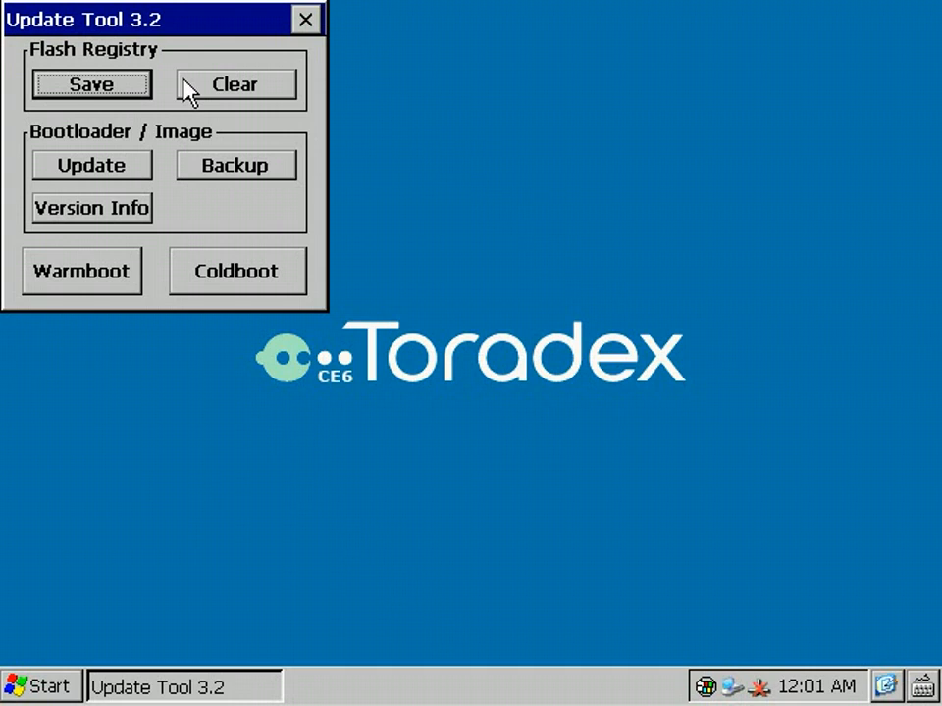
mouse_move(334, 211)
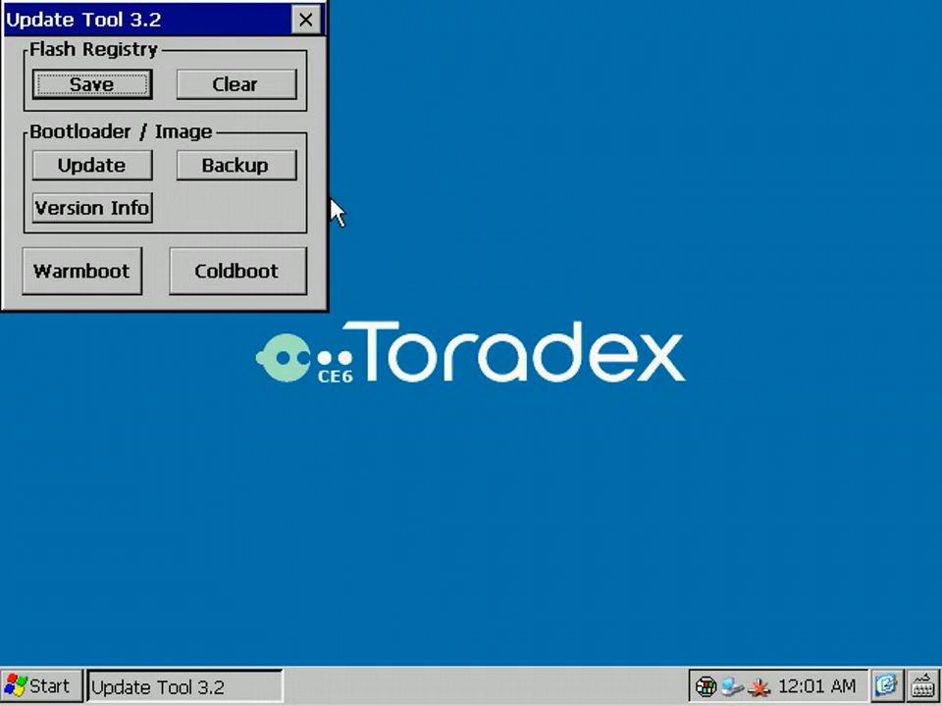
mouse_move(123, 294)
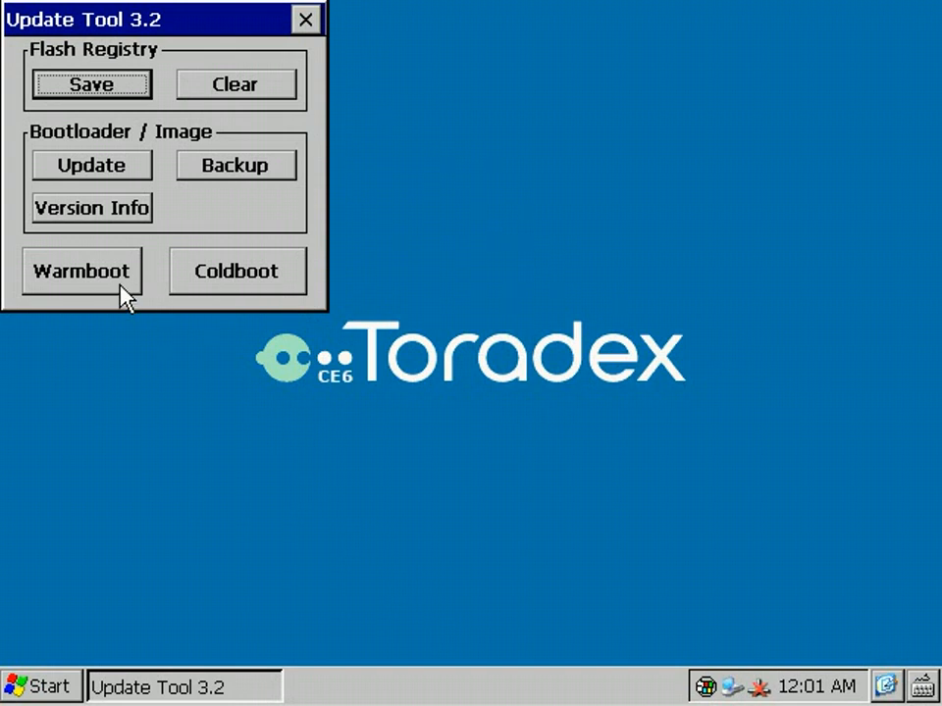
mouse_move(138, 295)
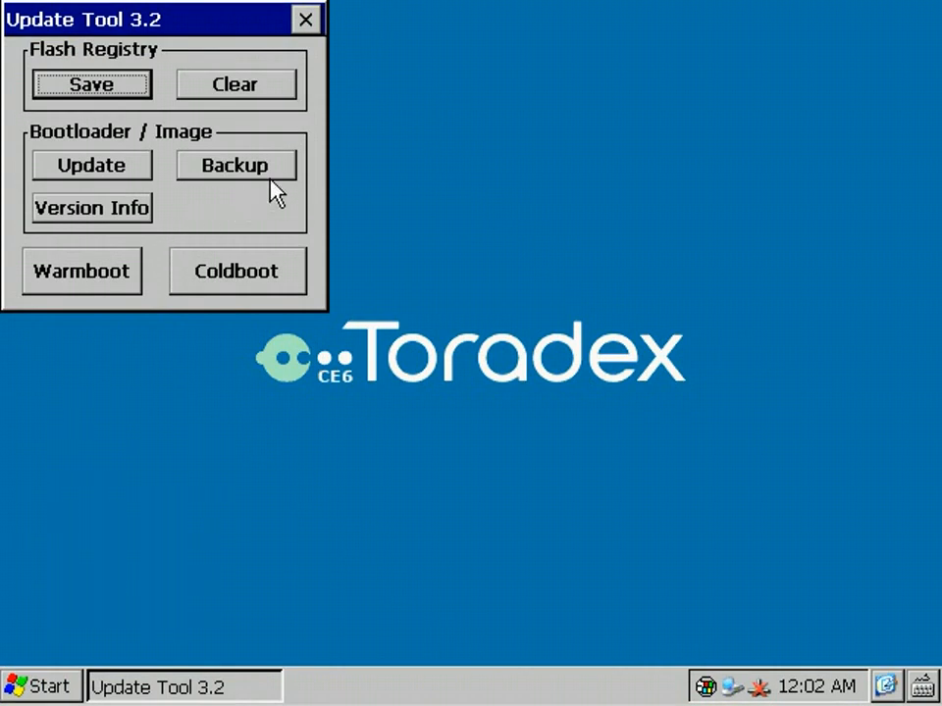
mouse_move(126, 236)
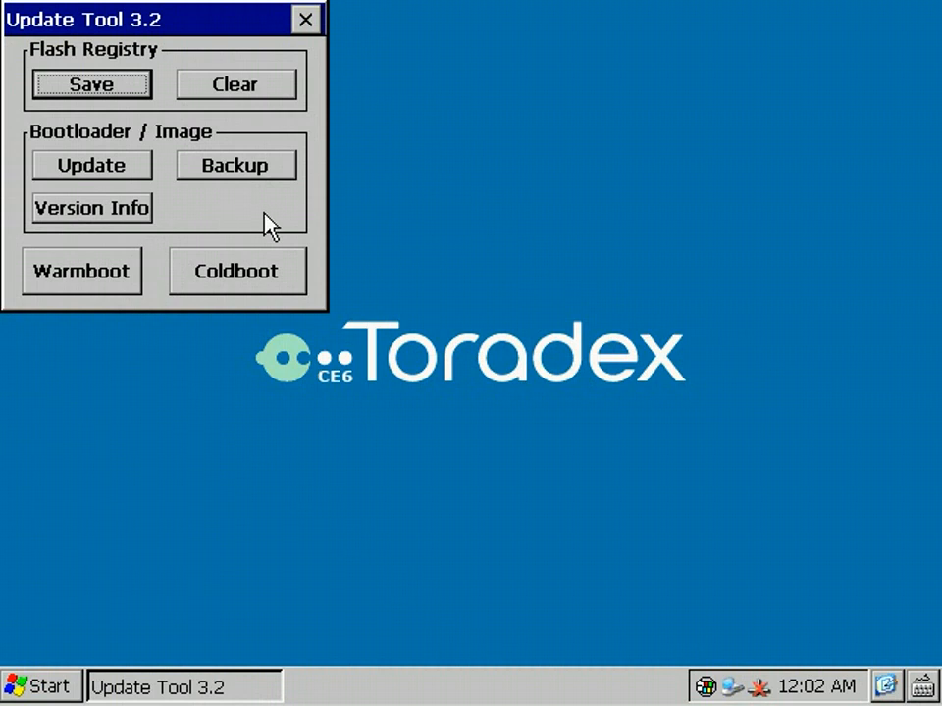
mouse_move(194, 221)
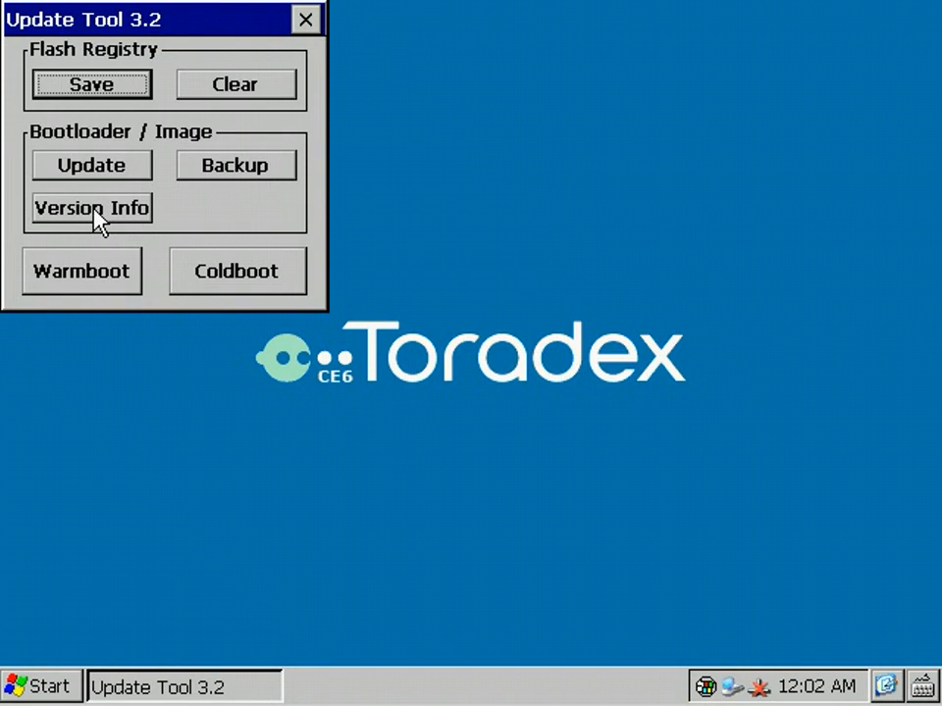
left_click(90, 207)
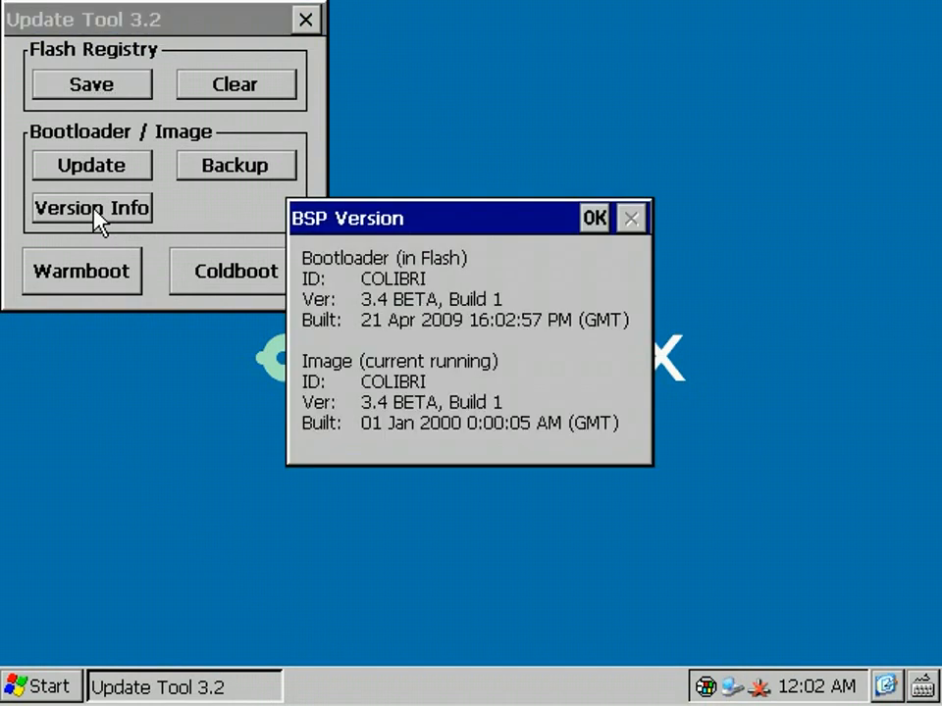
mouse_move(549, 282)
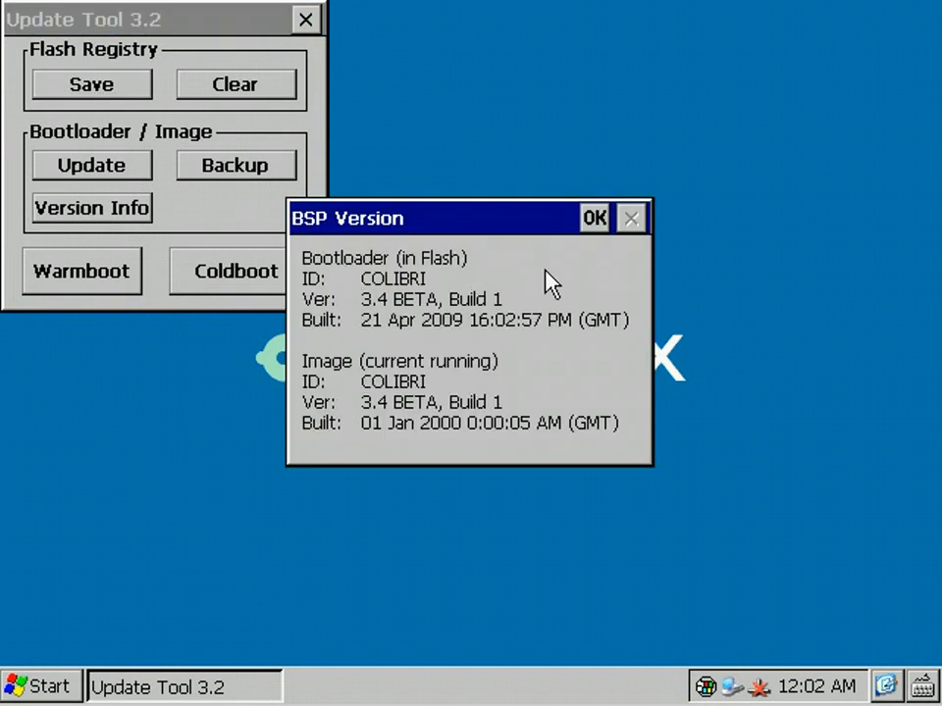
mouse_move(525, 383)
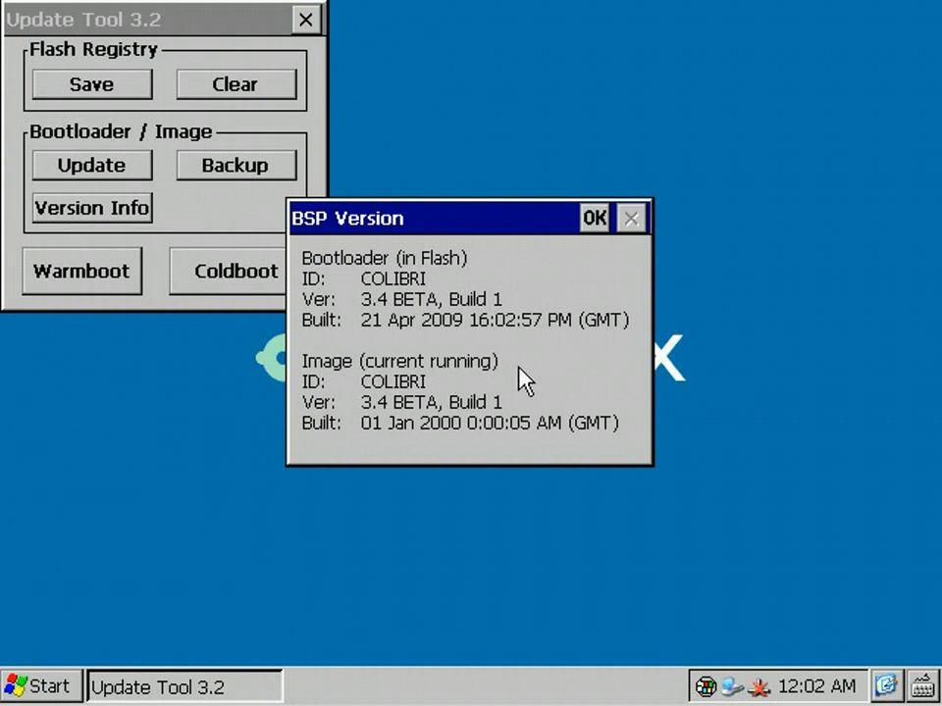
left_click(593, 218)
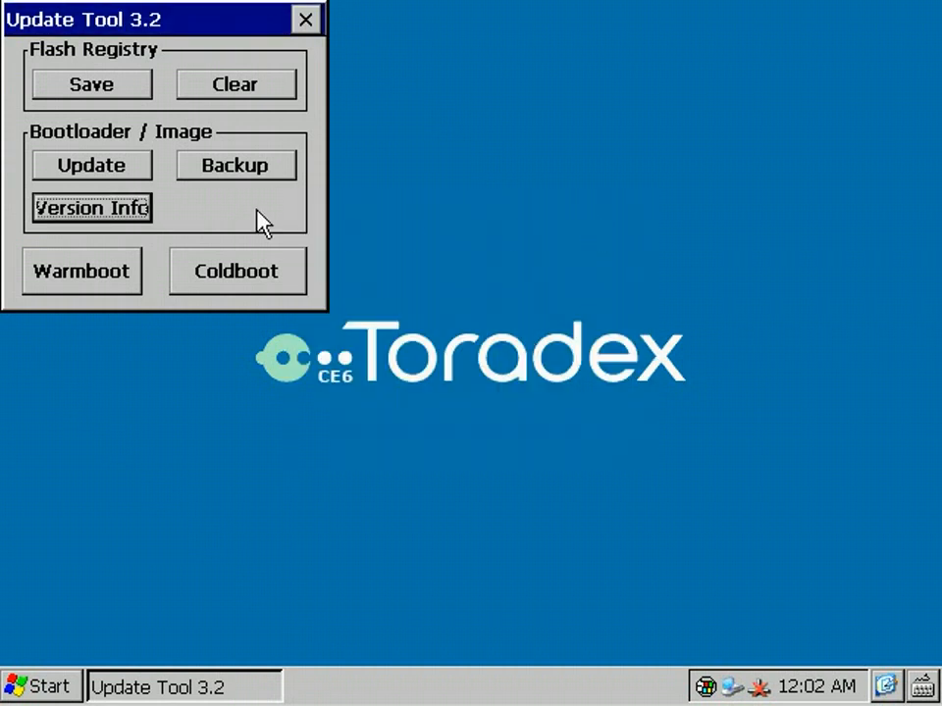
mouse_move(148, 174)
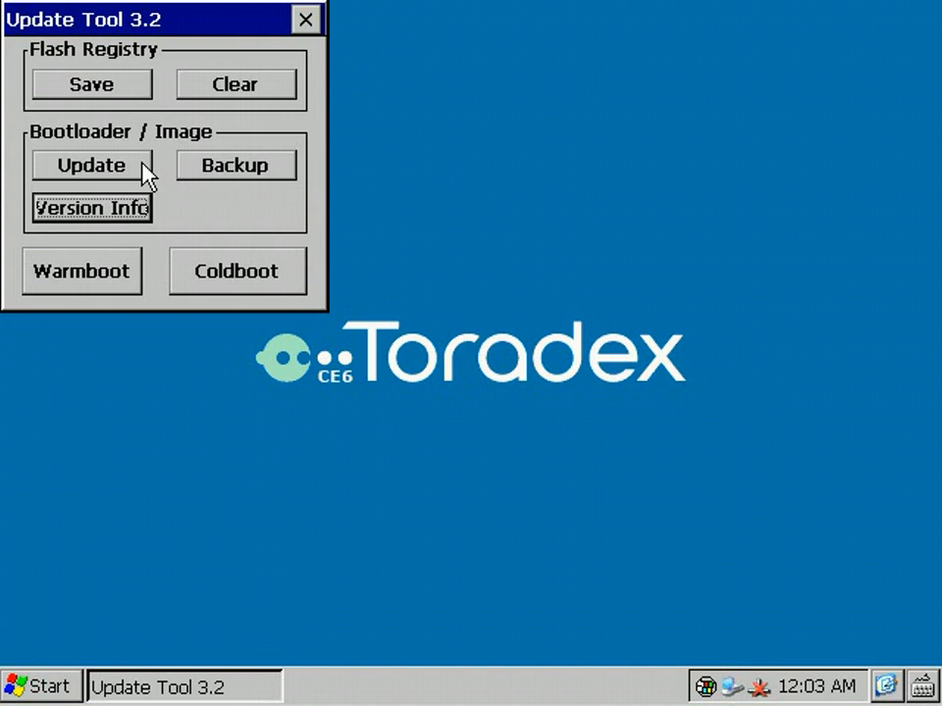
left_click(90, 165)
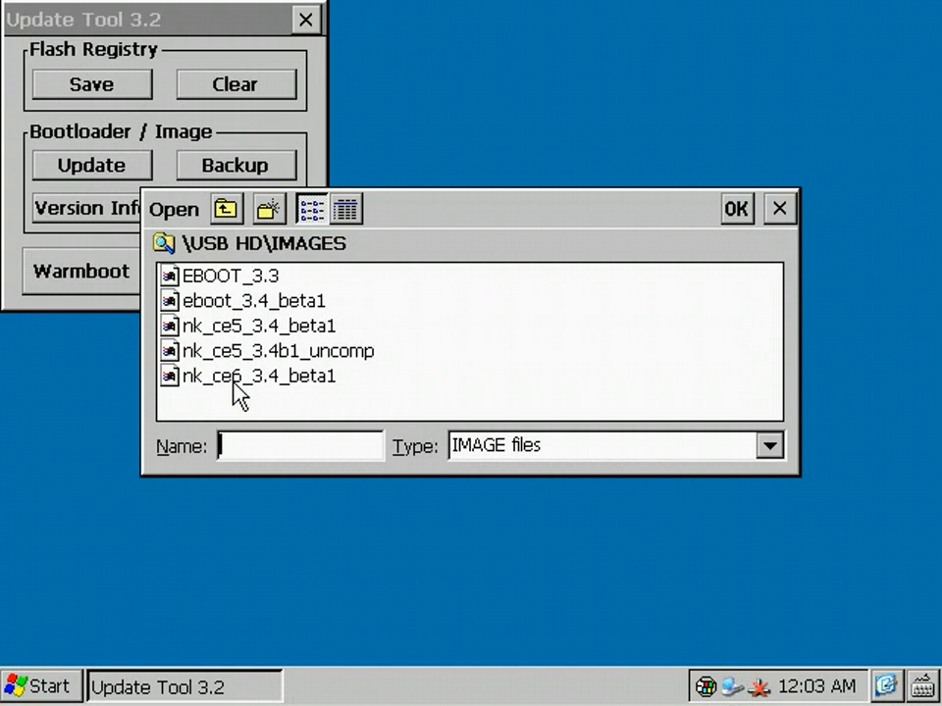
left_click(258, 324)
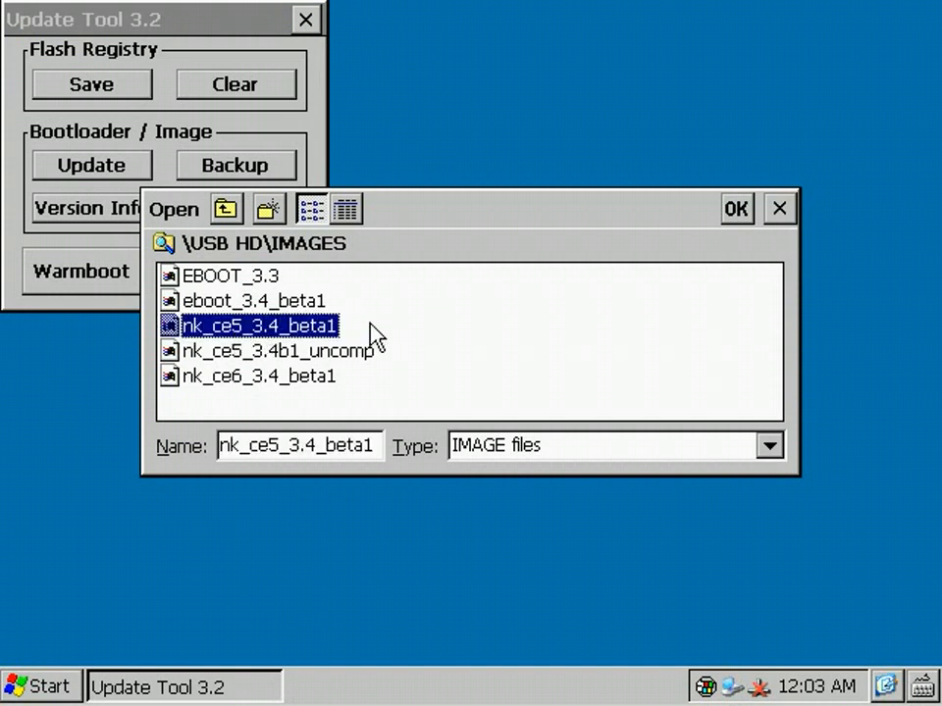
mouse_move(765, 224)
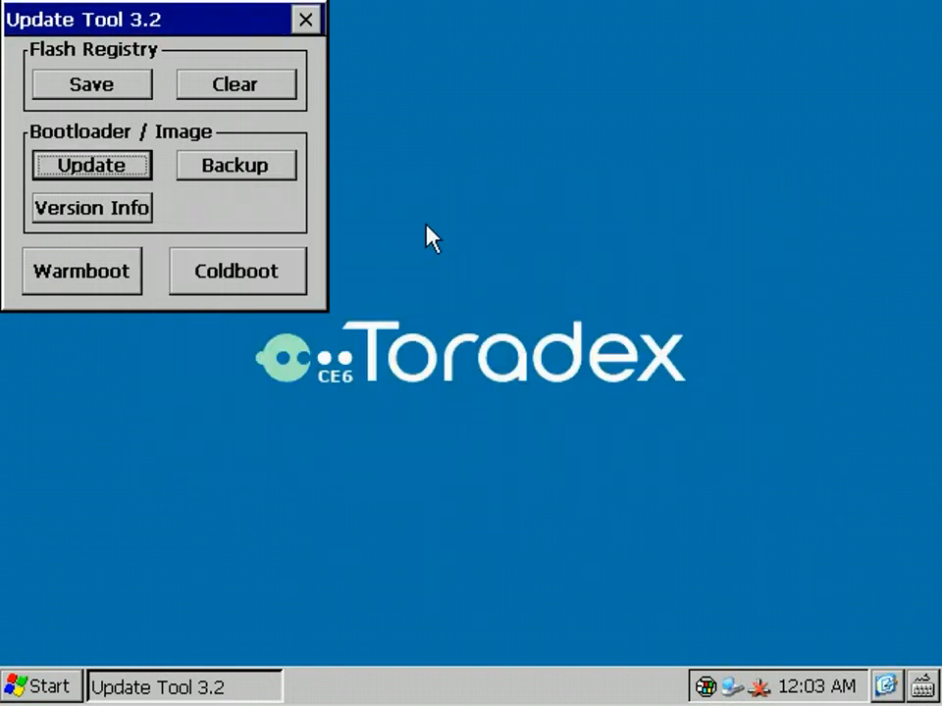
mouse_move(142, 177)
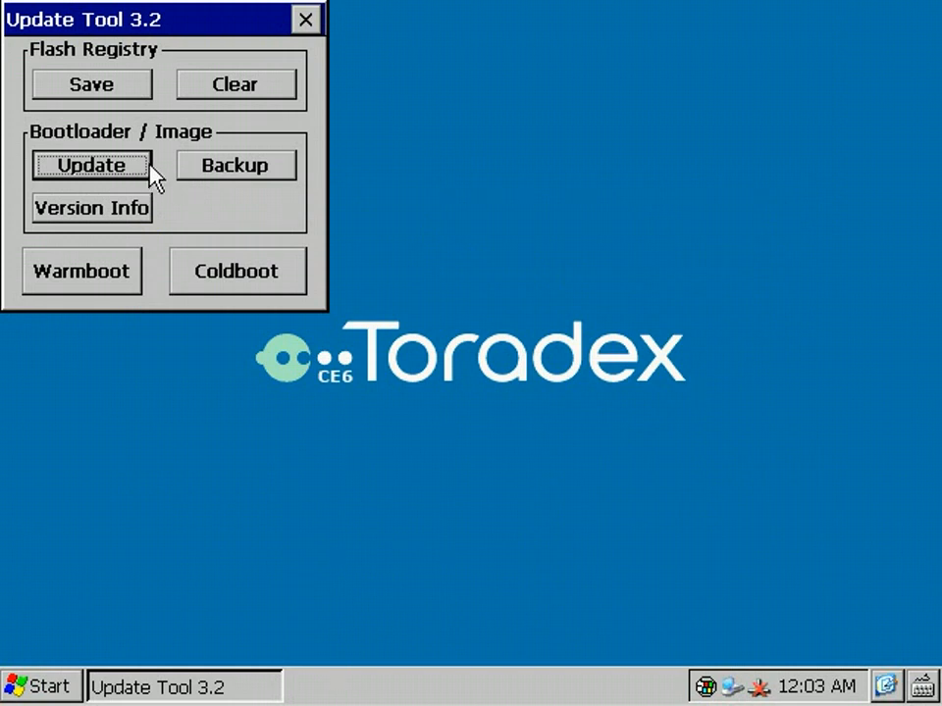
mouse_move(174, 187)
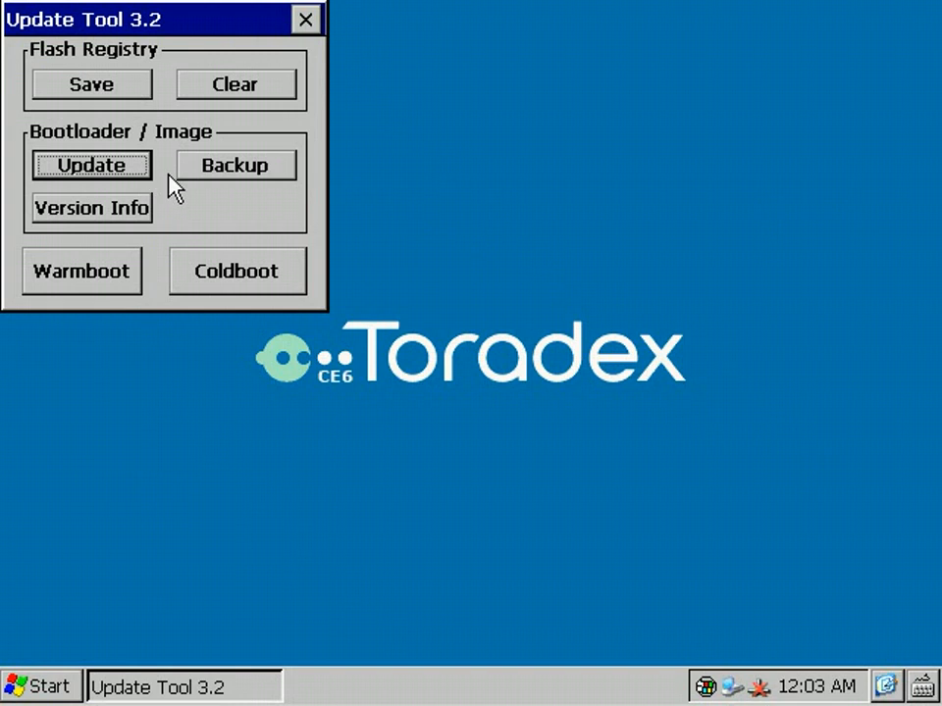
mouse_move(201, 181)
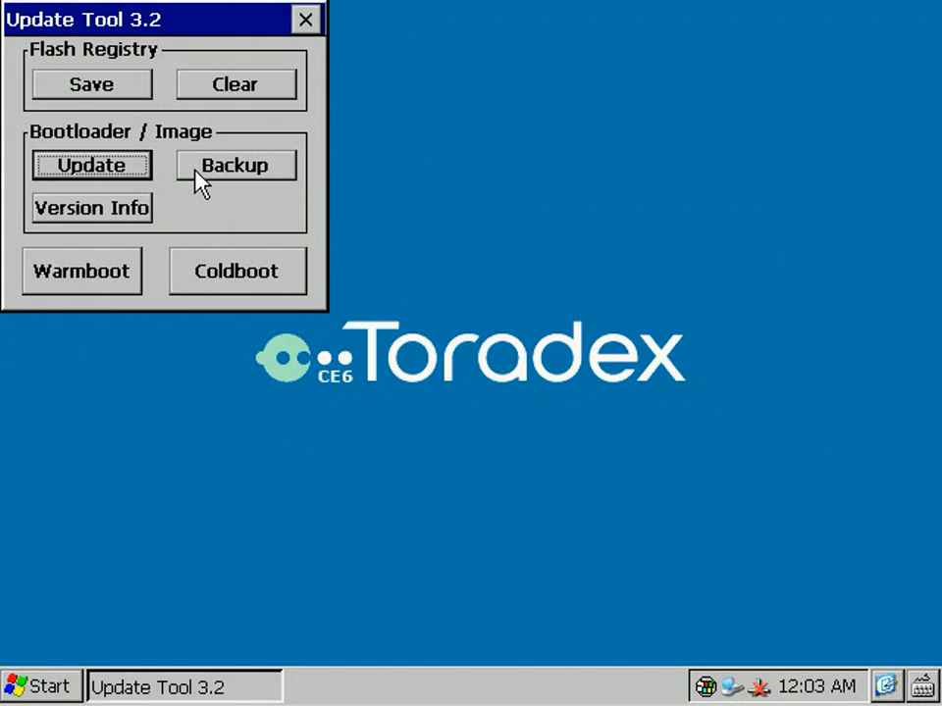
Step: In the BackUp dialog, view the Bootloader, Config Block and Registry region sizes and used bytes
left_click(235, 165)
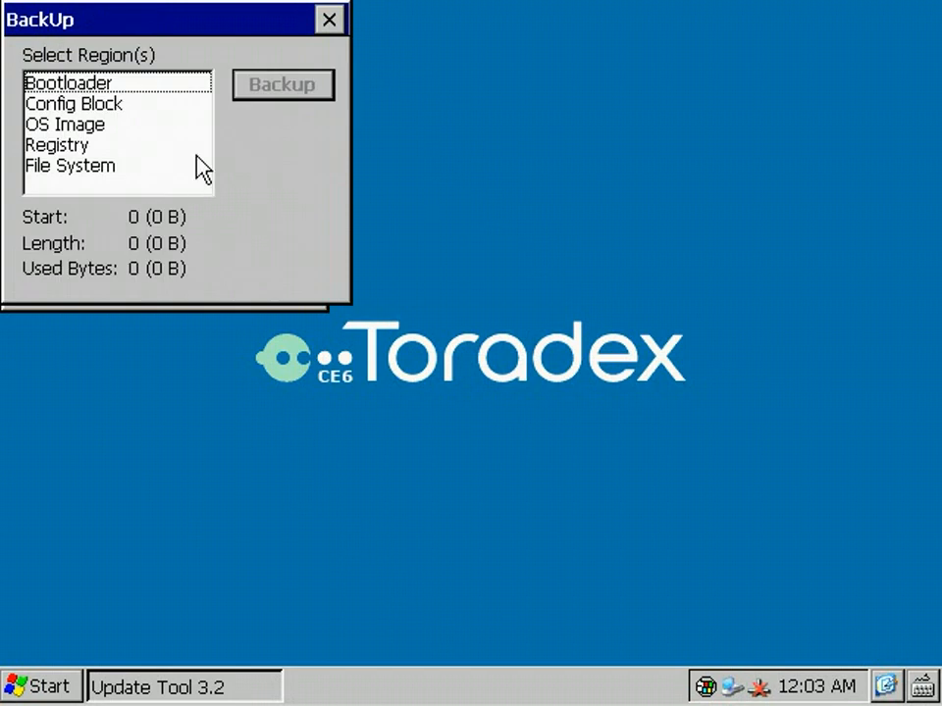
mouse_move(216, 31)
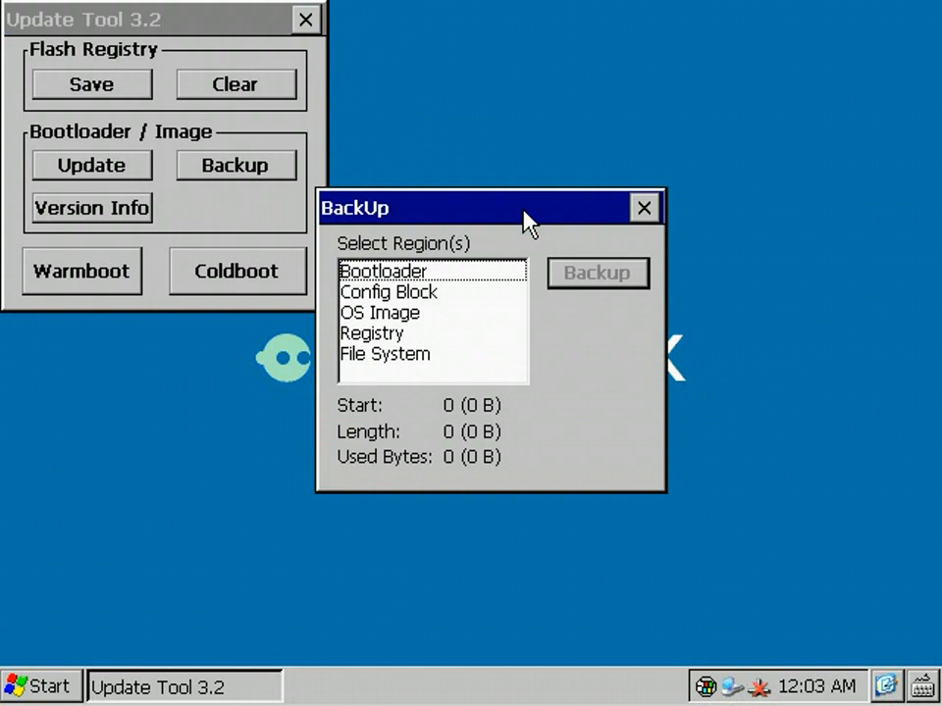
mouse_move(476, 262)
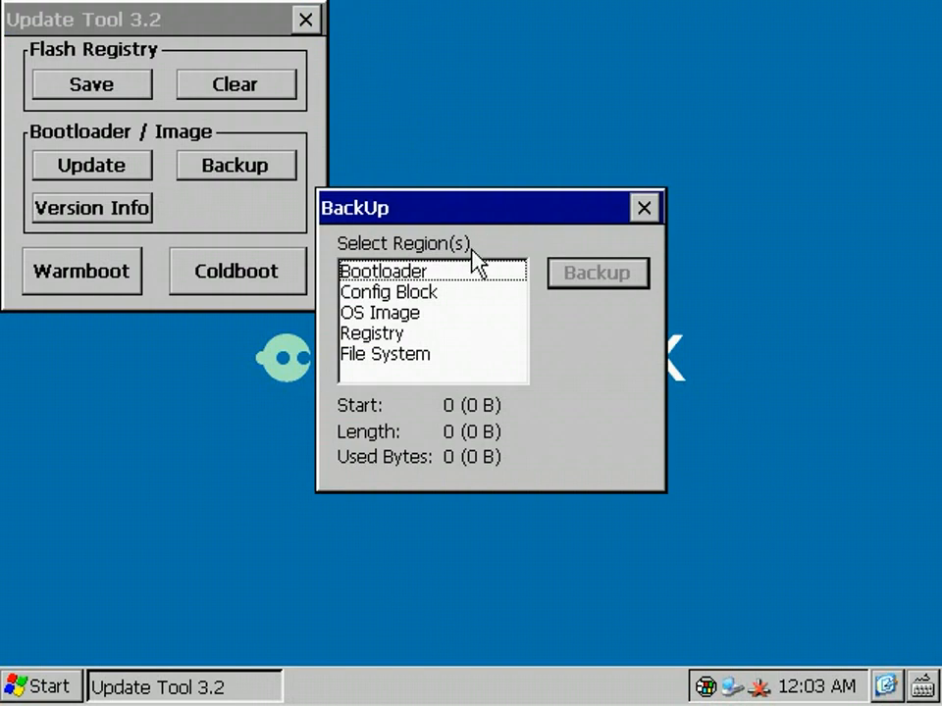
mouse_move(417, 285)
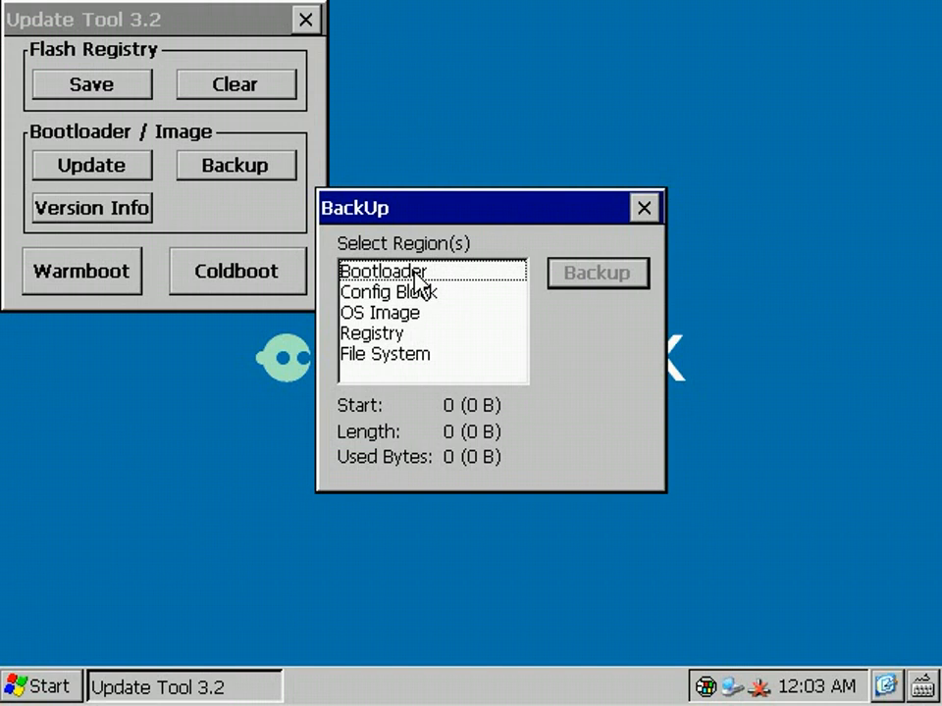
mouse_move(446, 283)
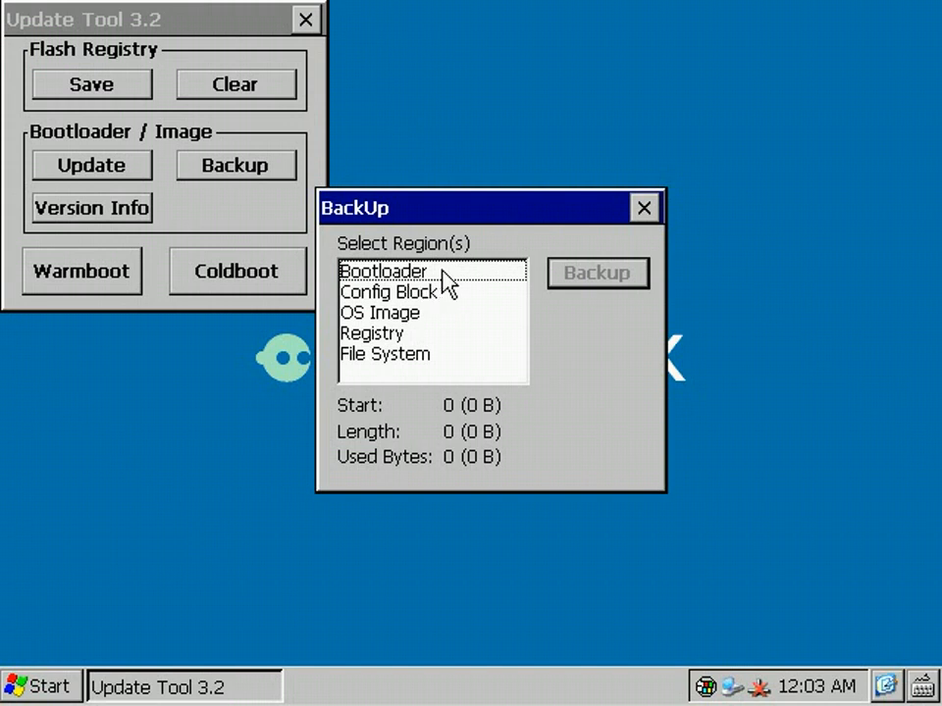
mouse_move(471, 280)
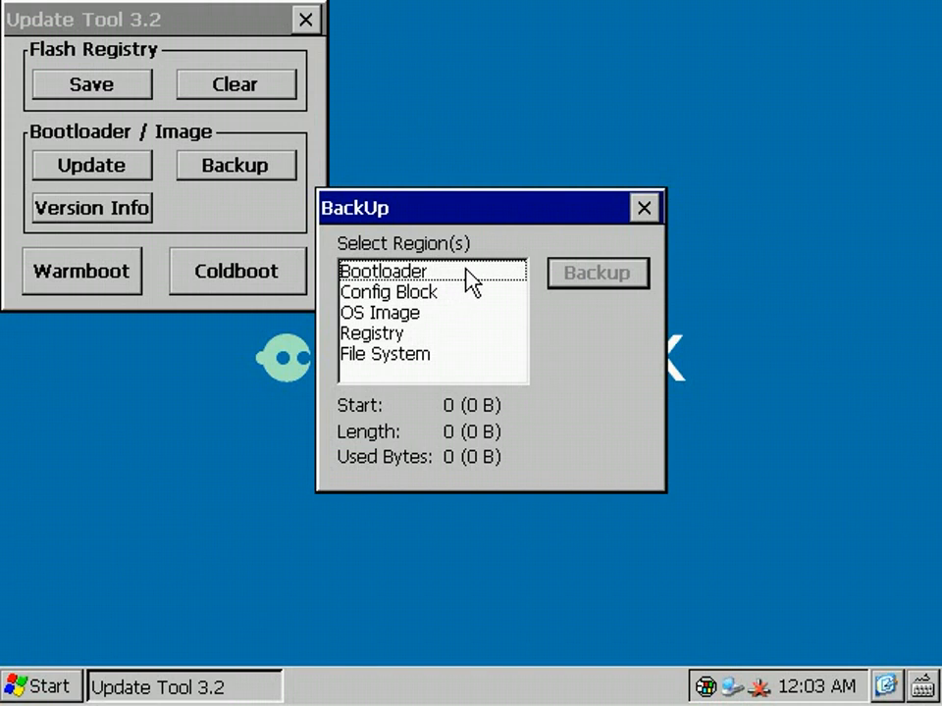
left_click(383, 270)
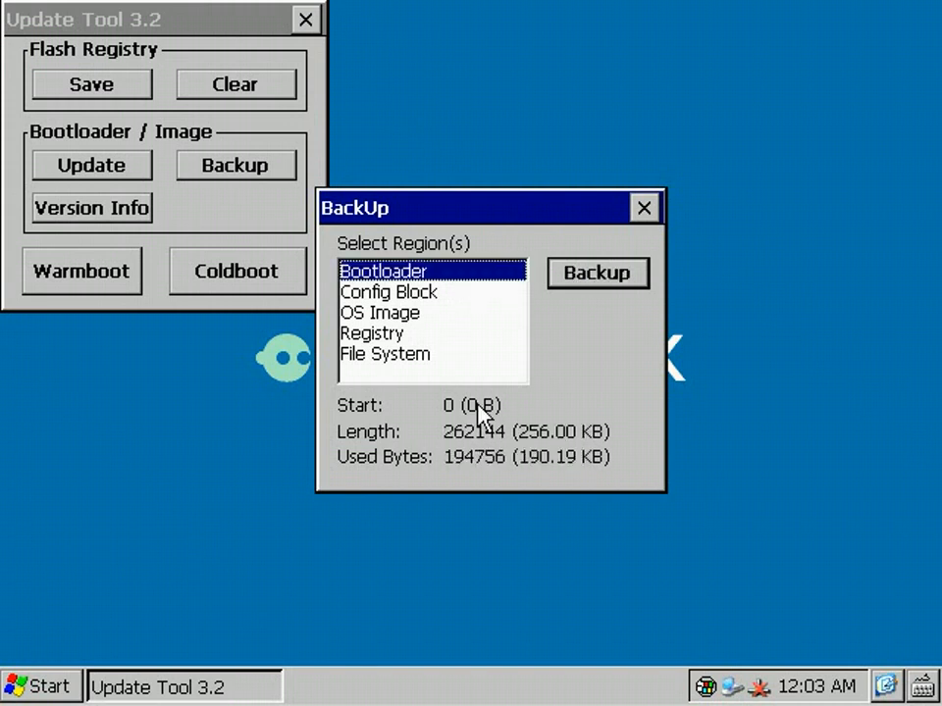
mouse_move(545, 447)
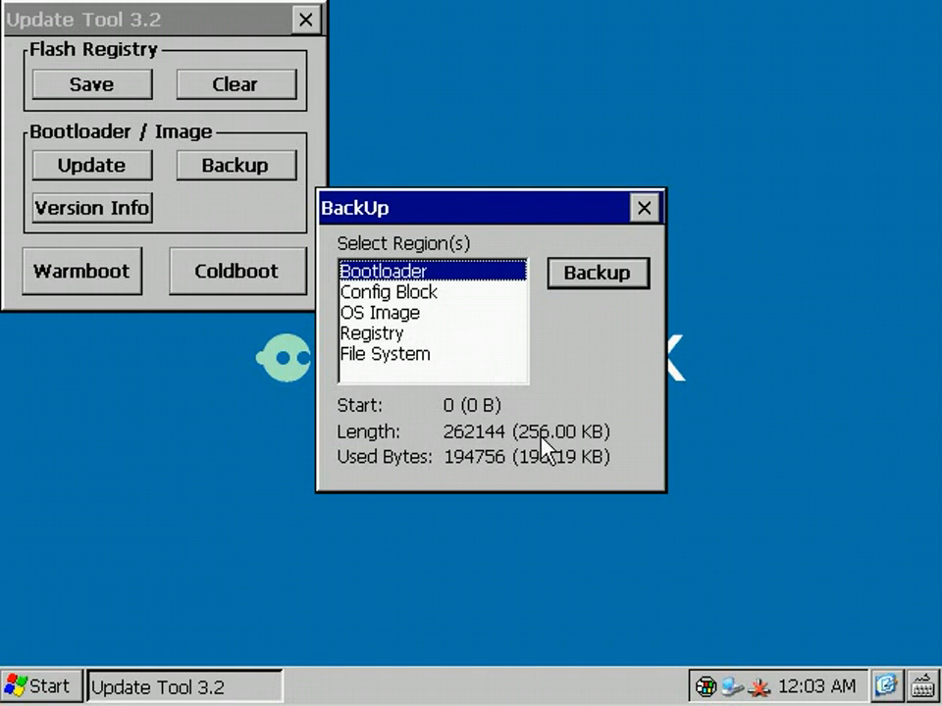
left_click(389, 292)
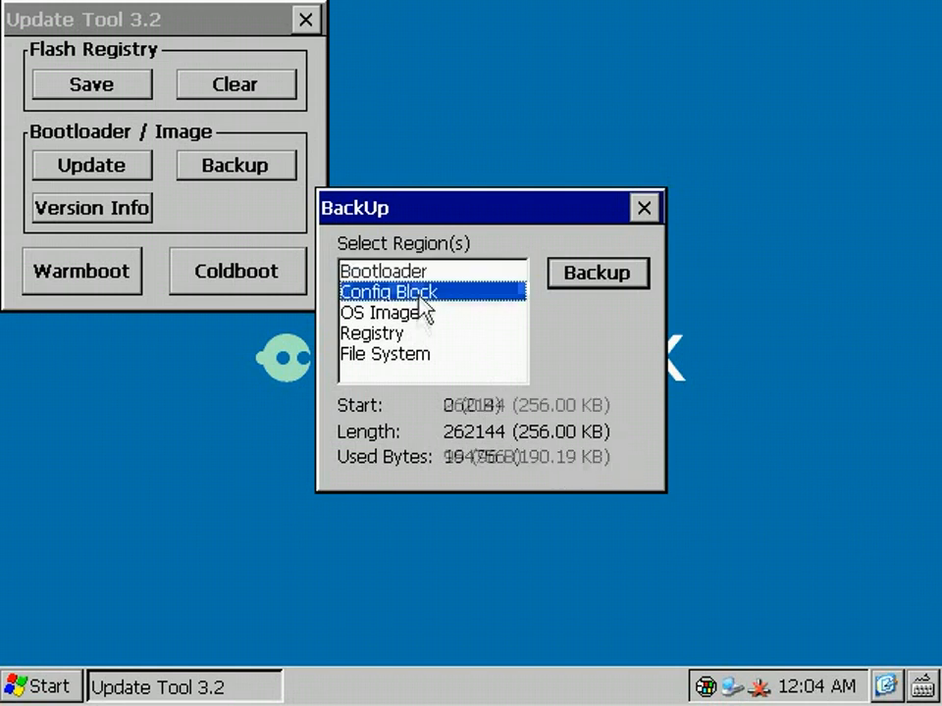
left_click(371, 333)
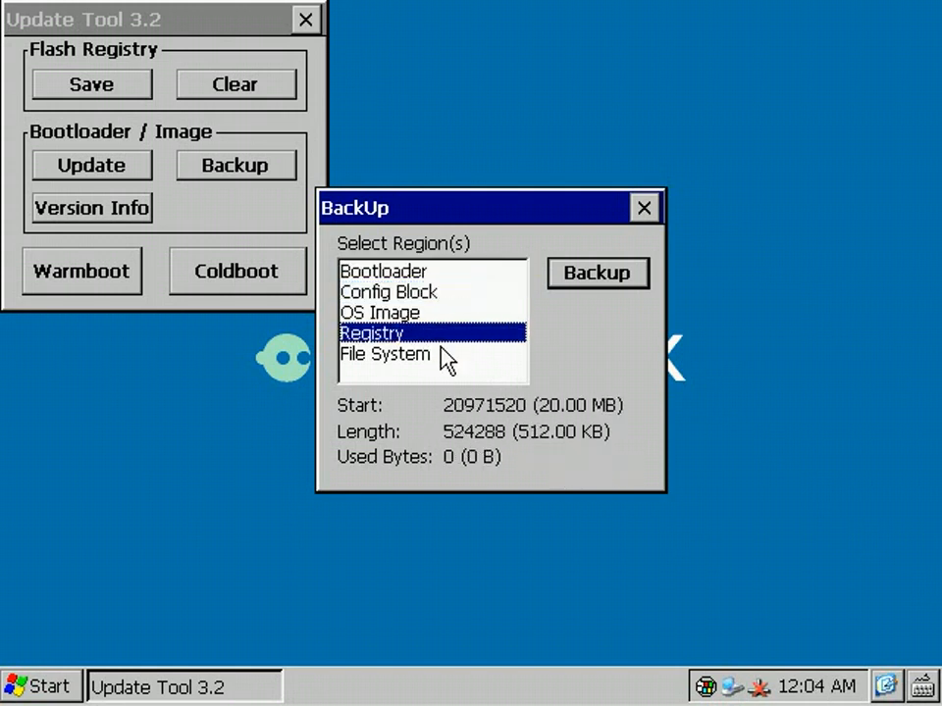
mouse_move(476, 476)
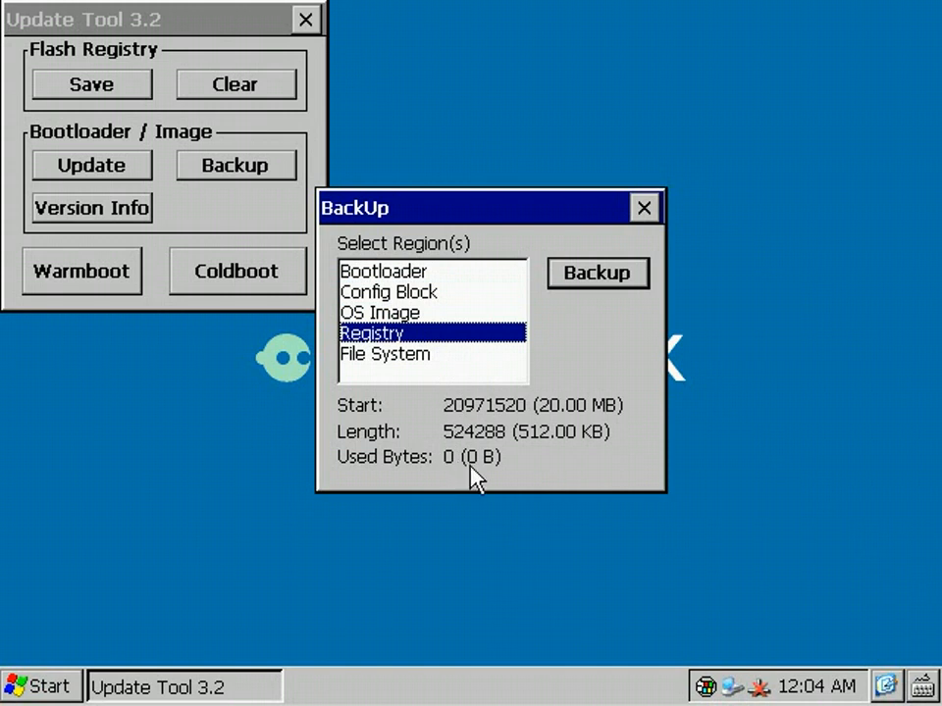
mouse_move(461, 463)
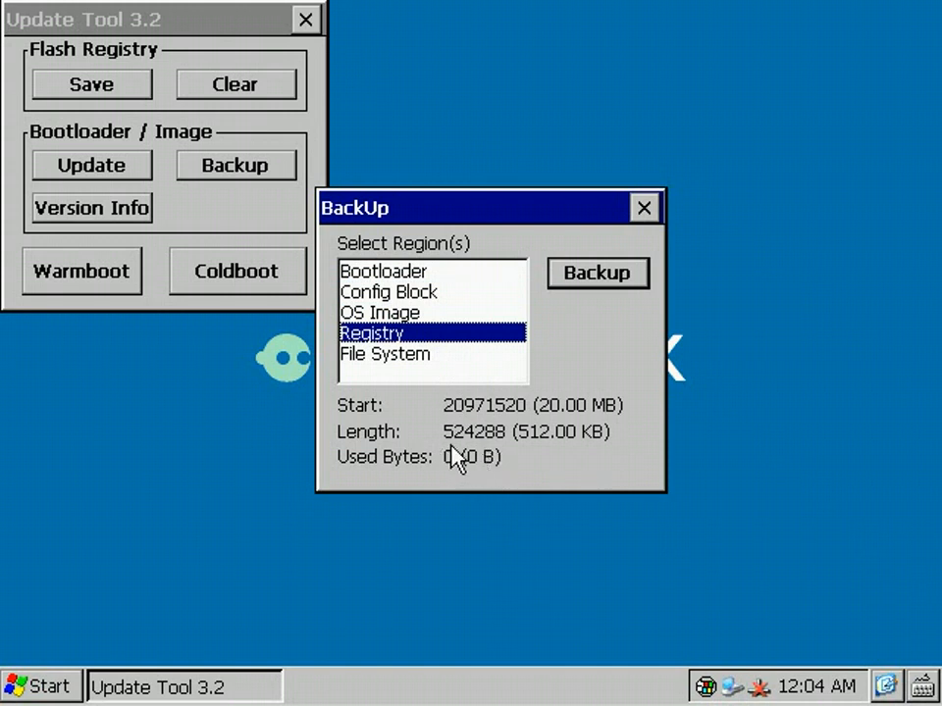
mouse_move(491, 474)
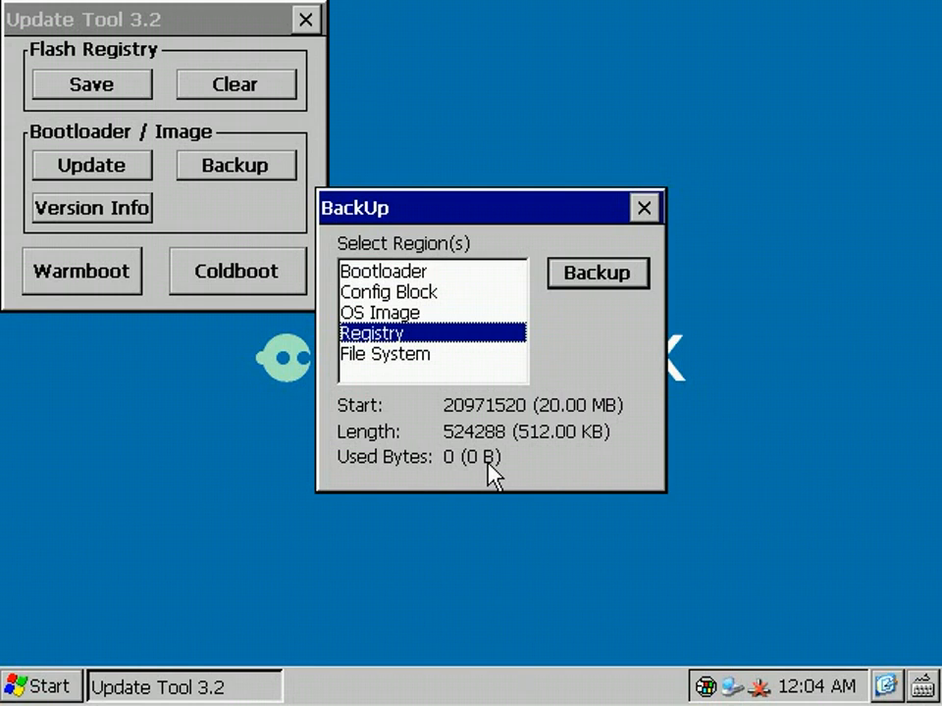
mouse_move(638, 231)
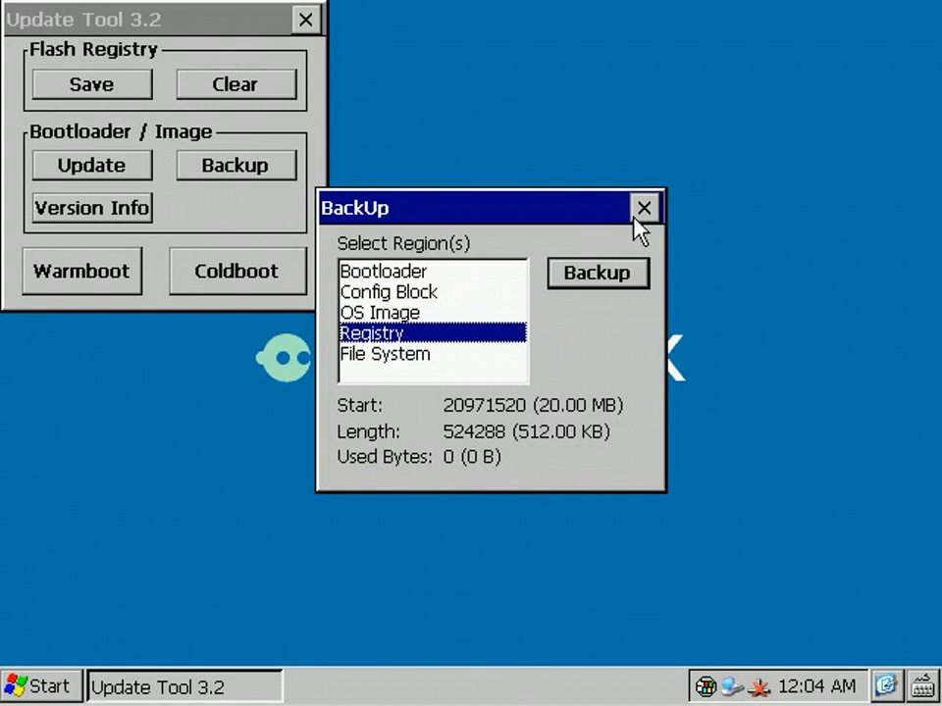
mouse_move(250, 28)
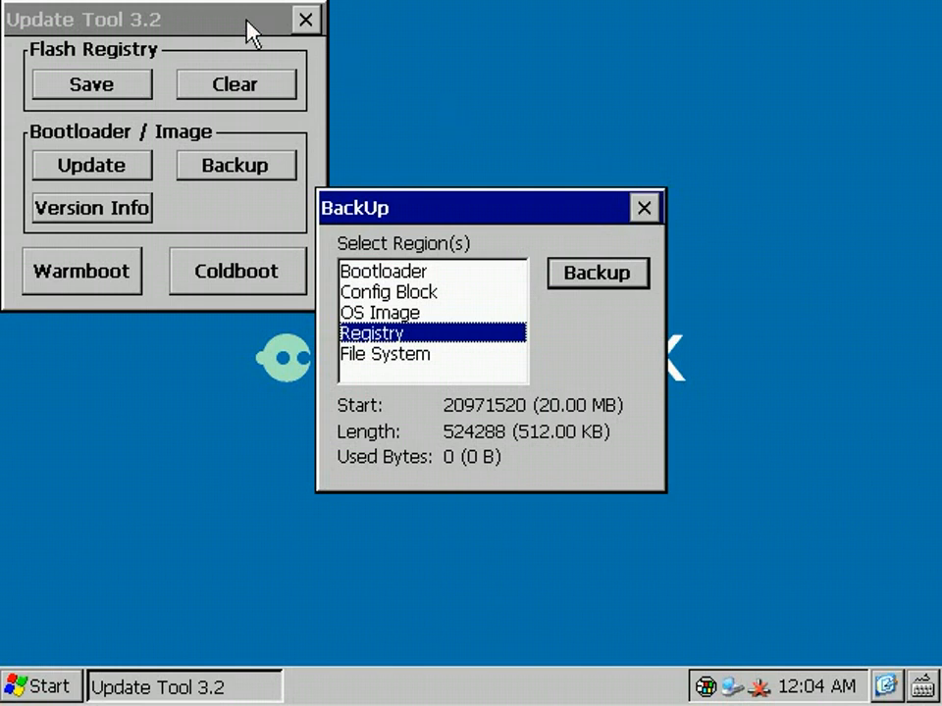
Step: Browse into FlashDisk, select the CasinoRoyale-Trailer file, then return up to My Device
left_click(644, 207)
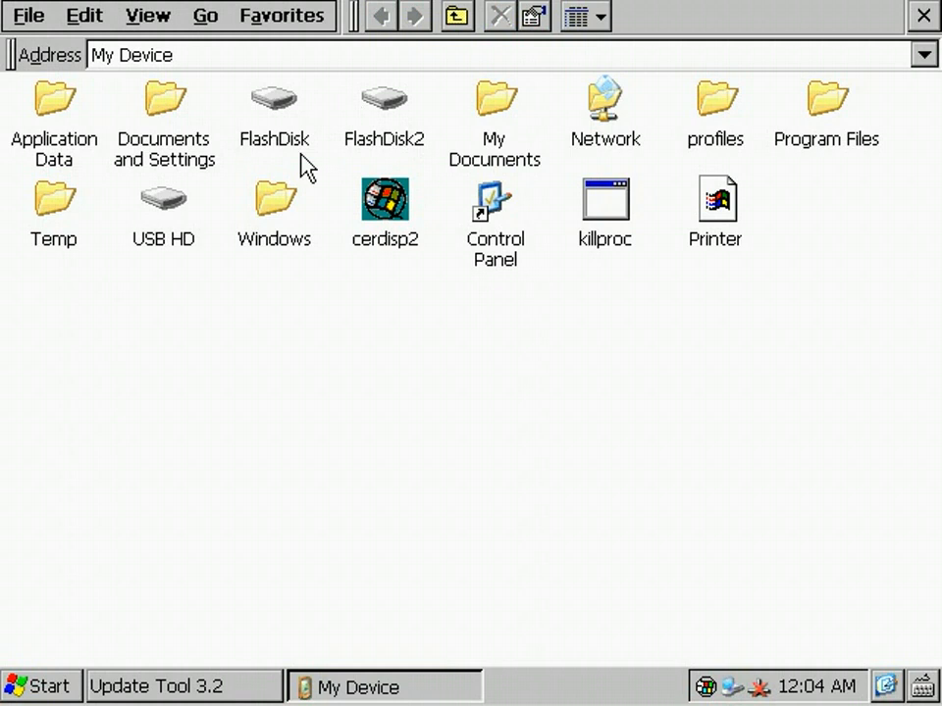
double_click(274, 99)
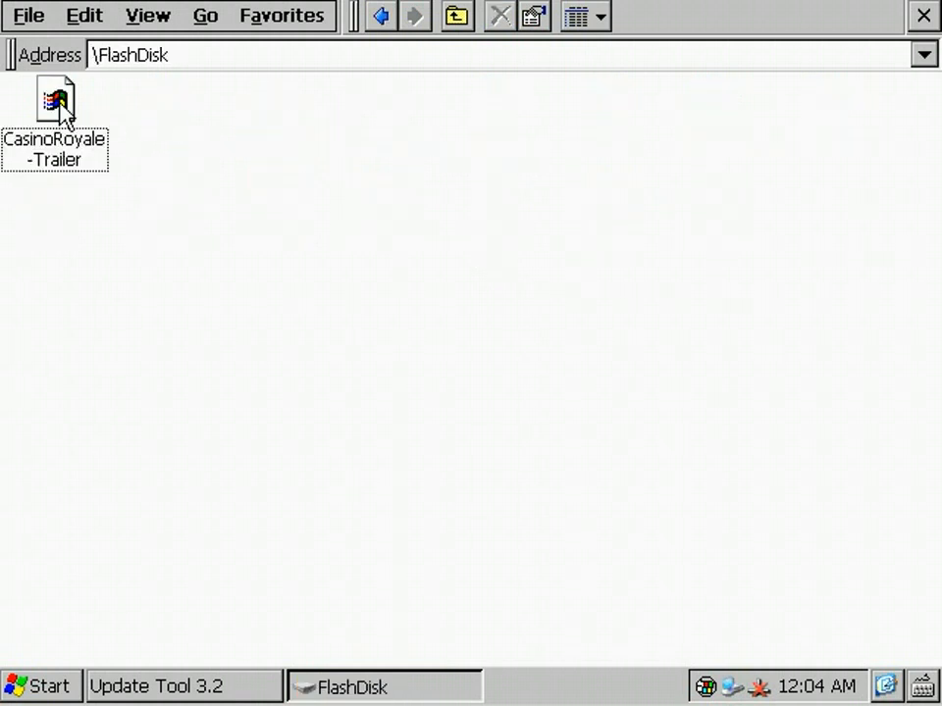
left_click(56, 101)
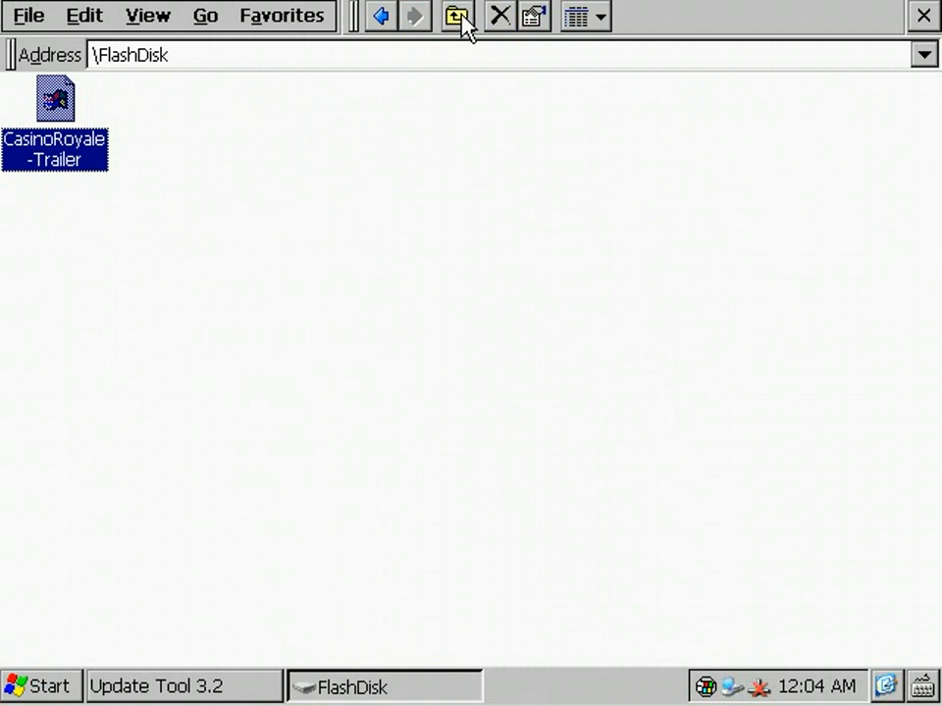
left_click(456, 16)
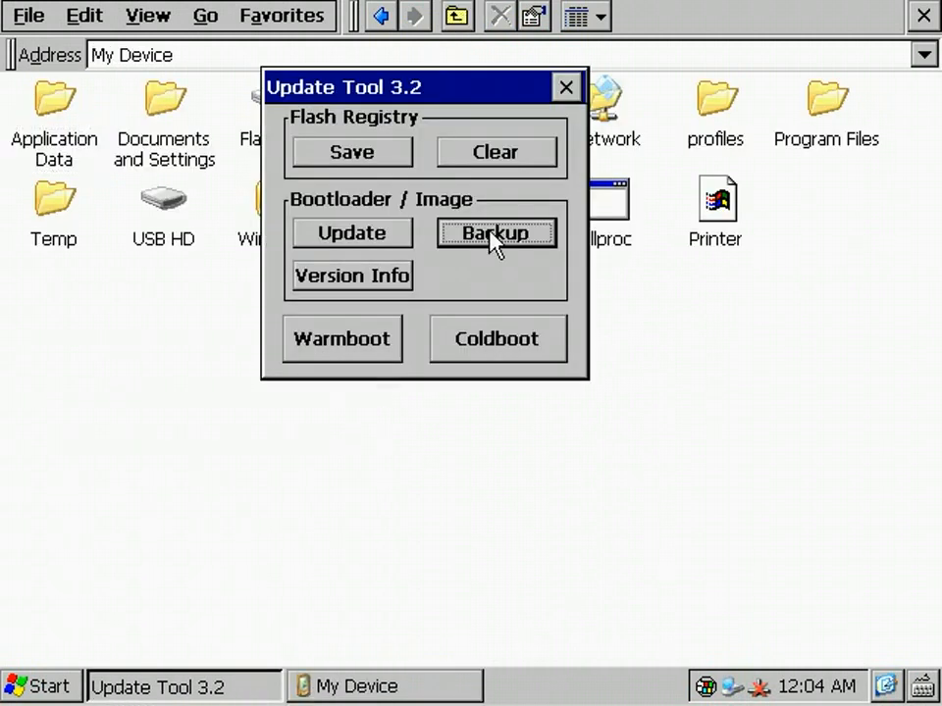
mouse_move(691, 589)
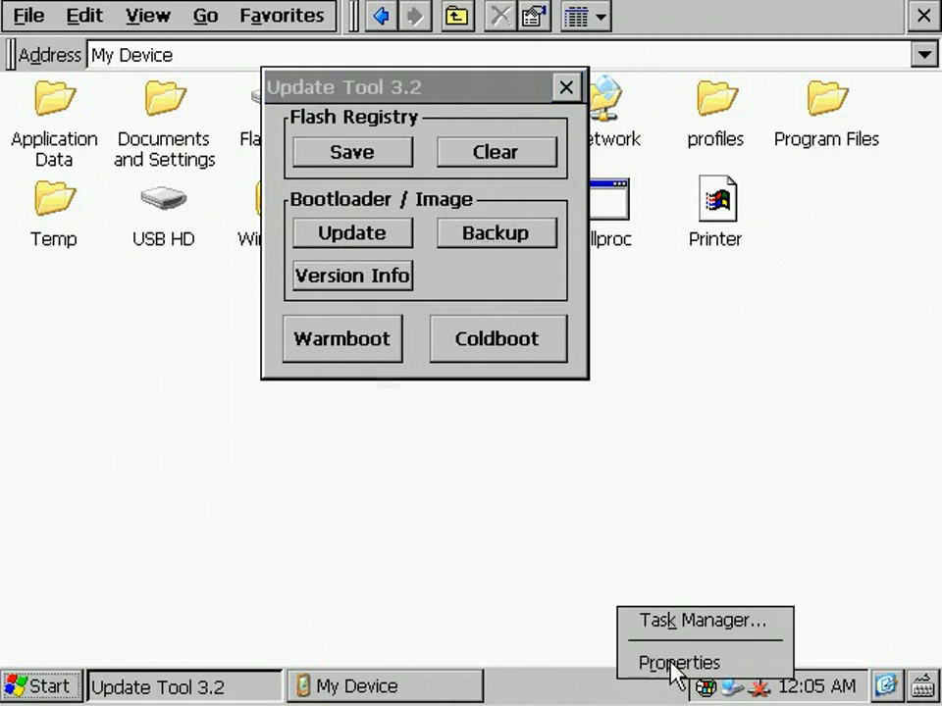
Step: Turn off Show Clock in Taskbar Properties and confirm with OK
left_click(679, 663)
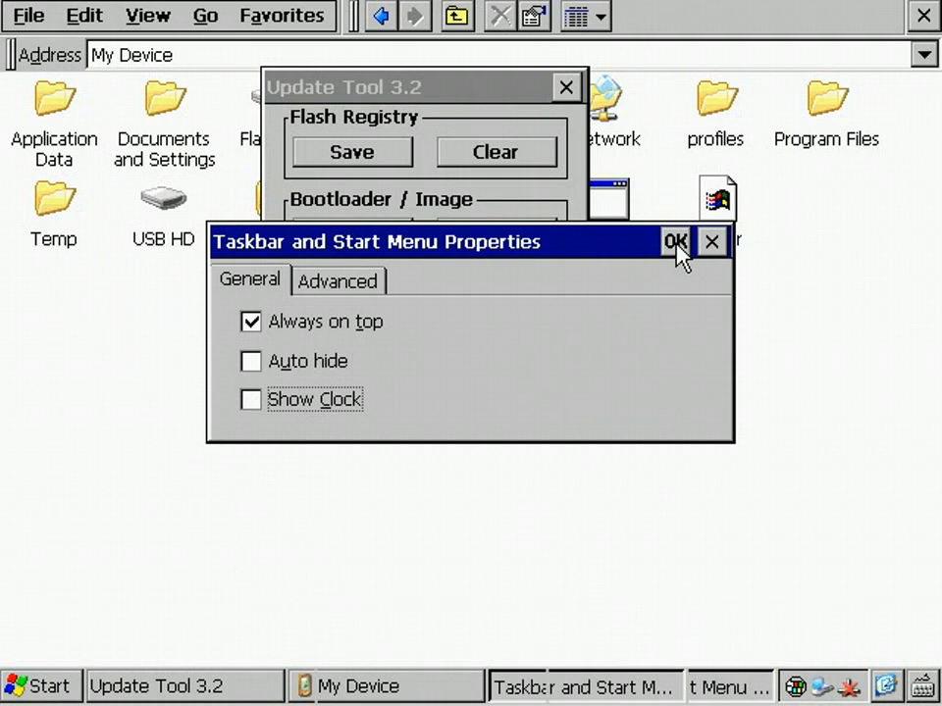
left_click(674, 242)
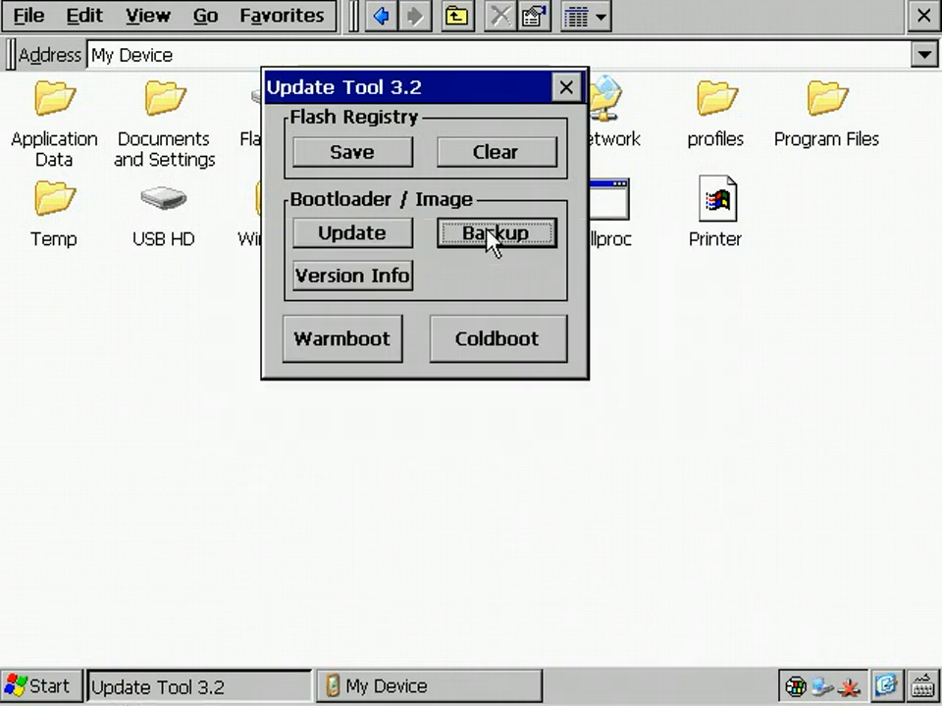
Step: Check Registry usage, save the registry under Flash Registry, then recheck it at 110.52 KB used
left_click(496, 233)
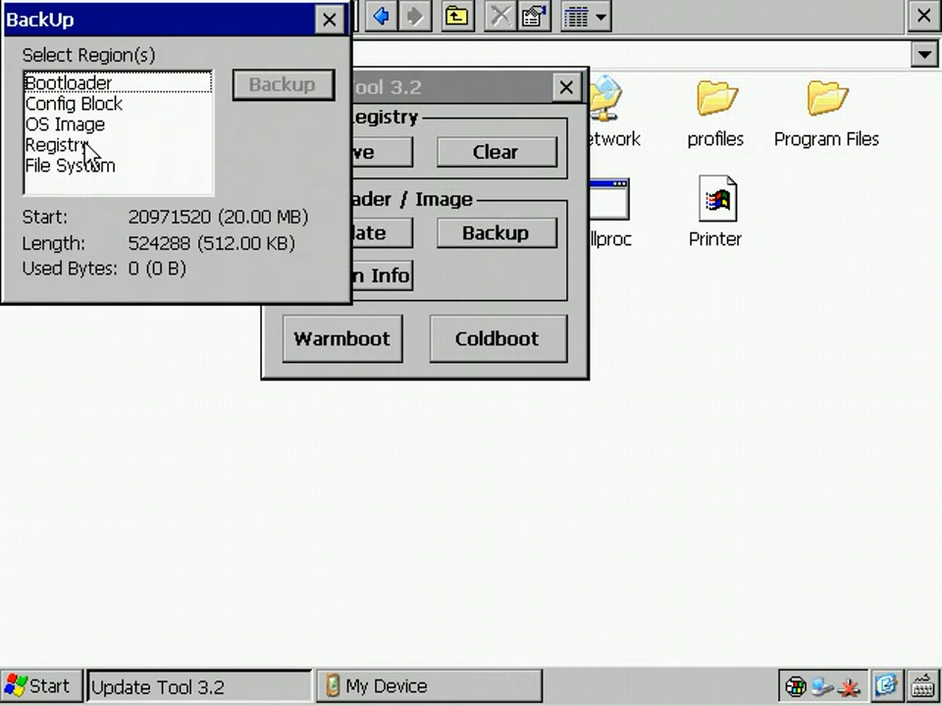
left_click(56, 144)
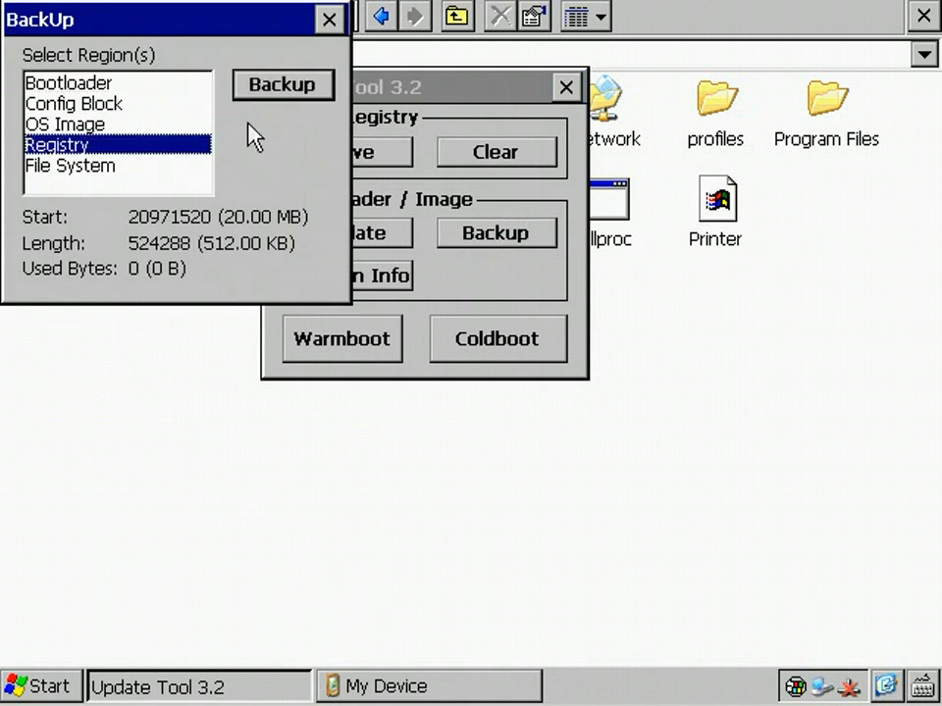
mouse_move(328, 19)
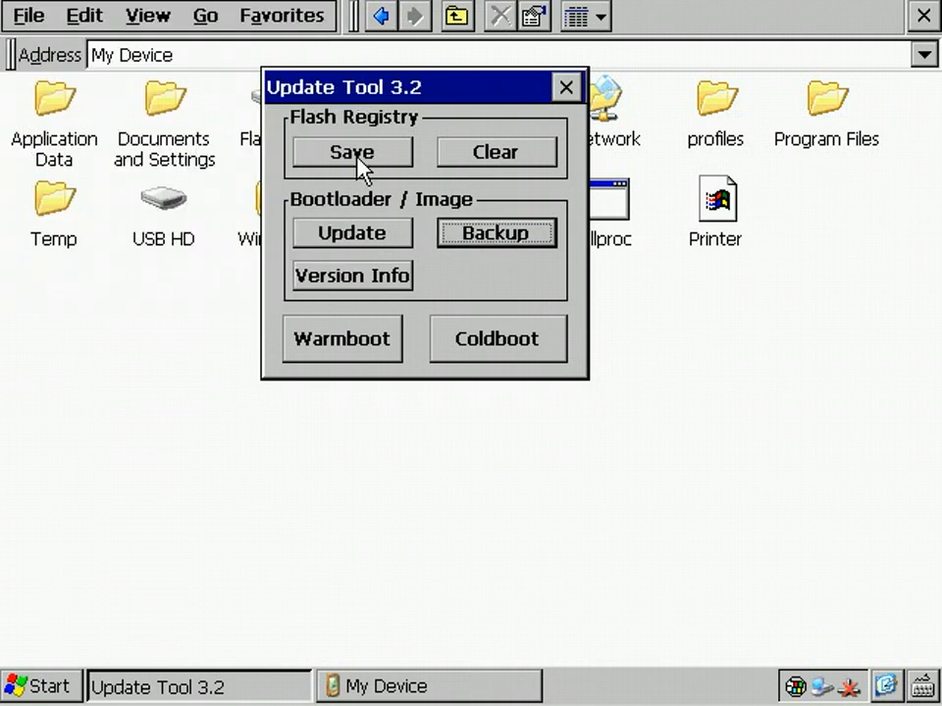
left_click(351, 152)
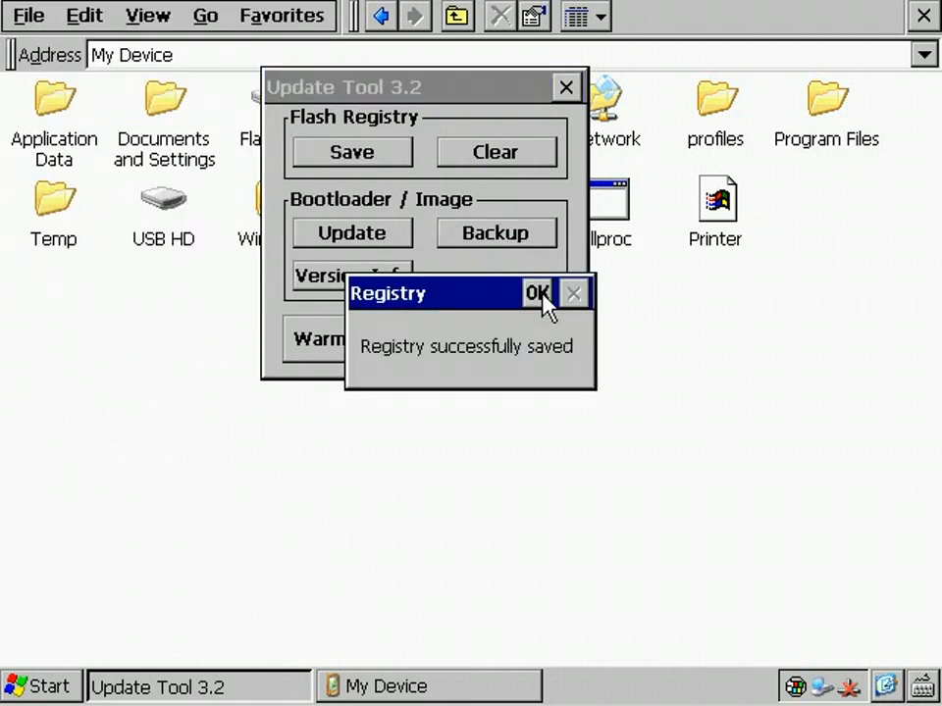
left_click(535, 293)
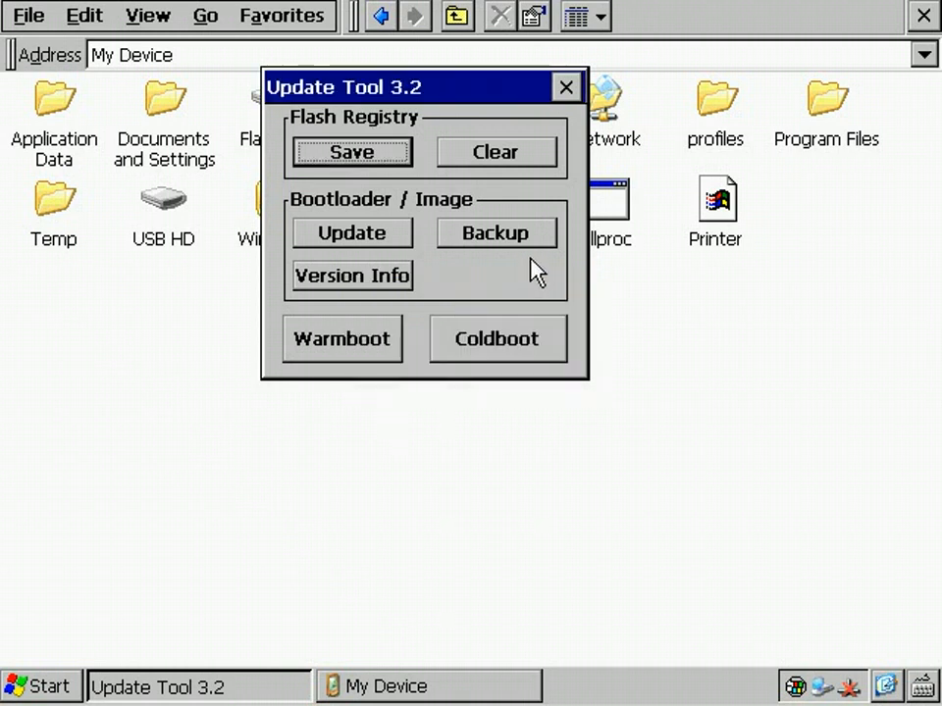
left_click(496, 233)
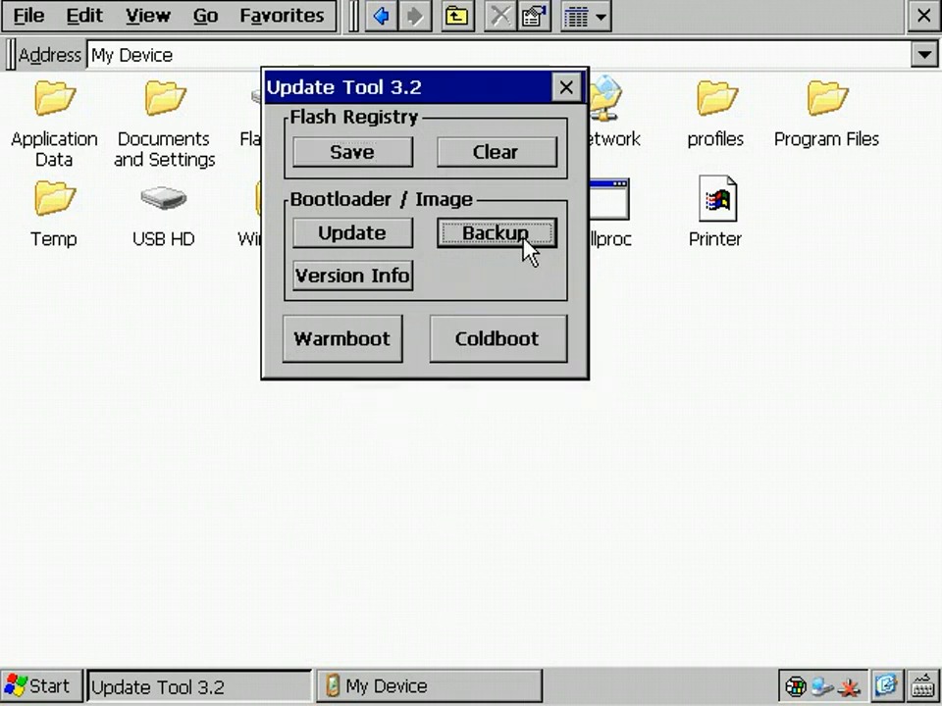
left_click(495, 232)
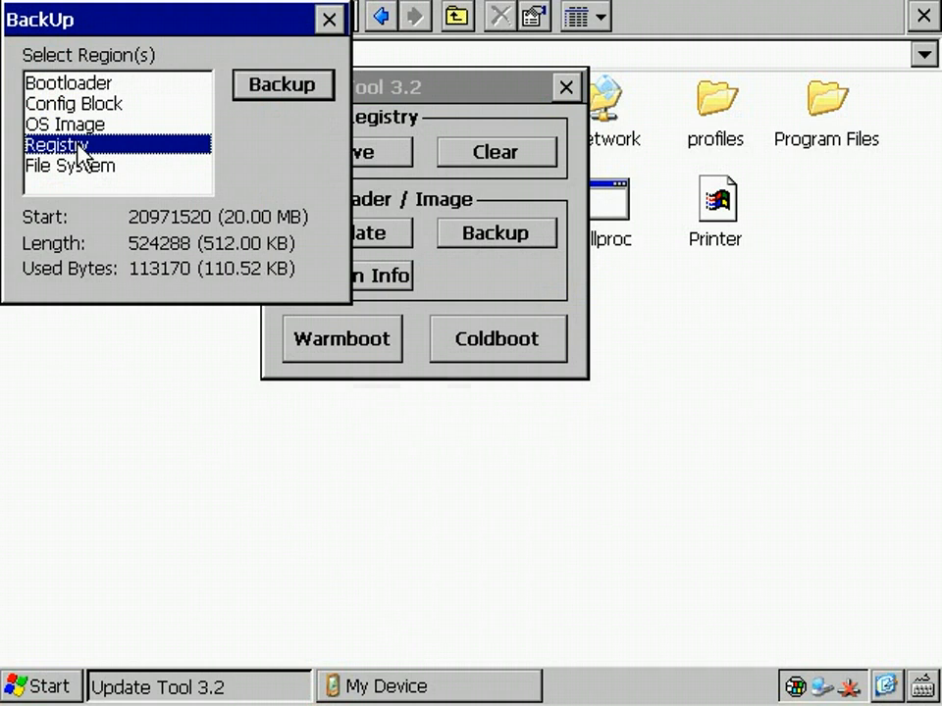
mouse_move(246, 295)
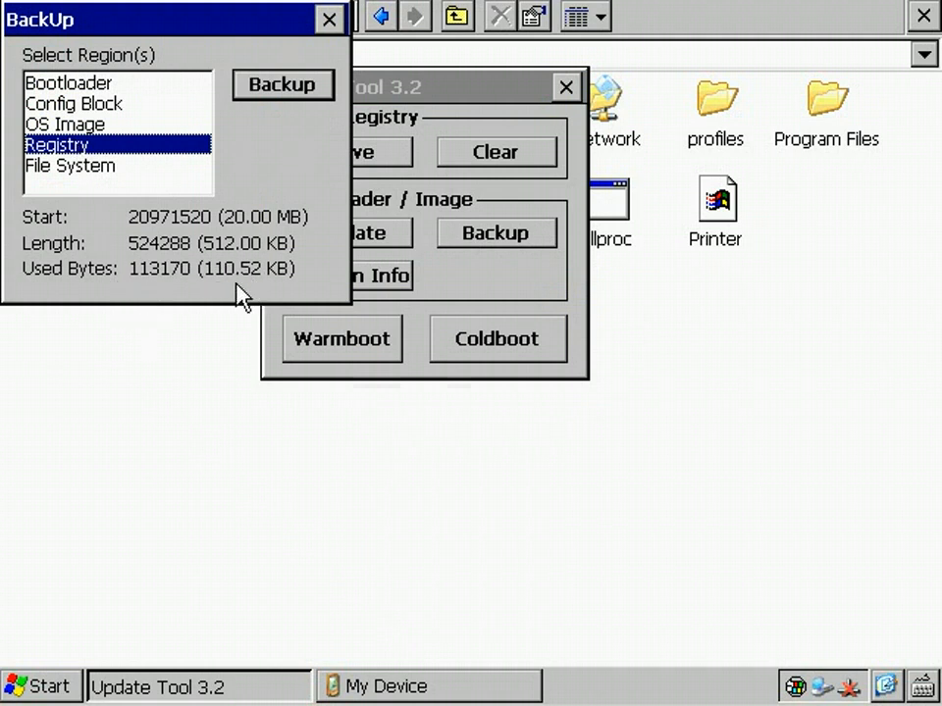
mouse_move(343, 59)
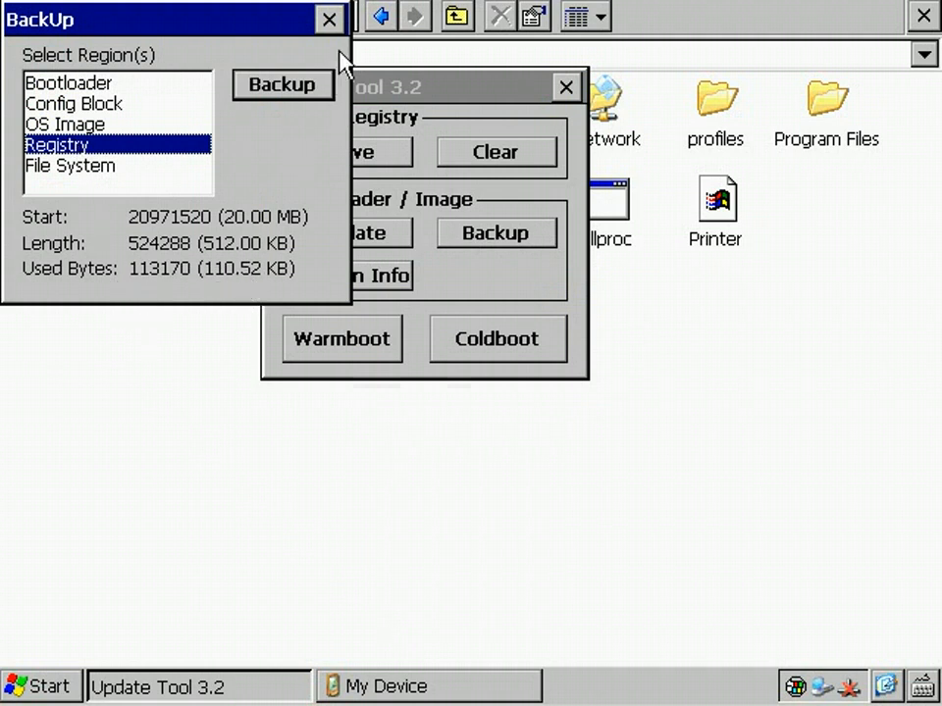
Step: Dismiss the 'Sections have to be contiguous' error and select Bootloader through File System (21.67 MB)
left_click(68, 83)
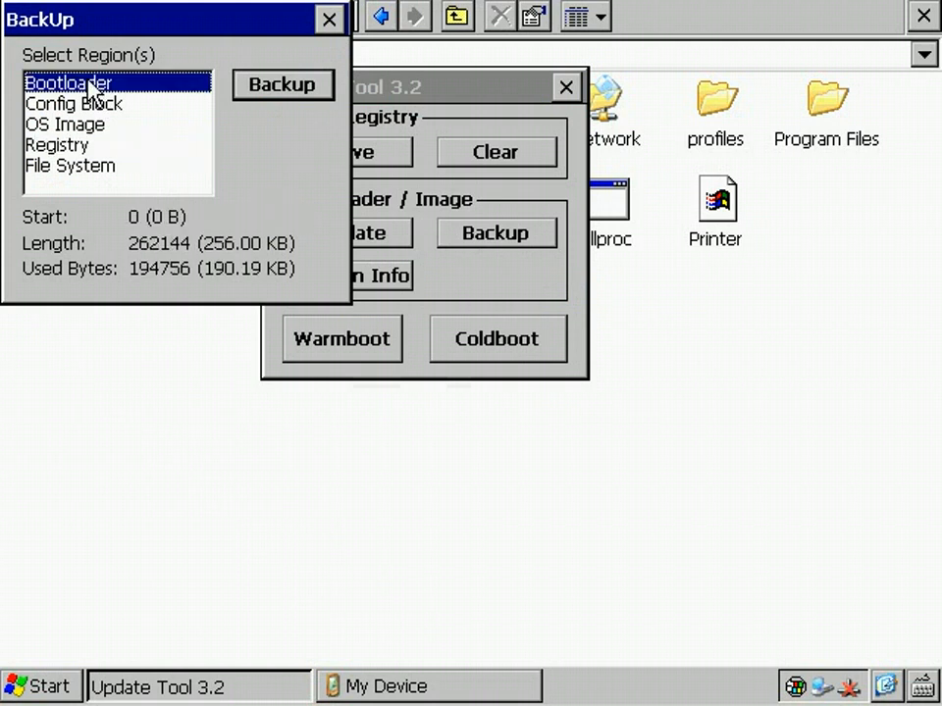
mouse_move(79, 123)
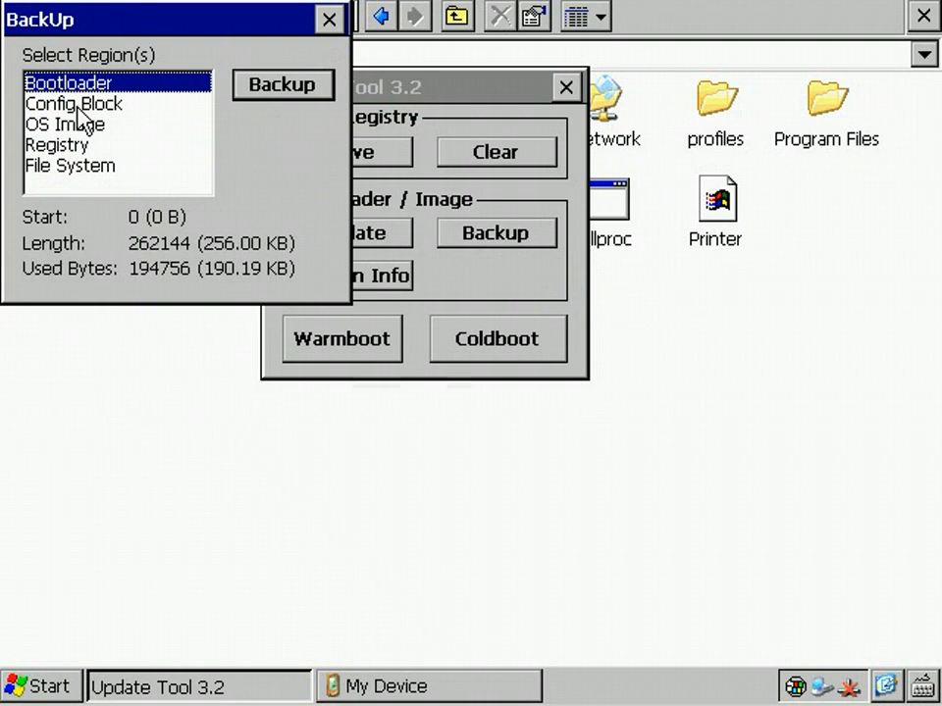
left_click(57, 144)
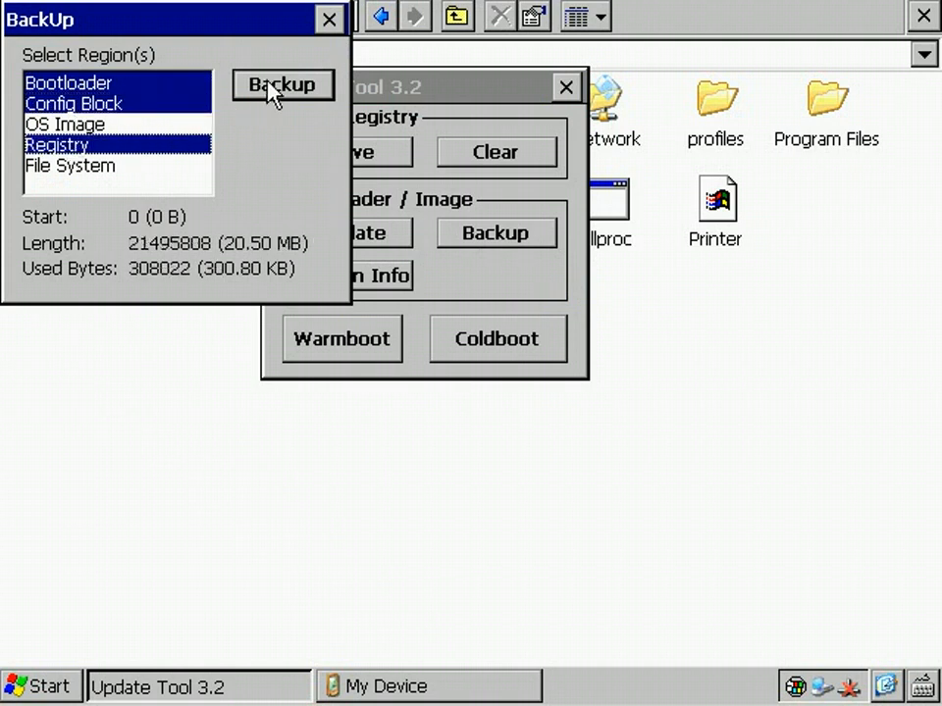
left_click(281, 84)
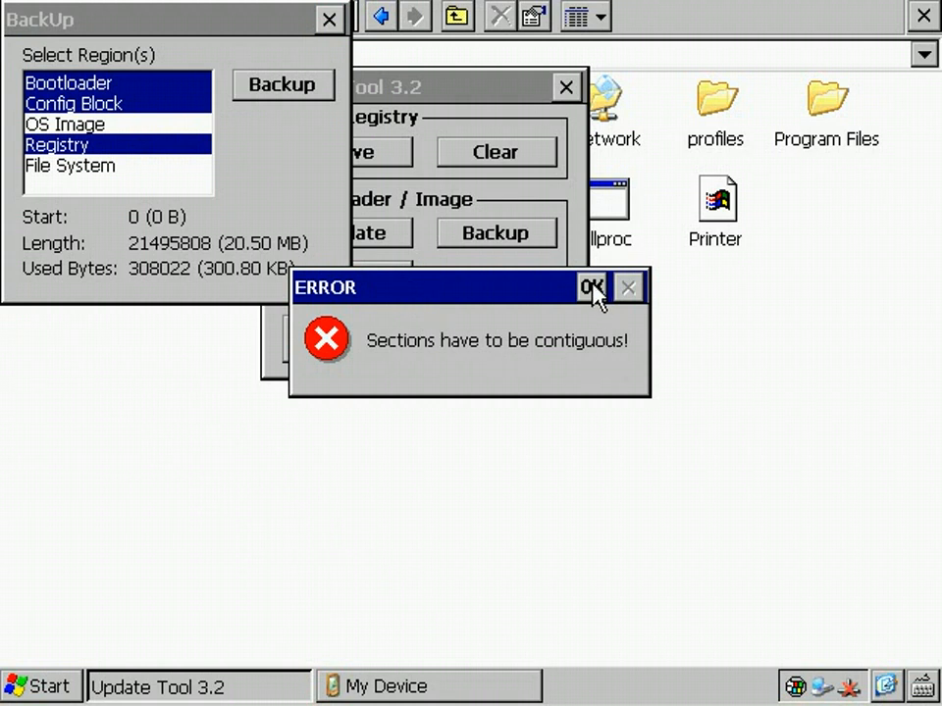
left_click(590, 288)
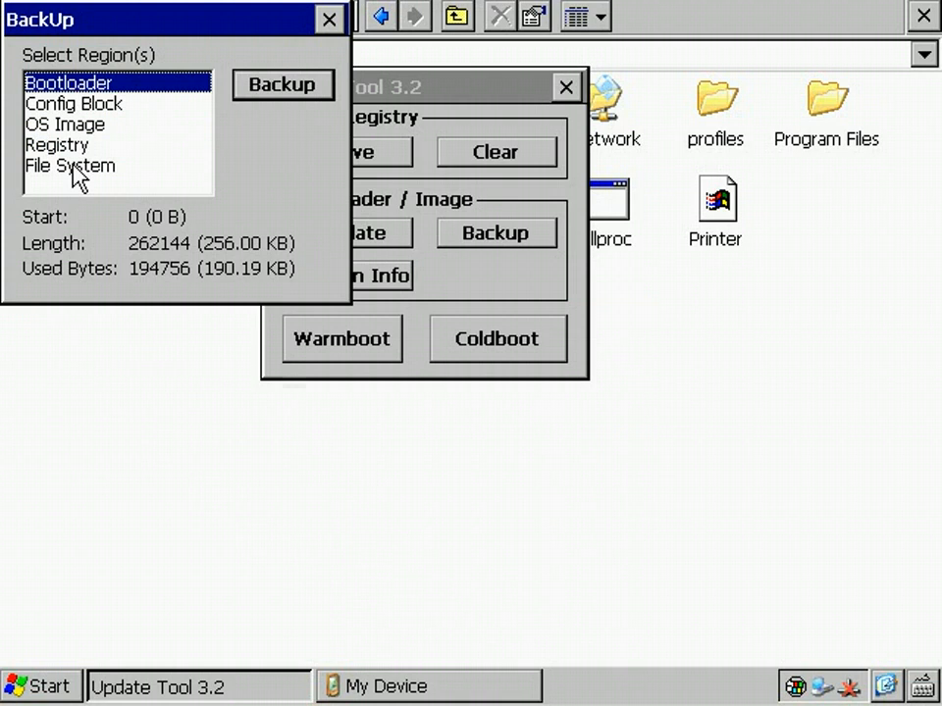
left_click(69, 166)
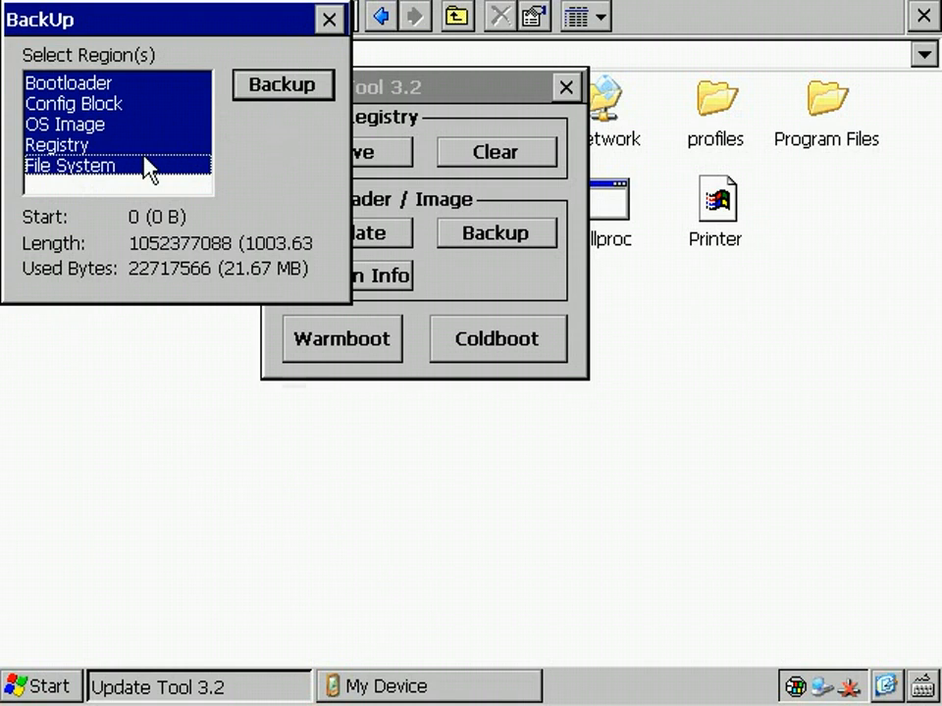
mouse_move(250, 275)
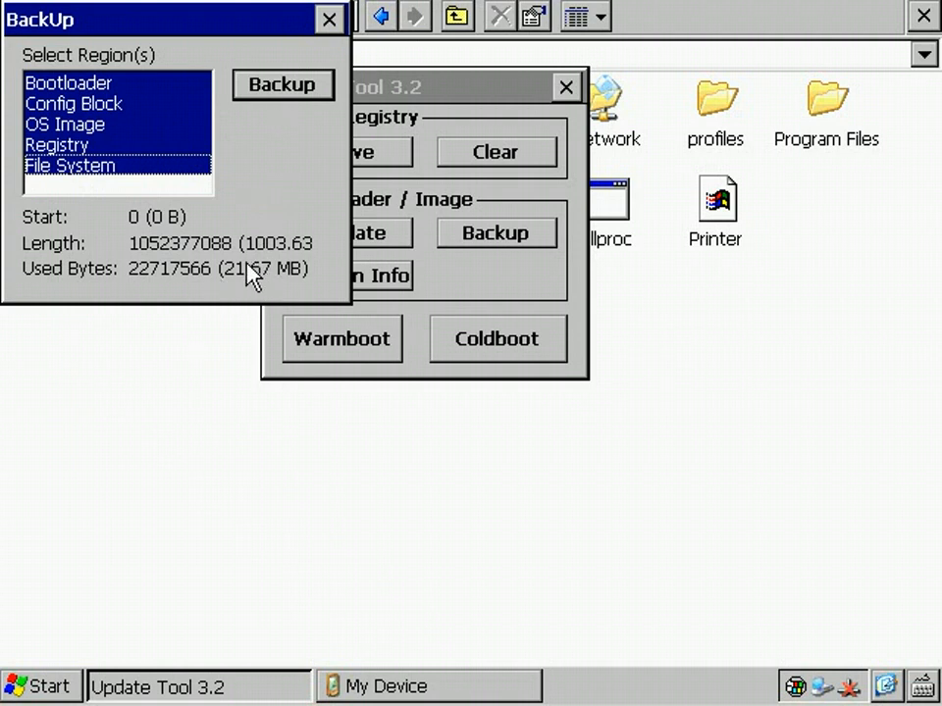
mouse_move(304, 90)
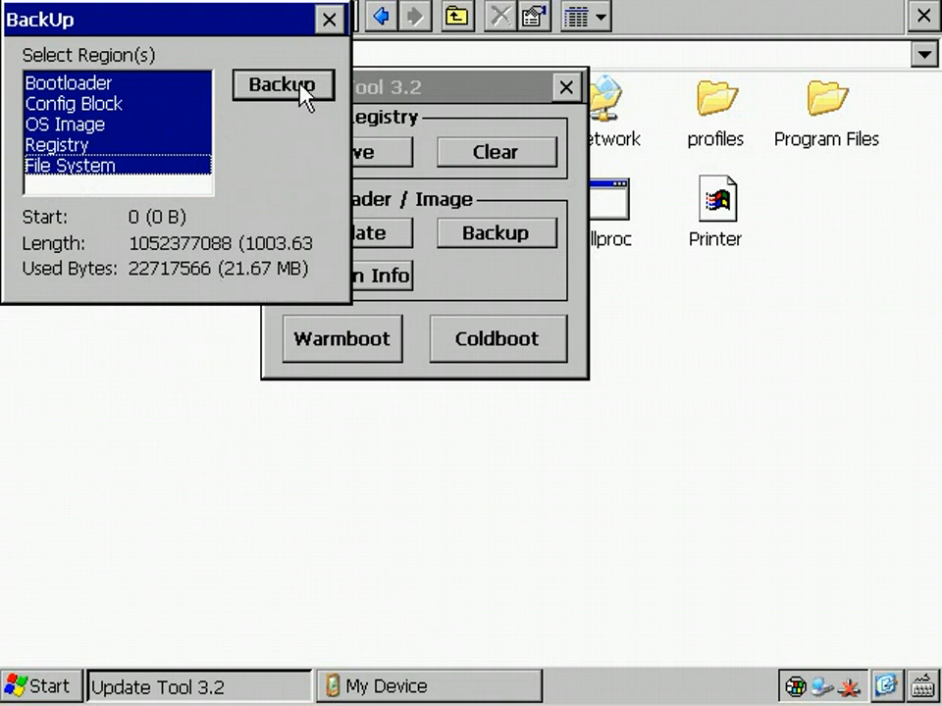
Step: Back up the five selected regions to a file named FlashBackup
left_click(283, 86)
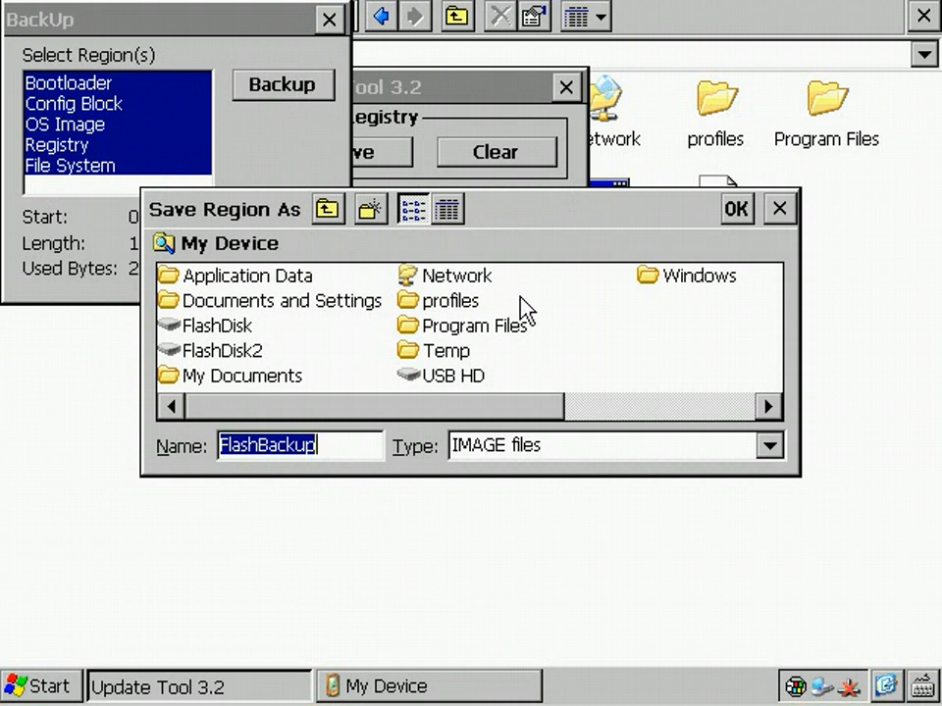
mouse_move(603, 354)
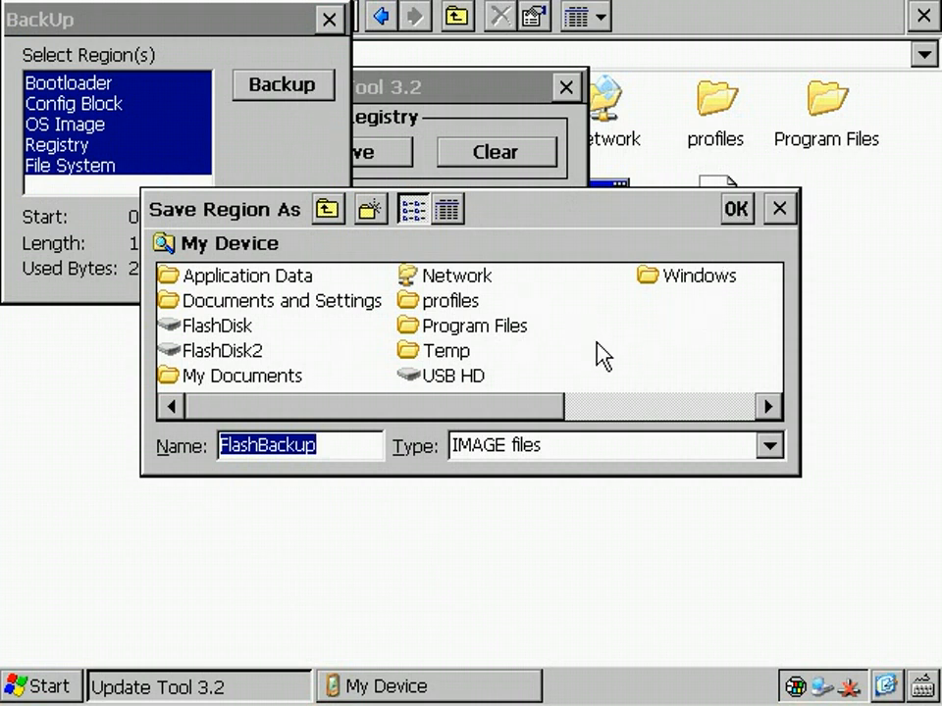
mouse_move(748, 212)
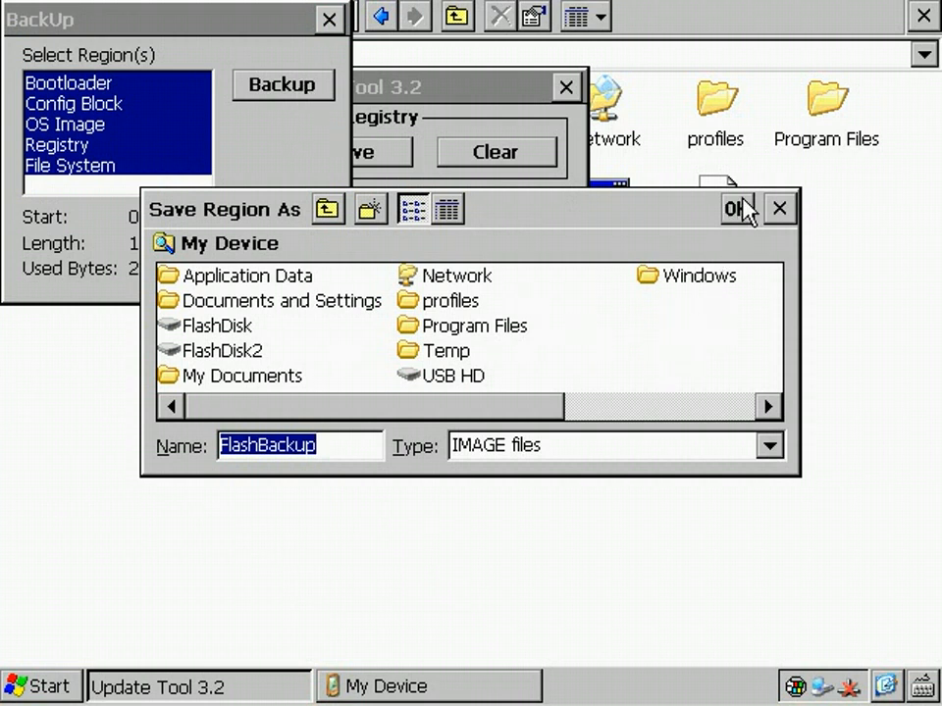
left_click(736, 208)
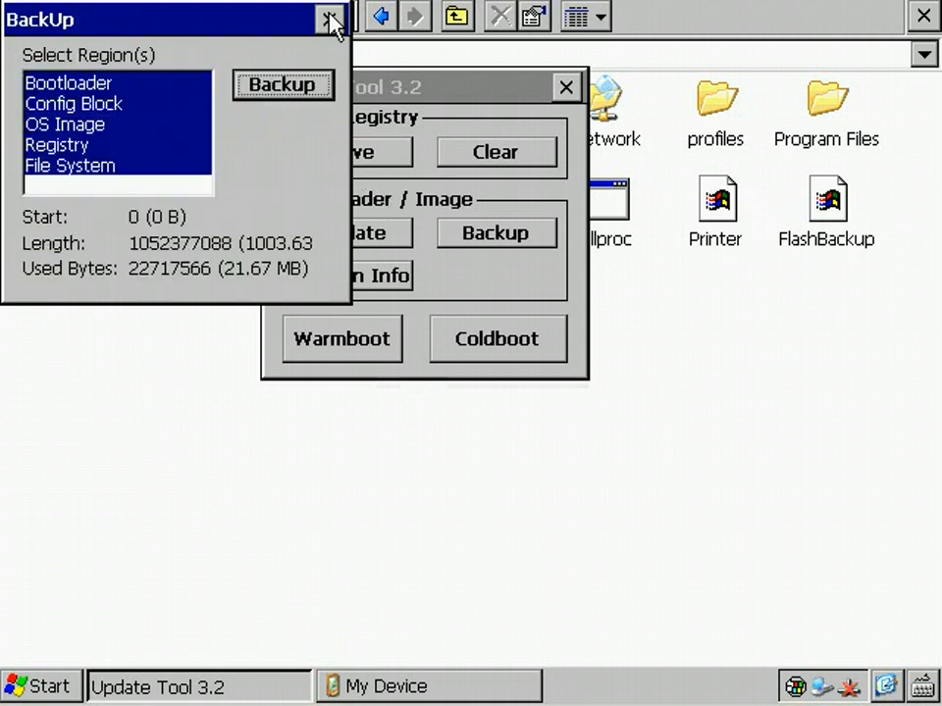
Step: Close the BackUp window and view FlashBackup's properties, showing a 21.7MB BIN file
left_click(331, 18)
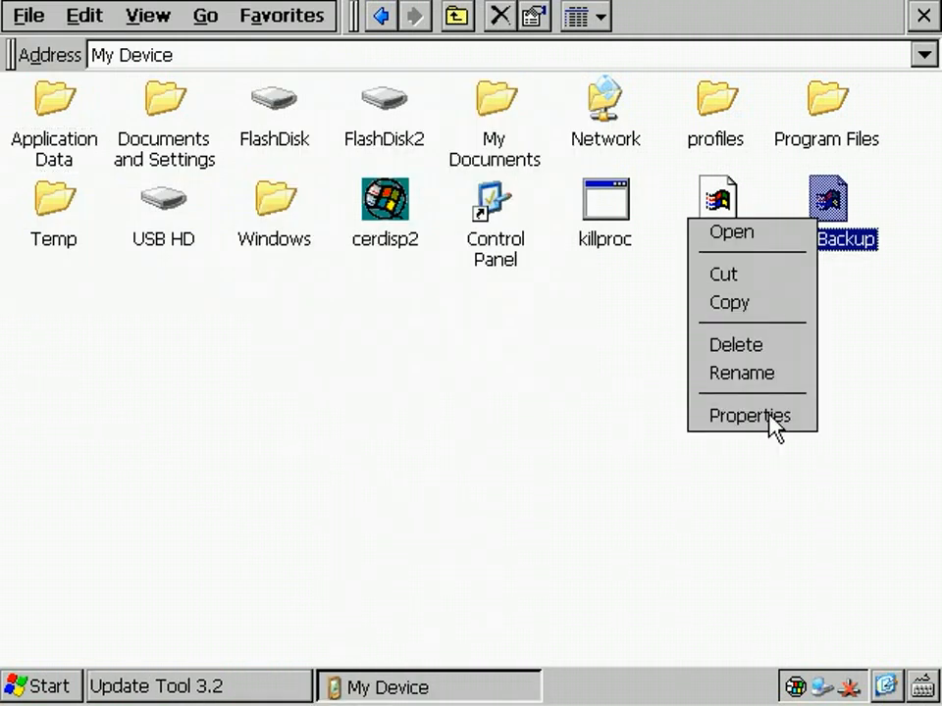
left_click(750, 415)
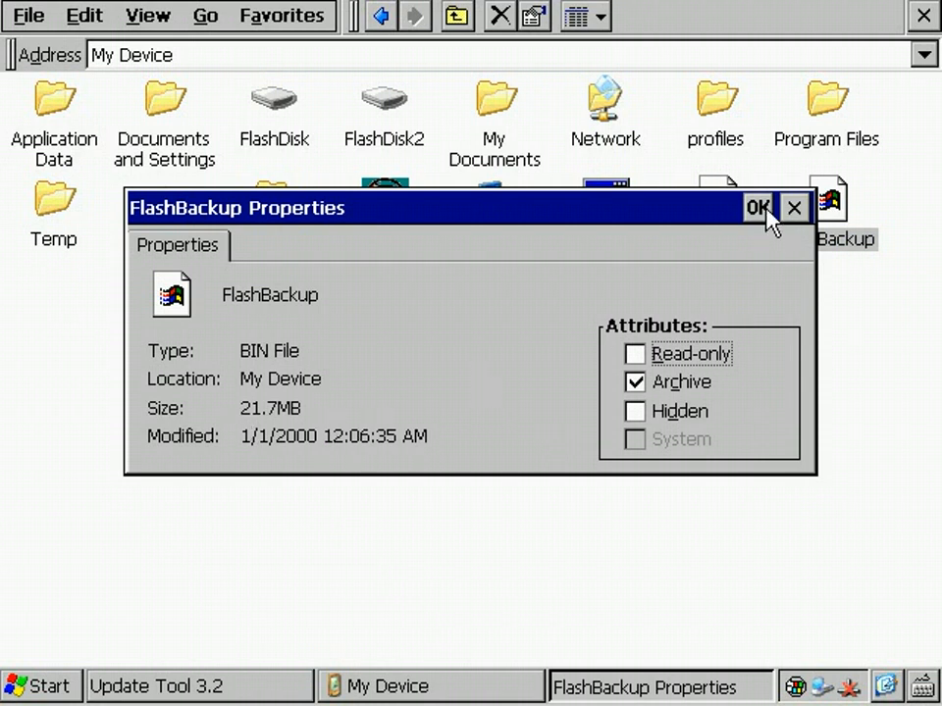
left_click(756, 208)
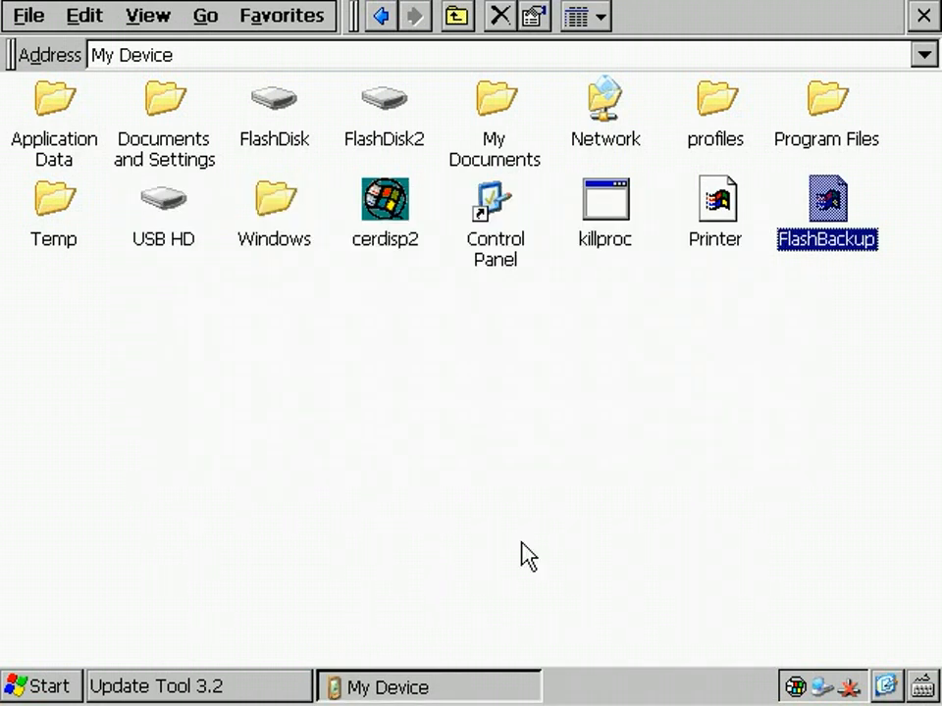
mouse_move(157, 201)
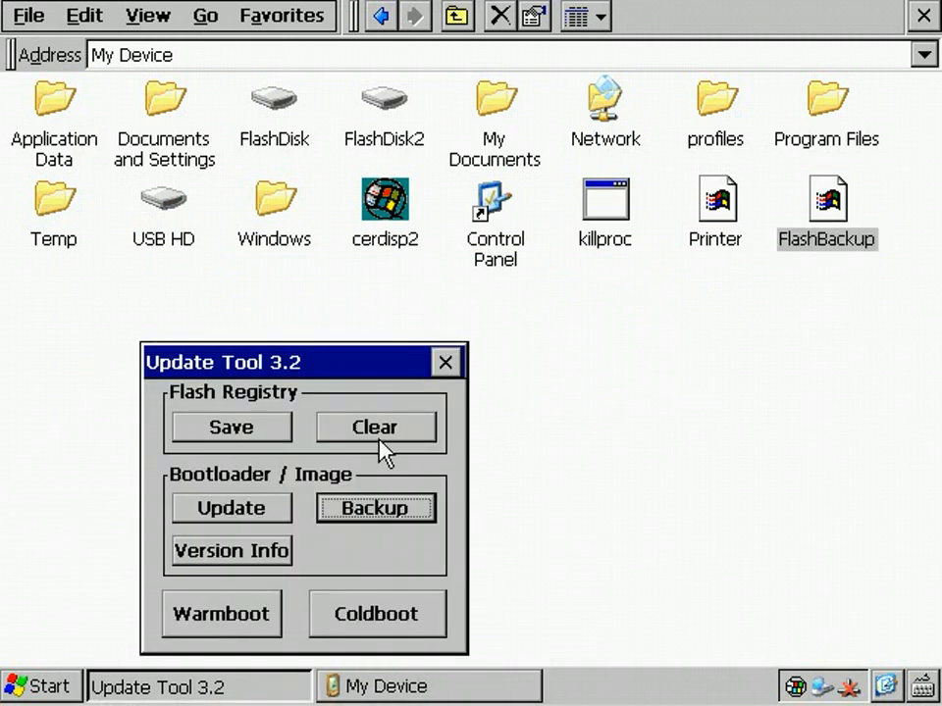
mouse_move(380, 437)
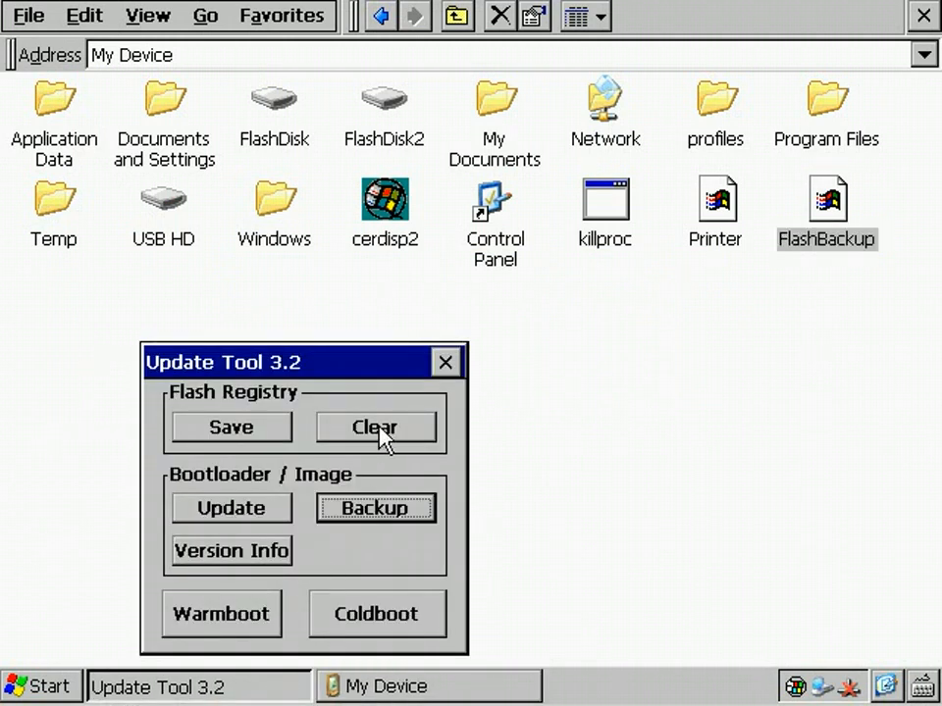
Step: Clear the Flash Registry and OK the 'Registry successfully cleared' message
left_click(374, 427)
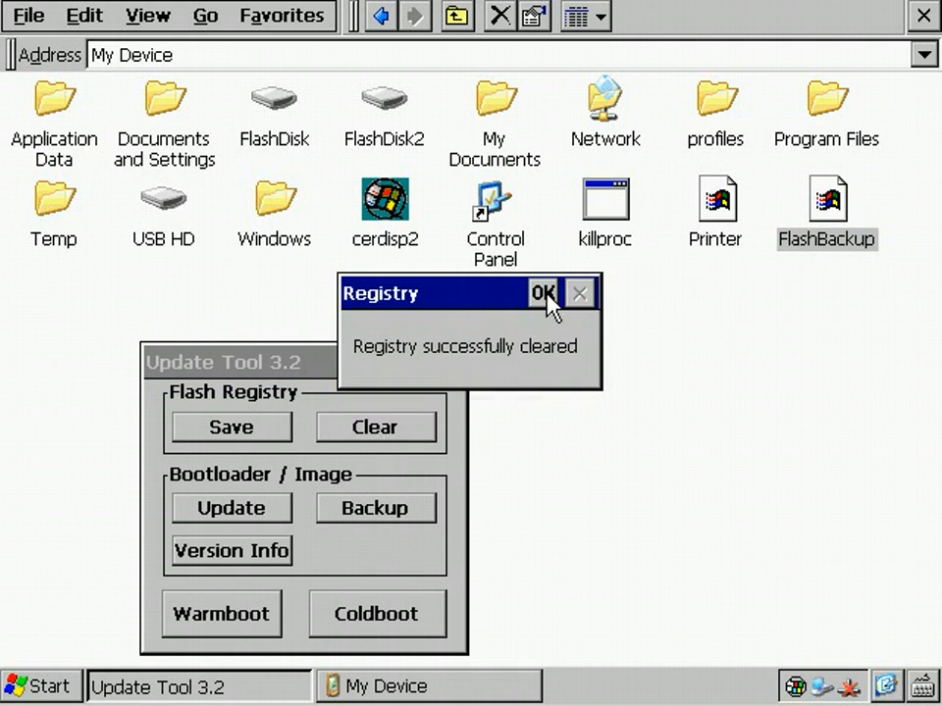
left_click(543, 293)
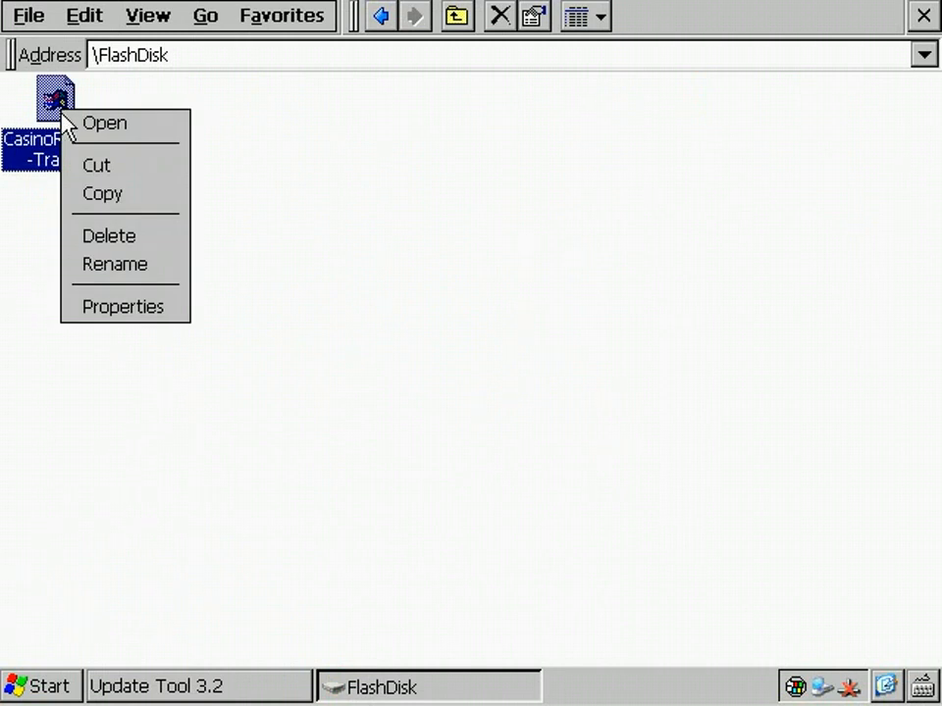
Step: Delete CasinoRoyale-Trailer.avi from FlashDisk, then relaunch Update Tool from Start > Programs
left_click(109, 236)
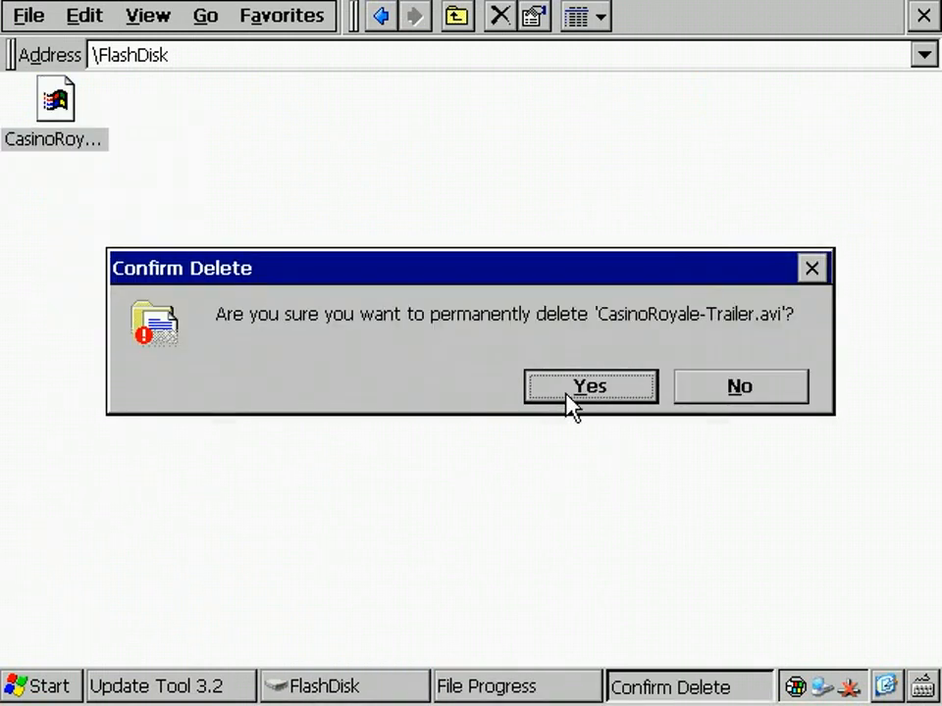
left_click(590, 385)
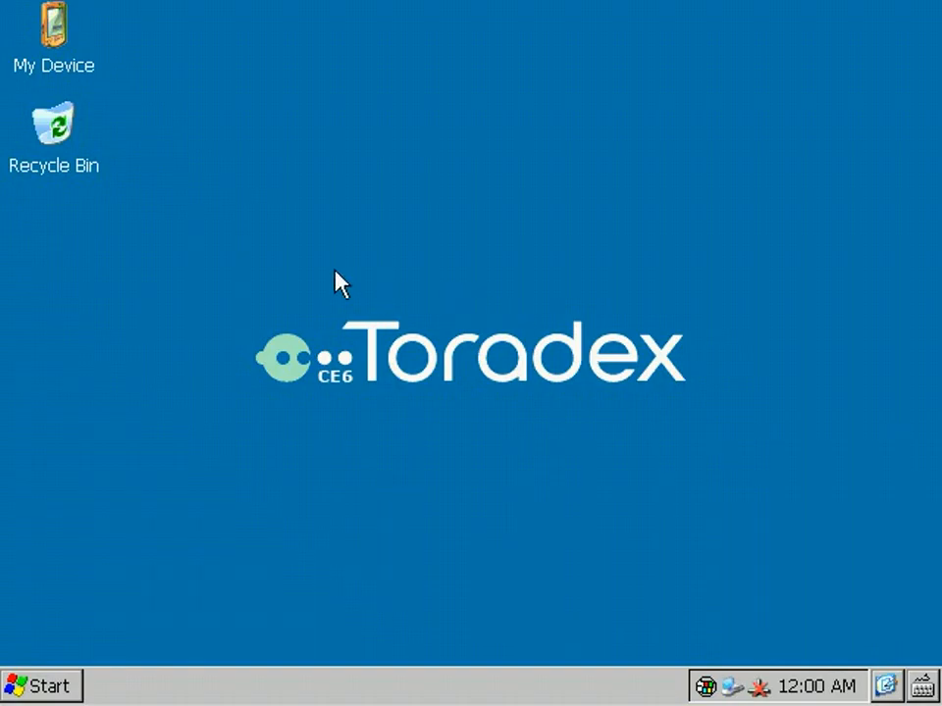
mouse_move(810, 696)
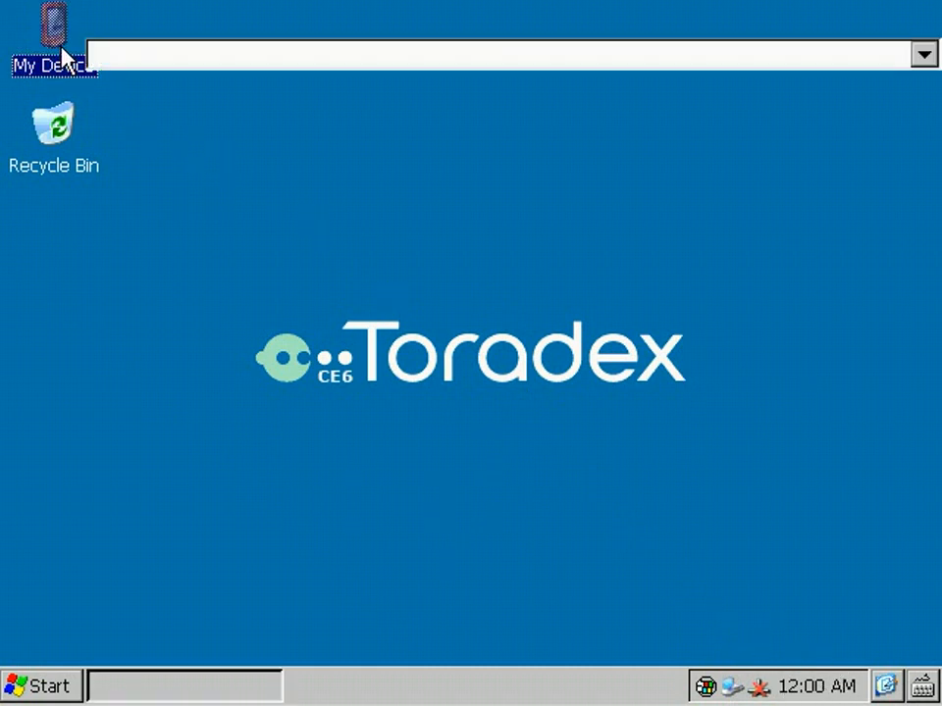
double_click(54, 29)
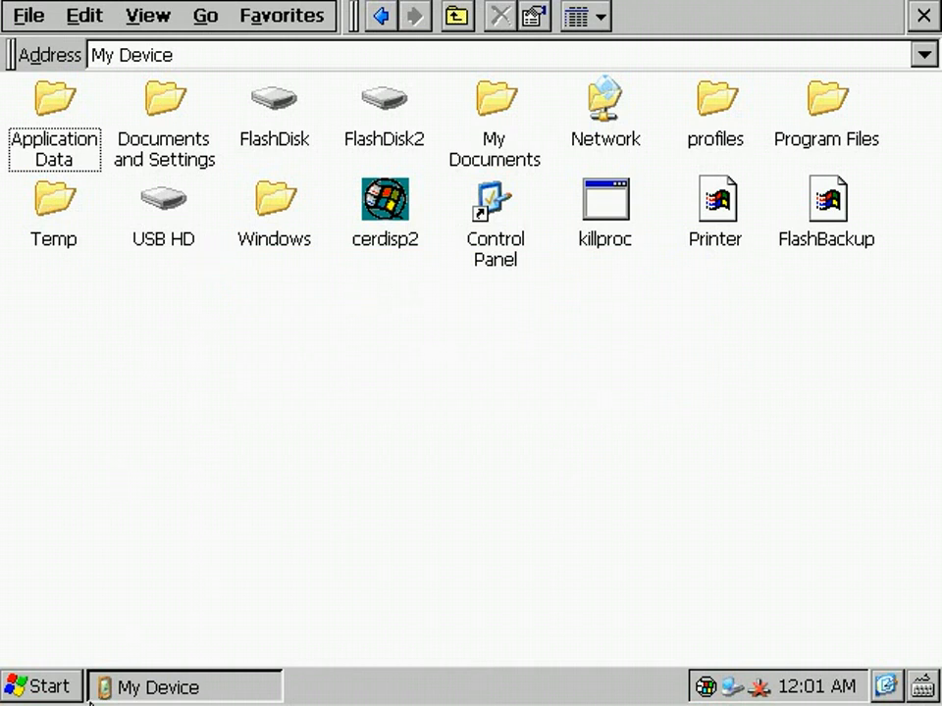
left_click(41, 685)
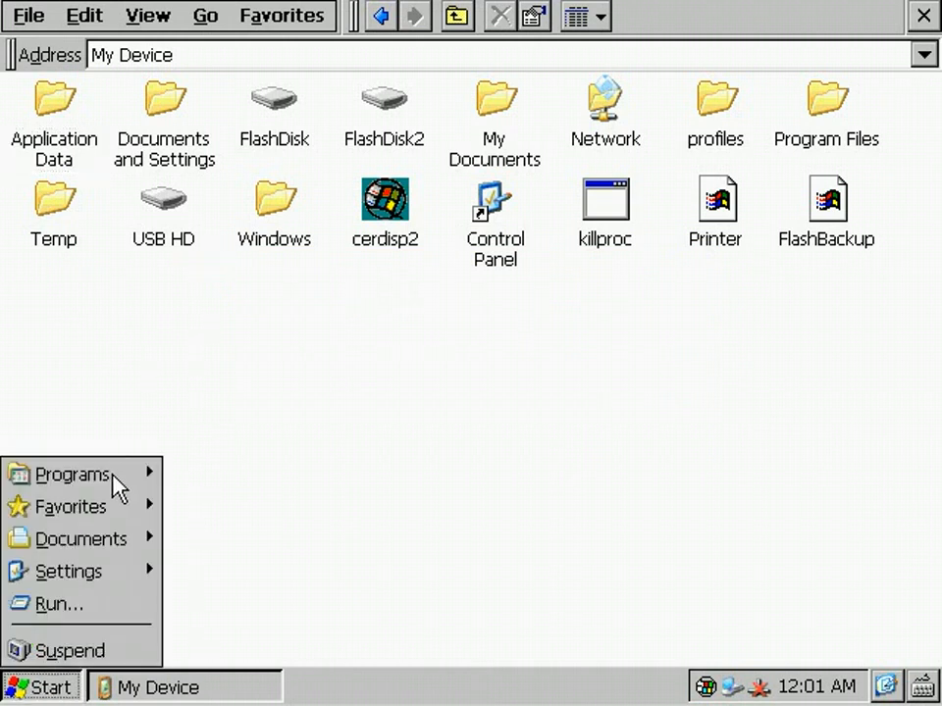
left_click(72, 473)
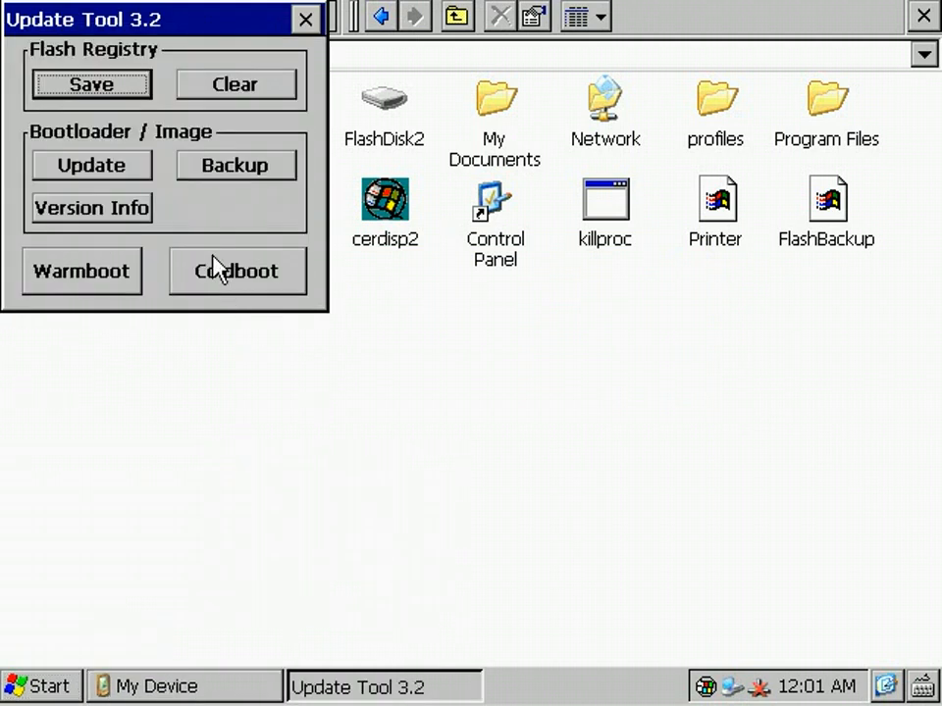
Step: Update flash from the FlashBackup image, confirming all five sections get overwritten
left_click(90, 164)
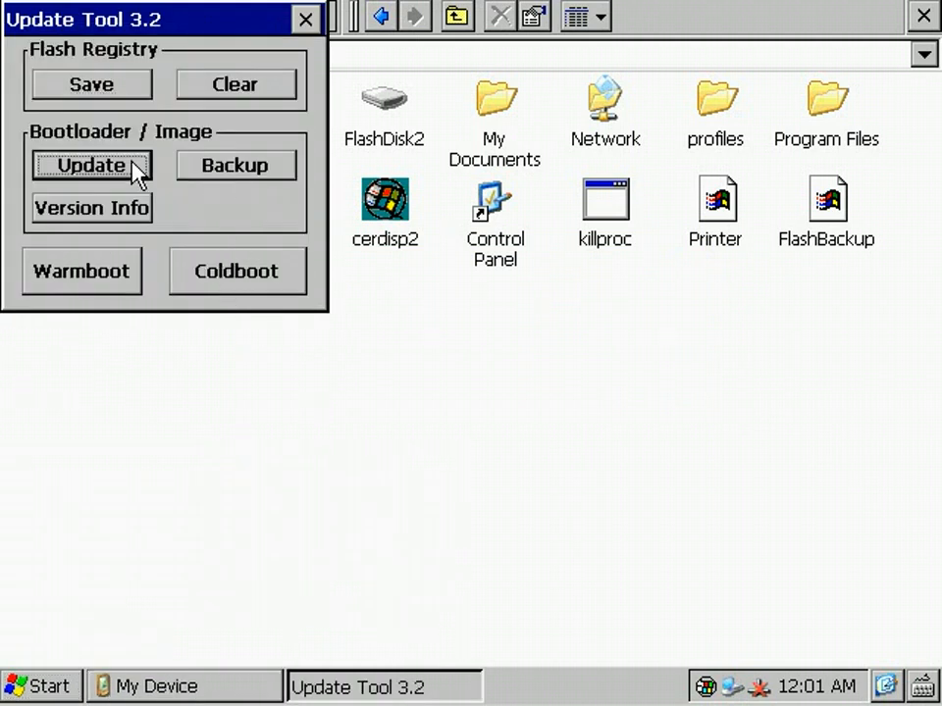
left_click(90, 164)
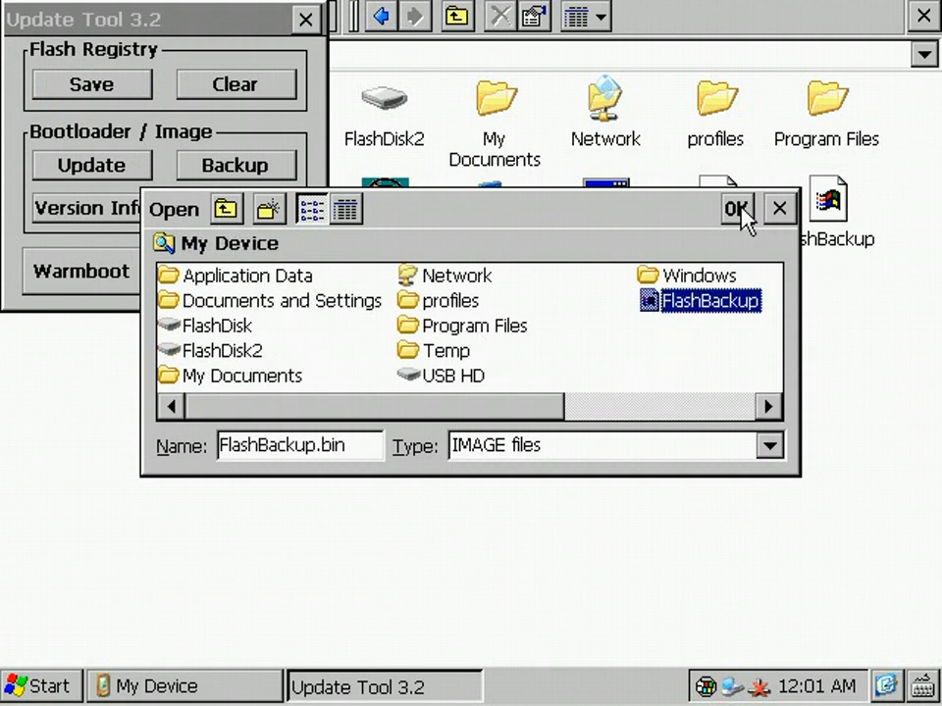
left_click(734, 209)
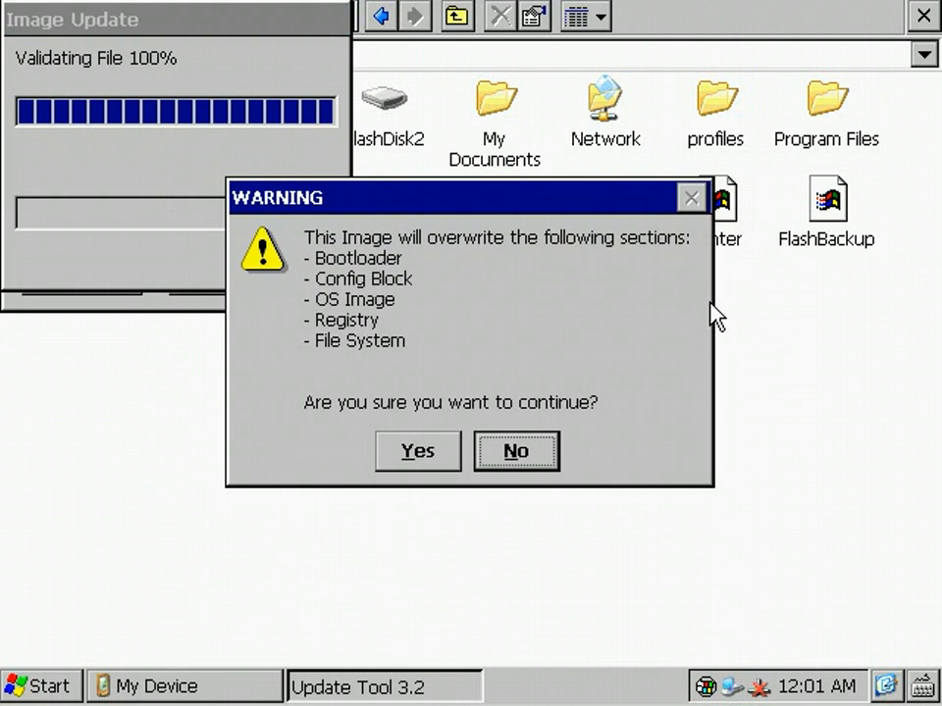
mouse_move(432, 280)
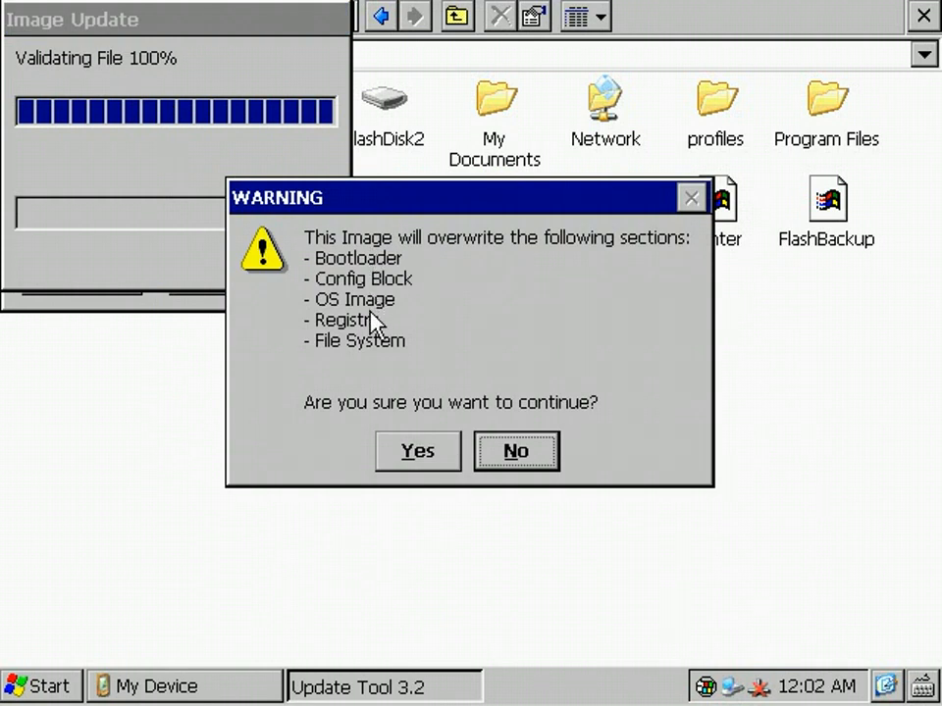
mouse_move(466, 365)
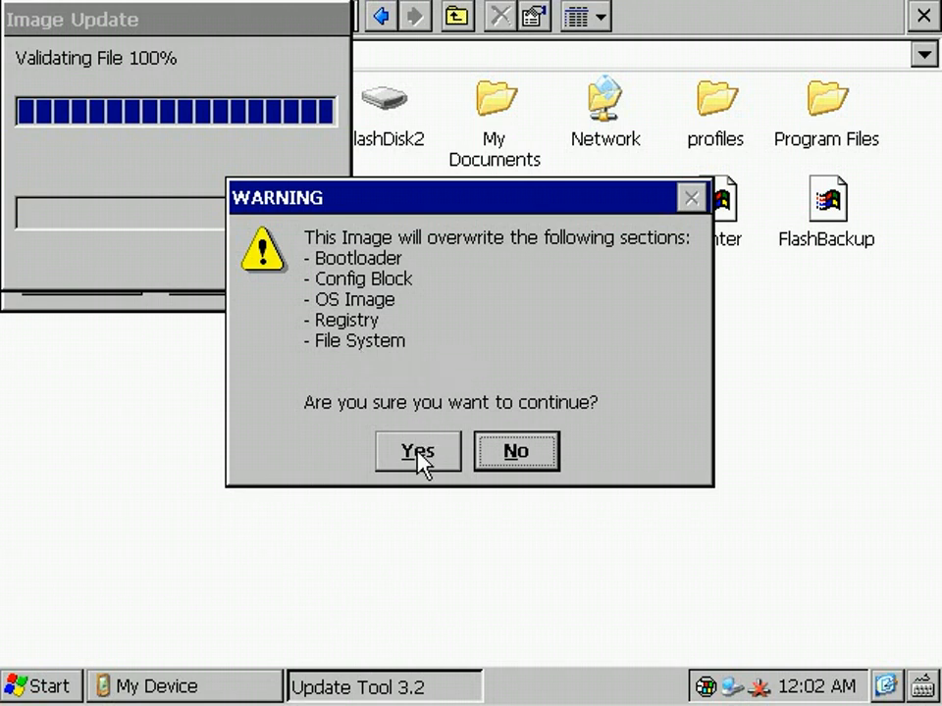
left_click(417, 452)
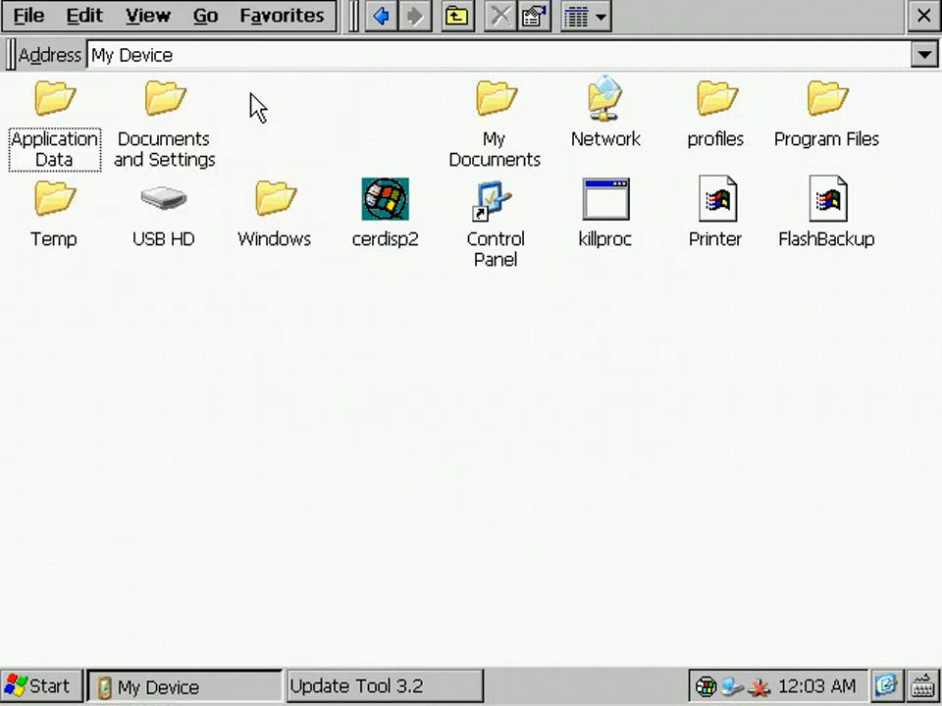
mouse_move(368, 697)
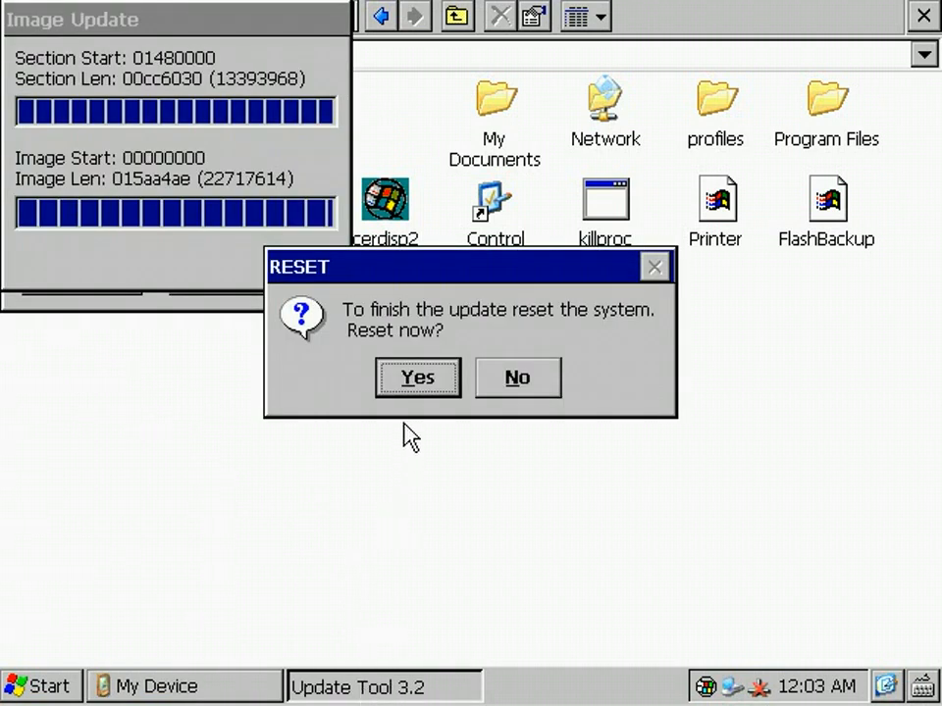
Step: Accept the RESET prompt so the device reboots to the Toradex CE6 desktop
left_click(417, 378)
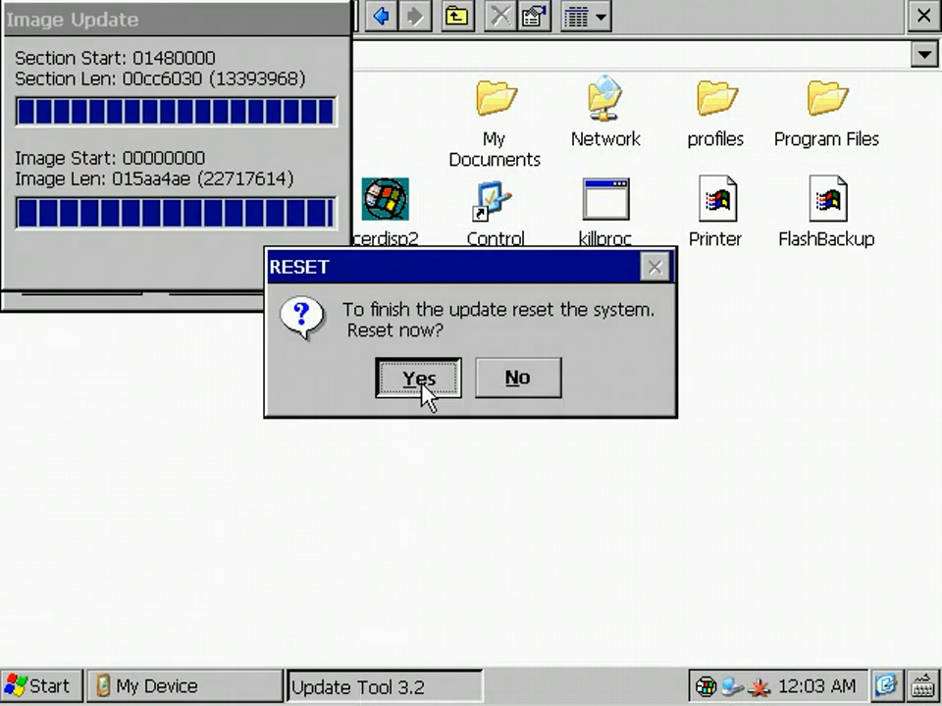
left_click(418, 379)
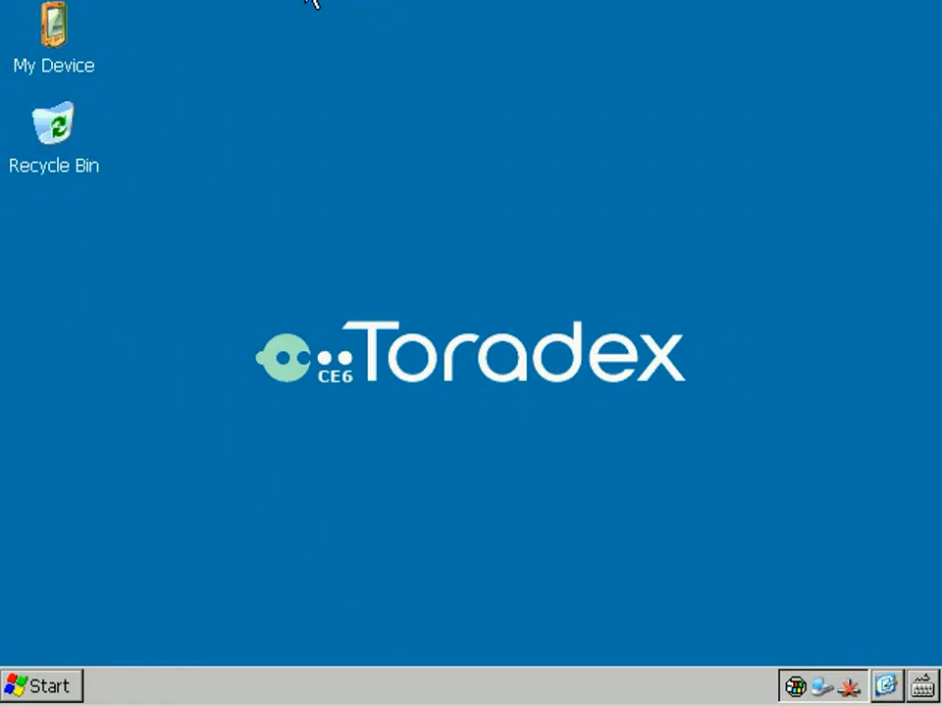
mouse_move(638, 577)
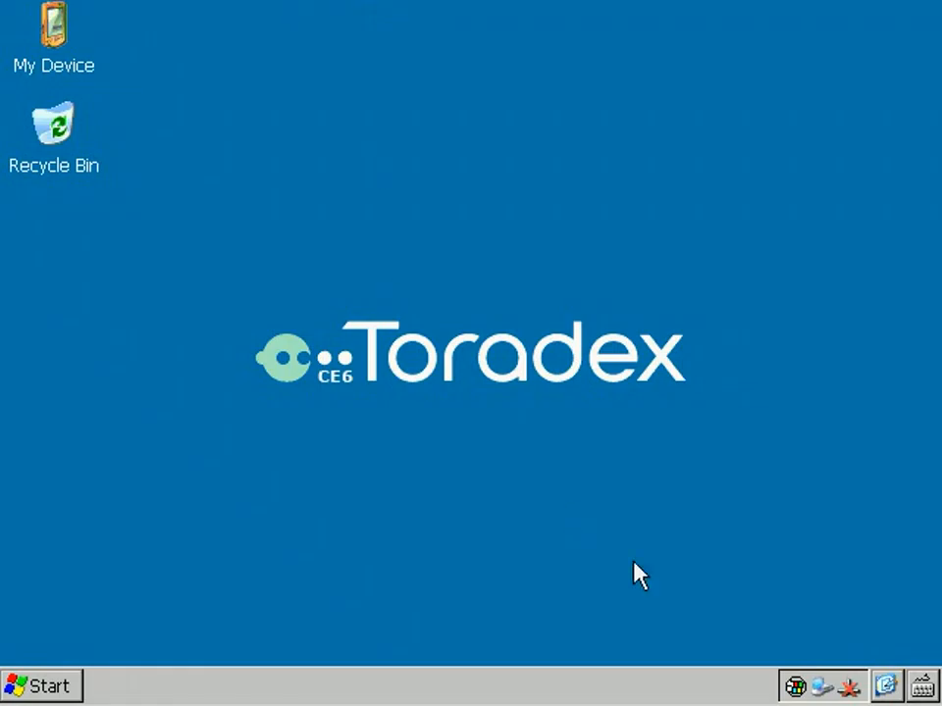
mouse_move(51, 29)
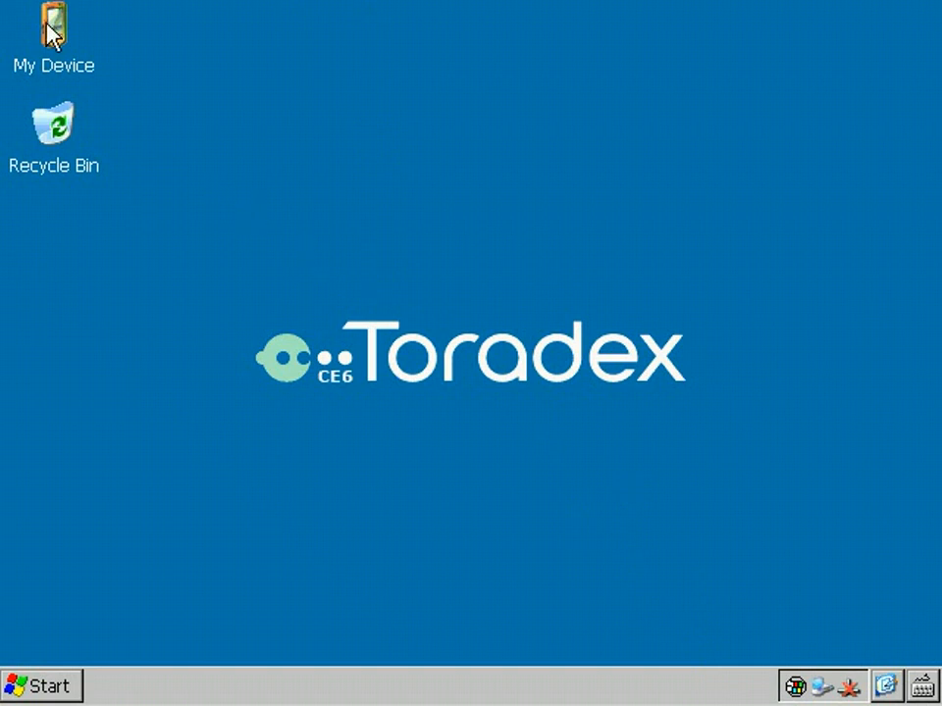
Step: Open My Device and go up from FlashDisk to show FlashDisk and FlashDisk2
double_click(54, 29)
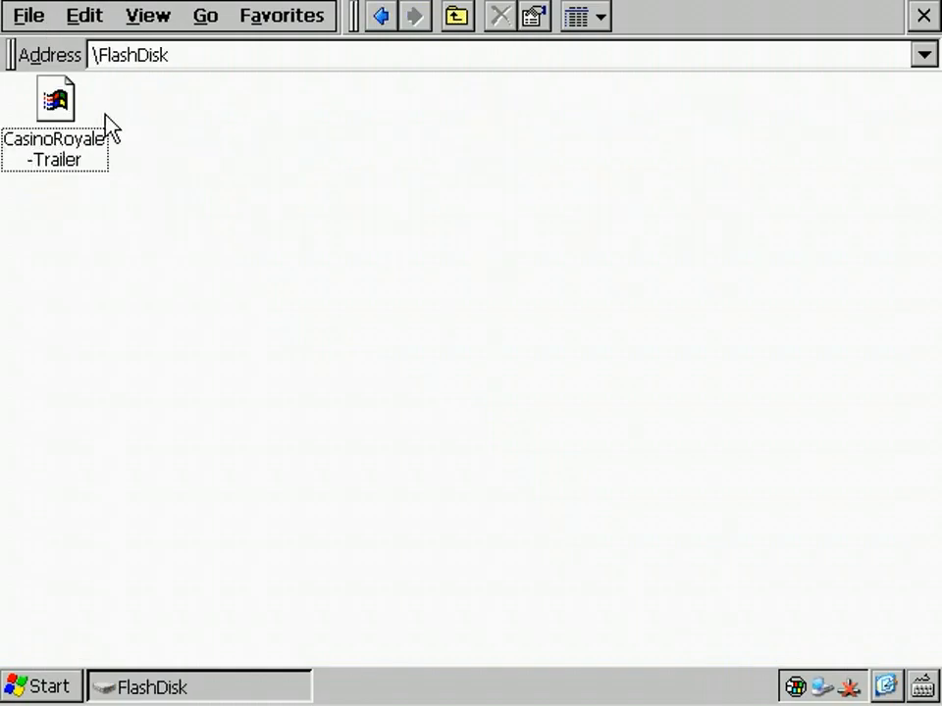
left_click(455, 17)
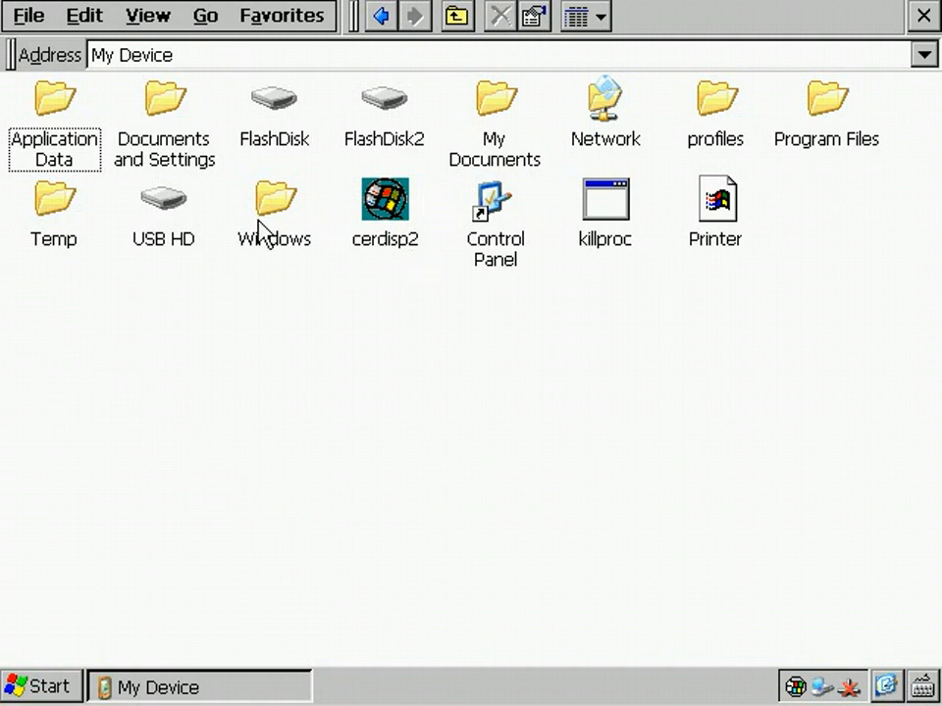
Step: Copy the Update program from the \Windows folder
double_click(274, 196)
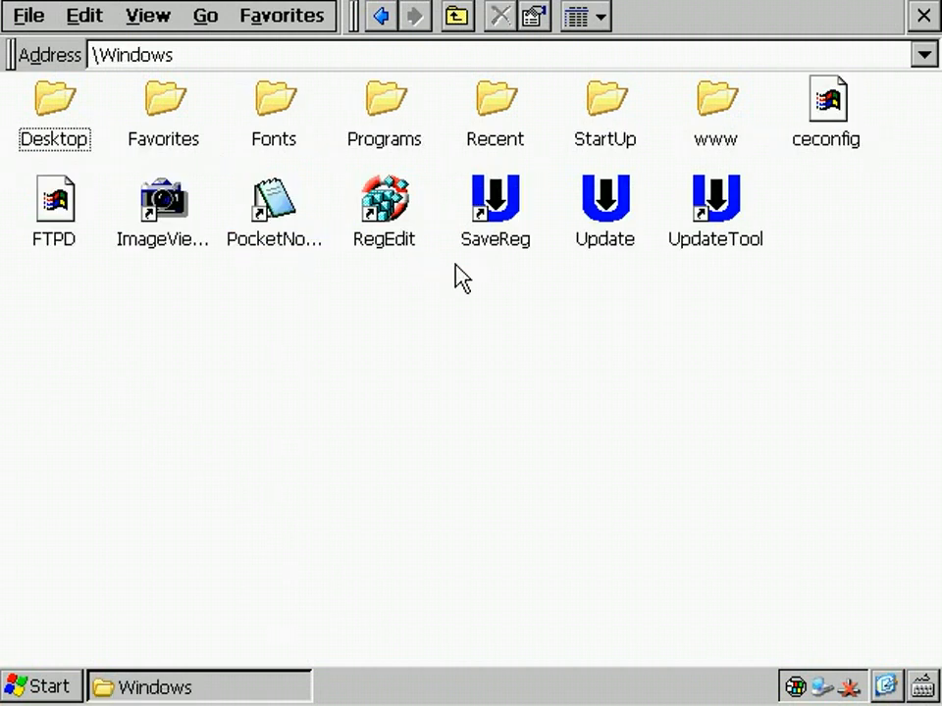
left_click(604, 201)
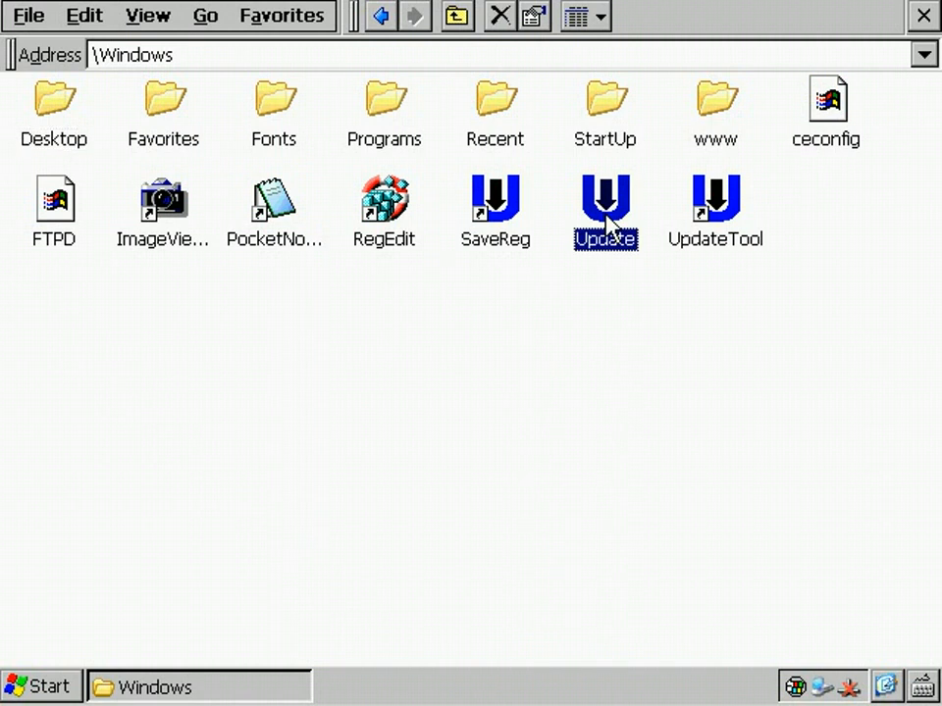
right_click(606, 206)
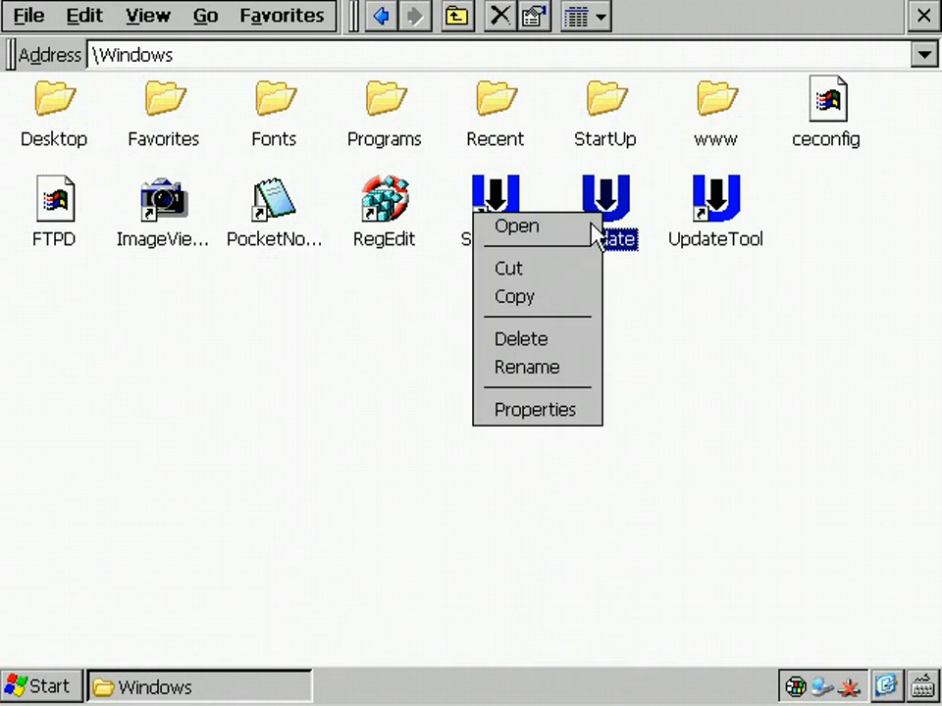
mouse_move(533, 305)
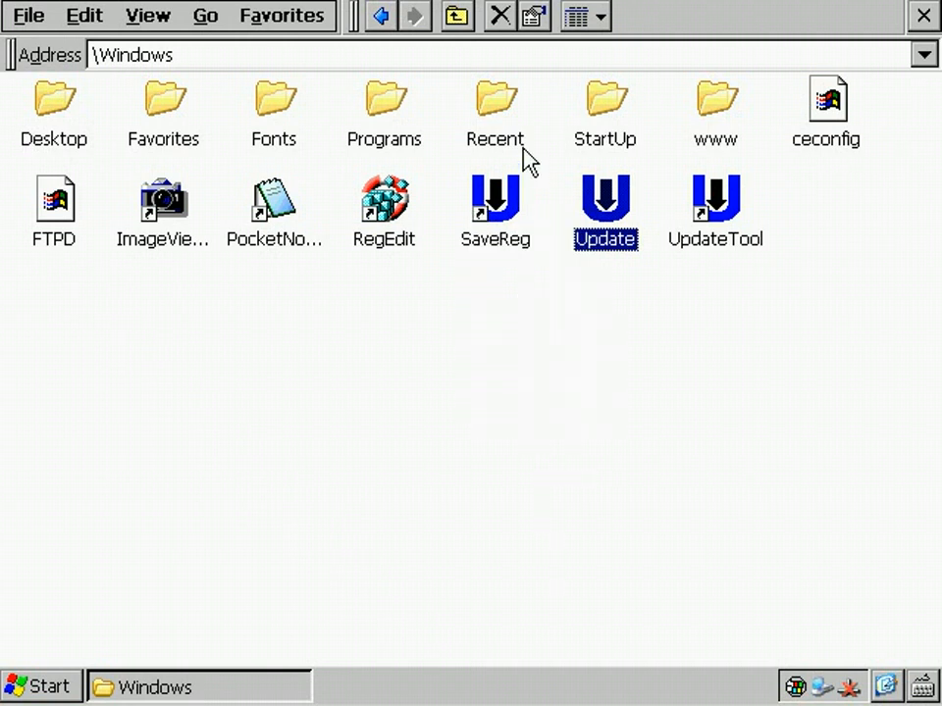
Step: Create a new folder named 'Autorun' on USB HD
left_click(455, 16)
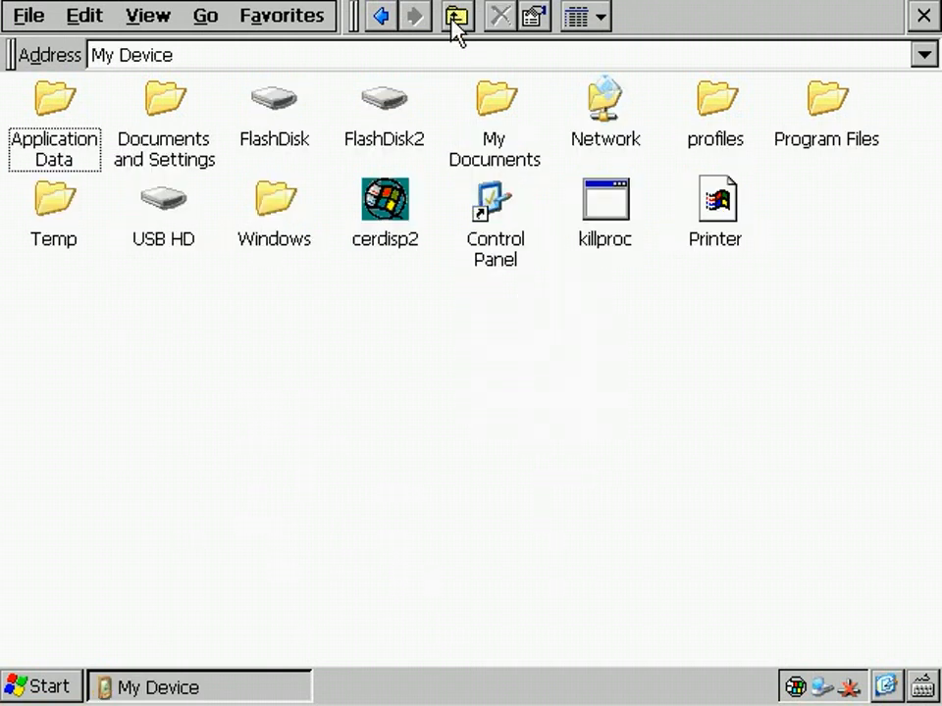
left_click(163, 201)
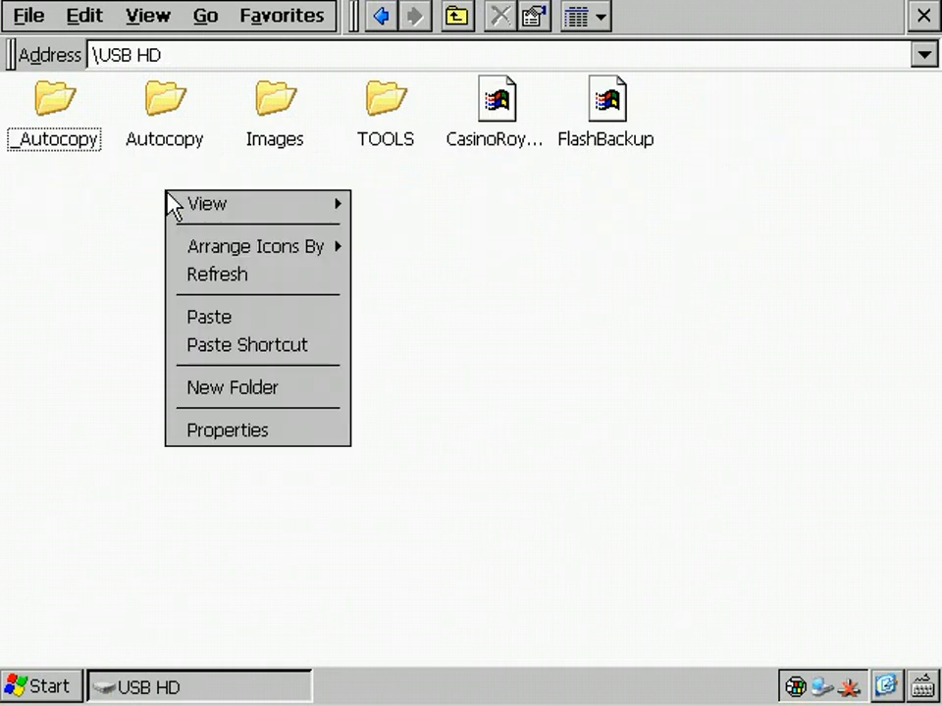
left_click(233, 388)
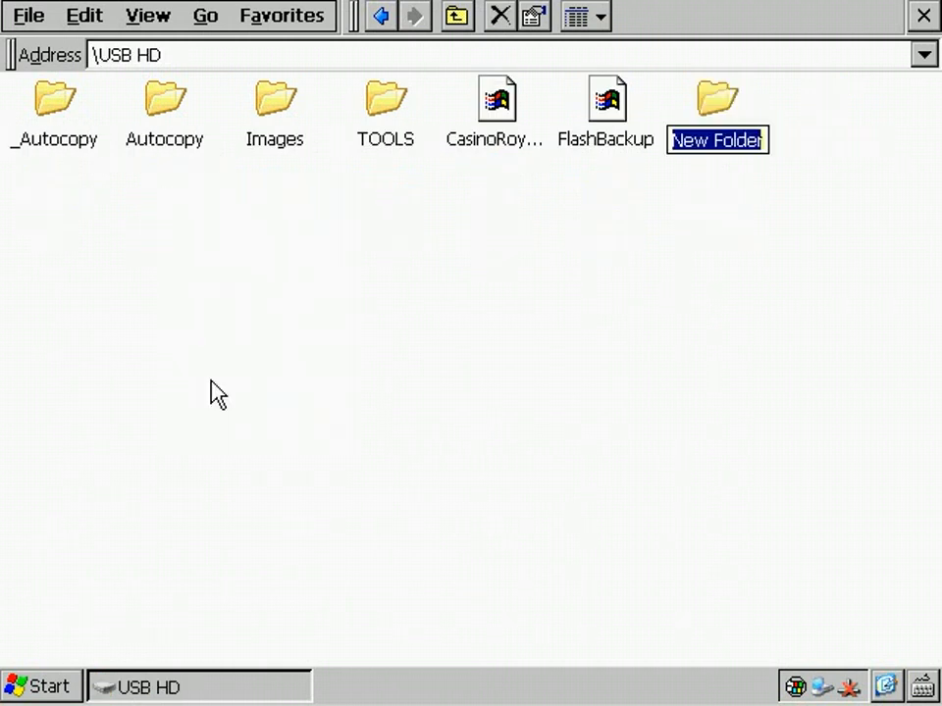
type("Autc")
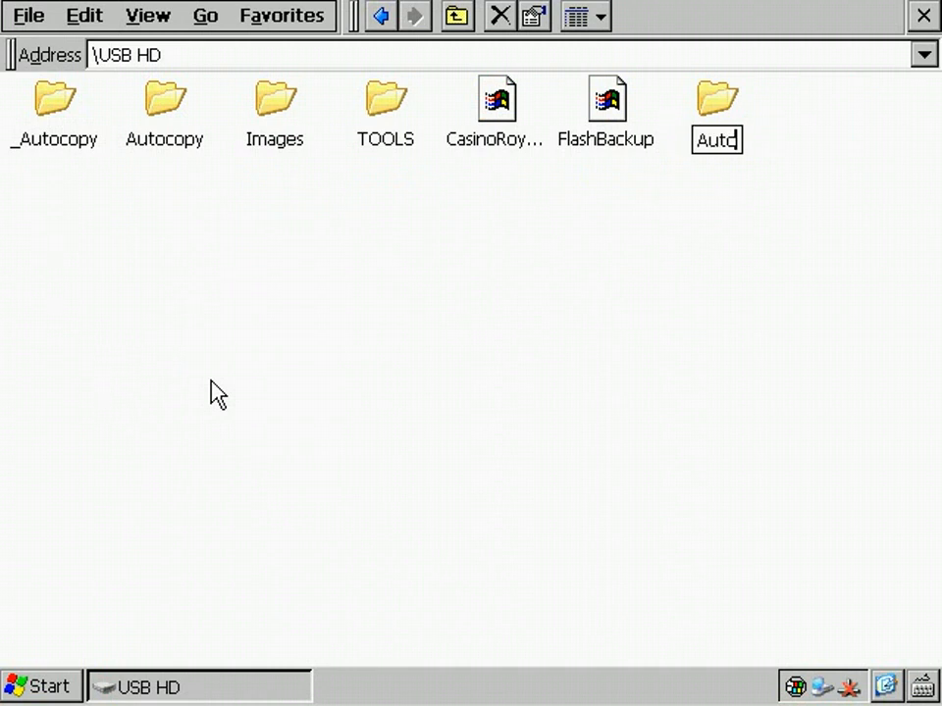
type("Autorun")
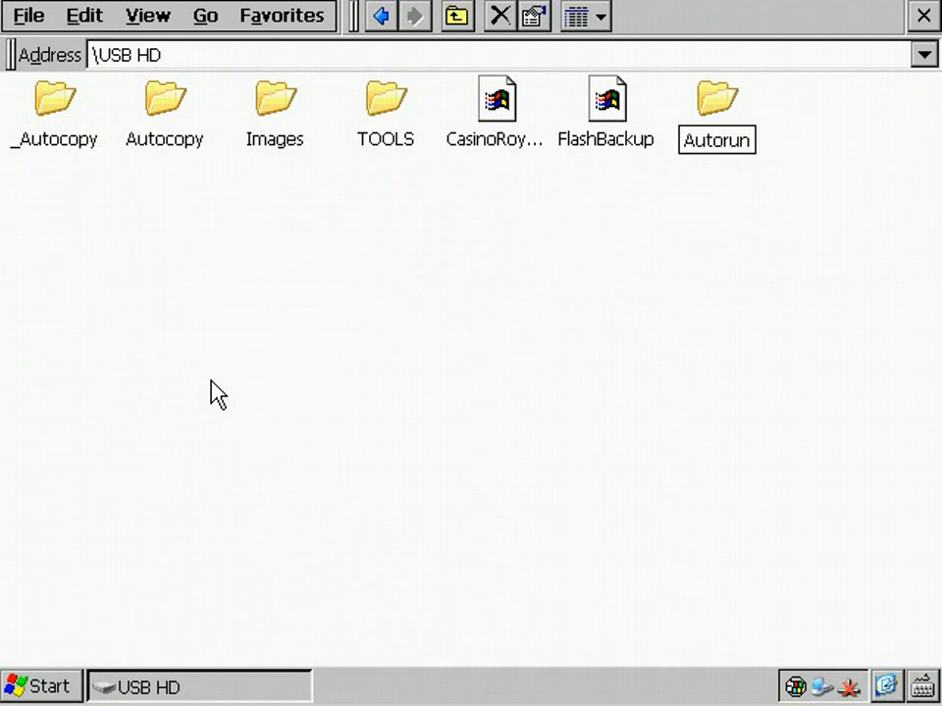
left_click(716, 103)
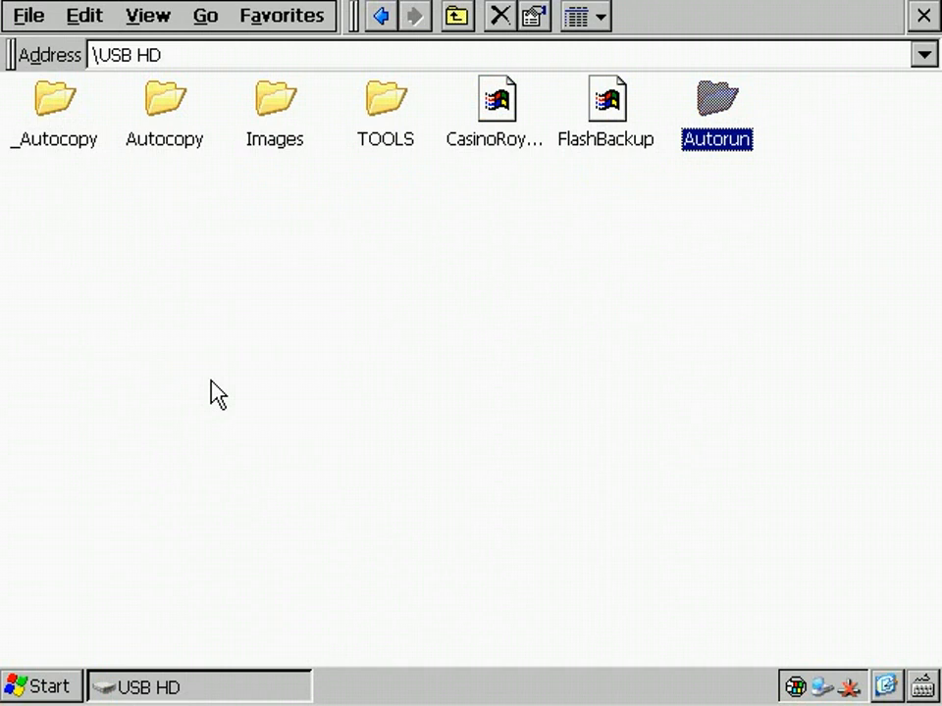
mouse_move(677, 108)
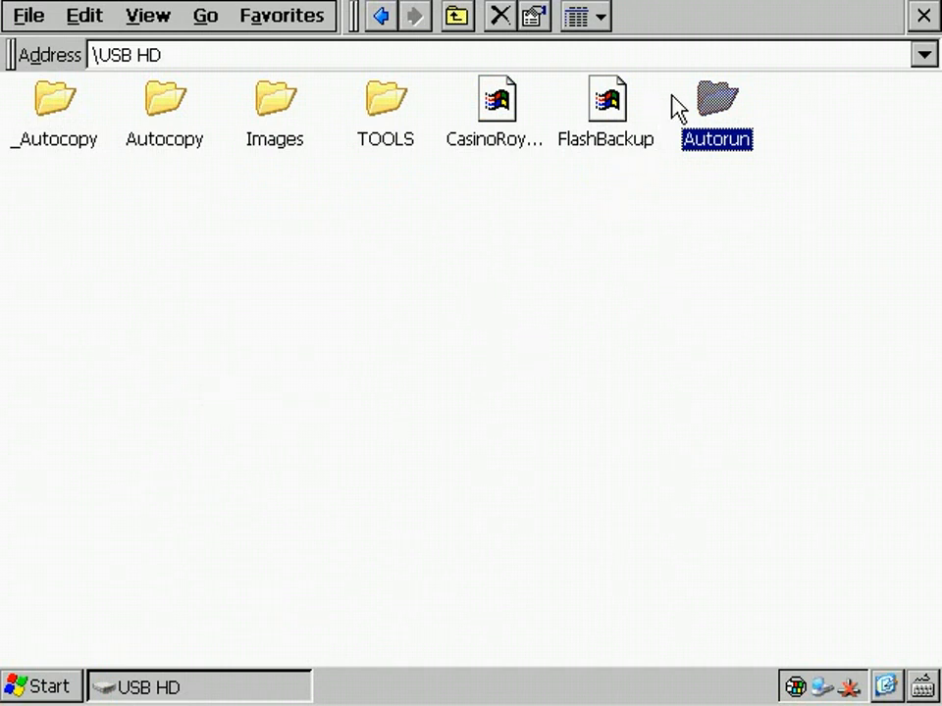
Step: Paste a shortcut to Update inside Autorun and view its properties
double_click(715, 98)
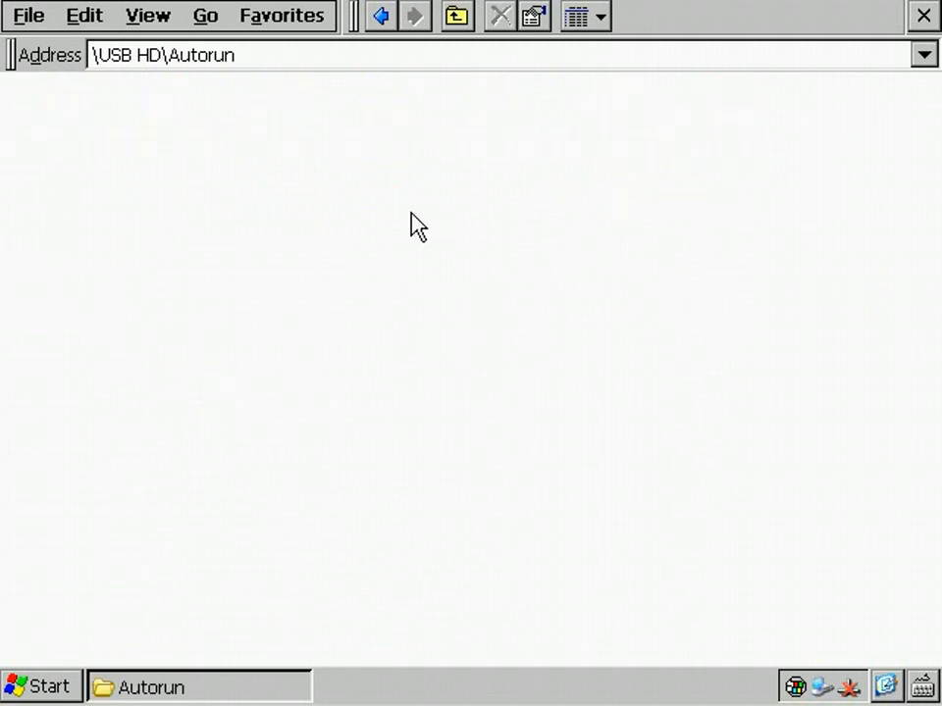
right_click(412, 225)
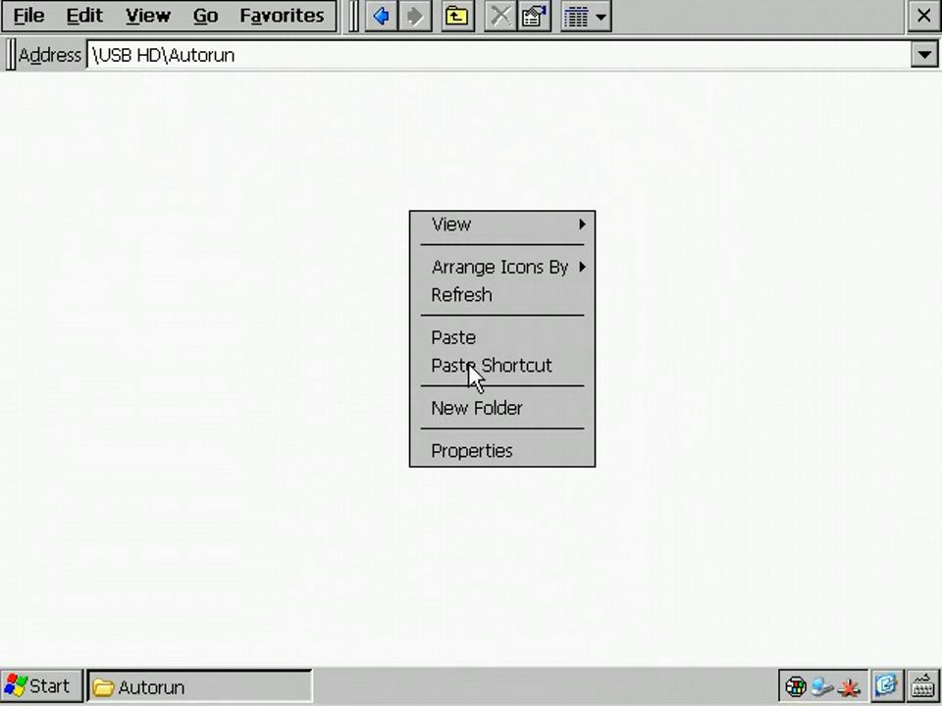
left_click(491, 365)
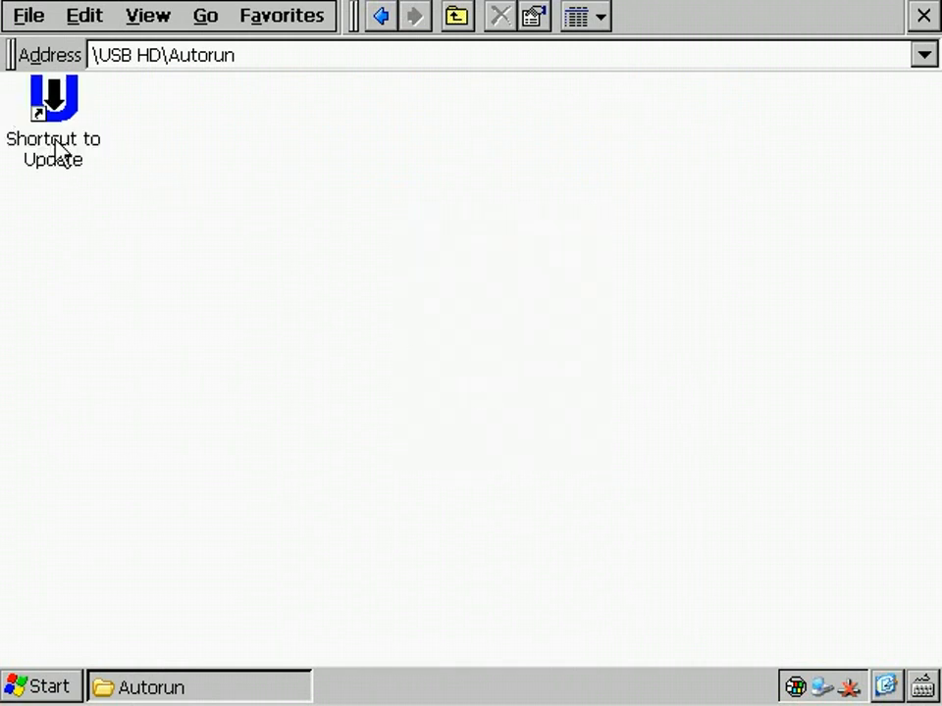
left_click(53, 103)
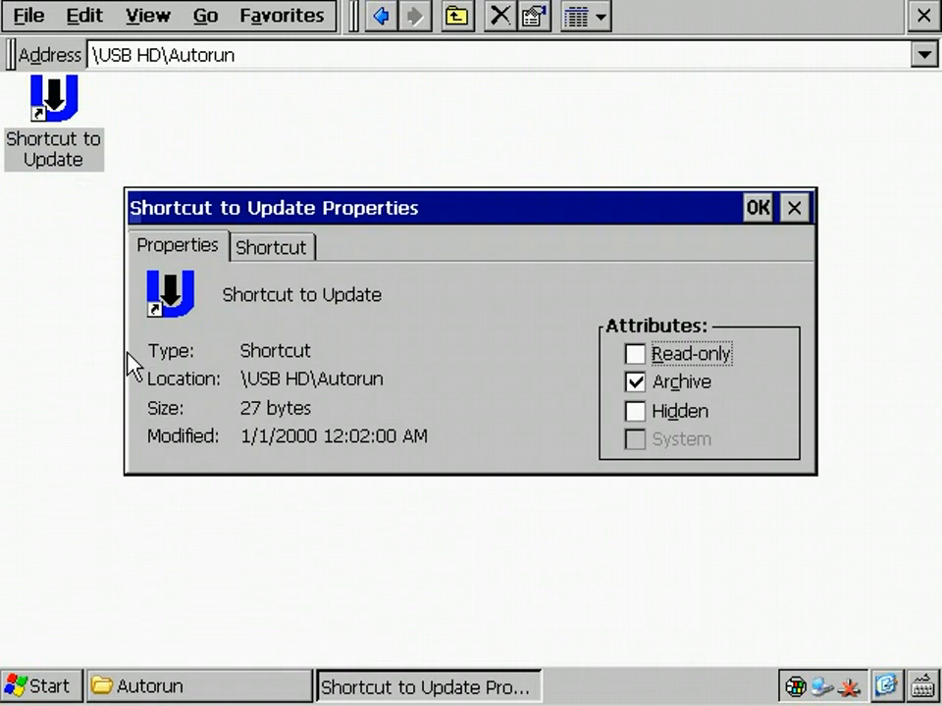
Step: Append /u \usb hd\flashbackup.bin to the shortcut's Target and confirm
left_click(272, 246)
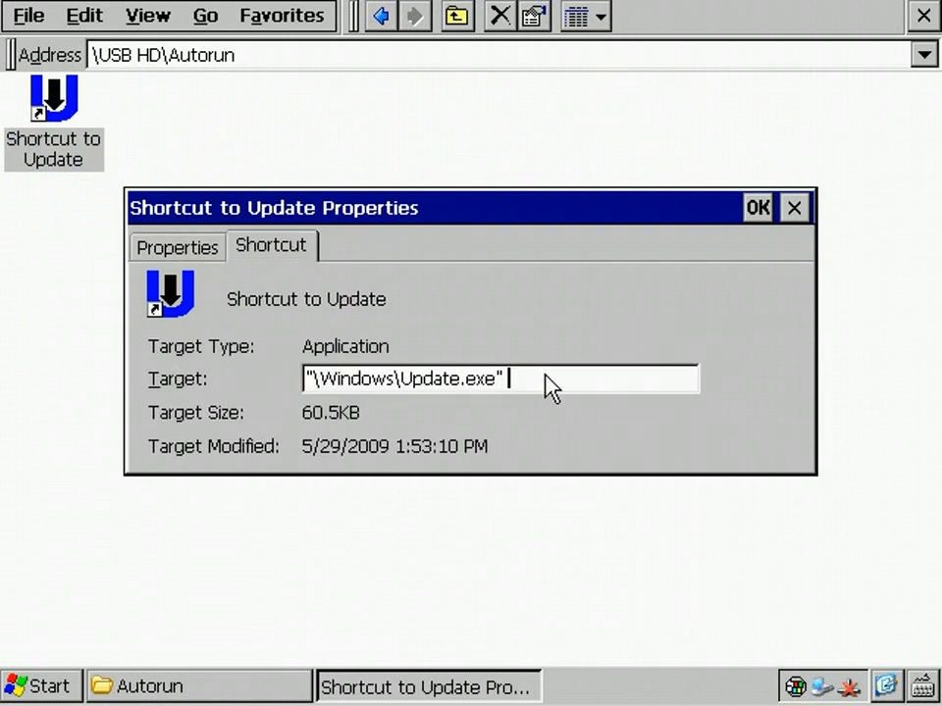
type("/u \\")
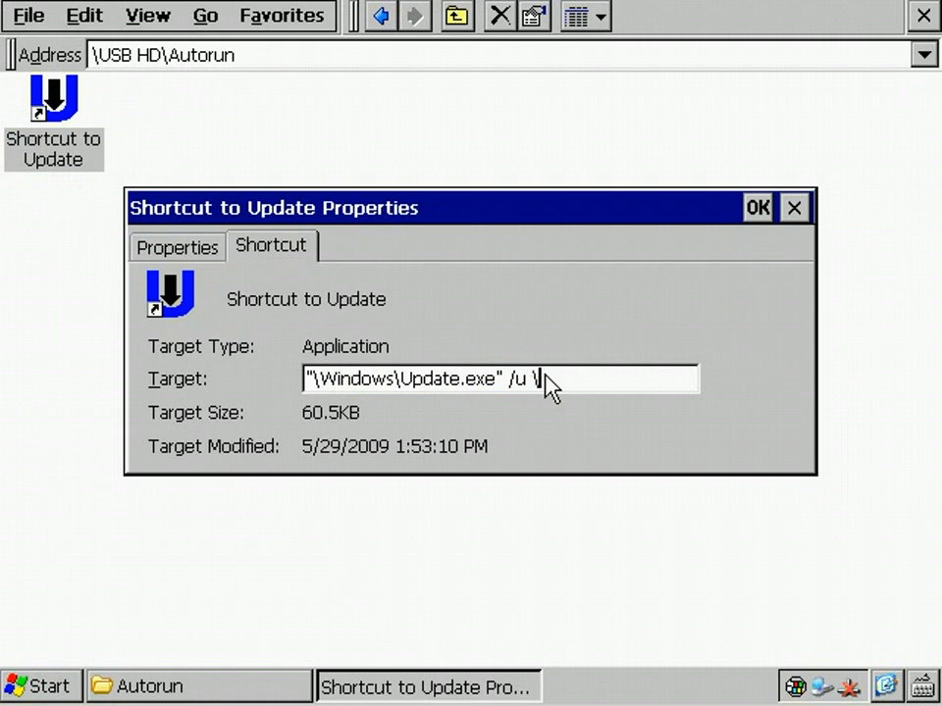
type("usb hd")
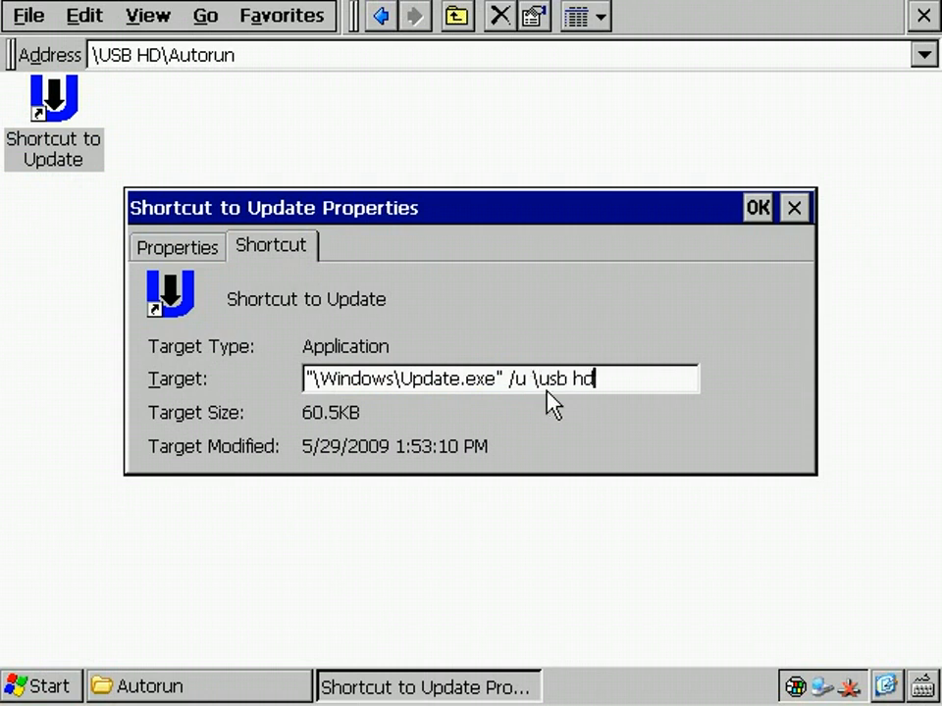
type("\\flashbackup.bin")
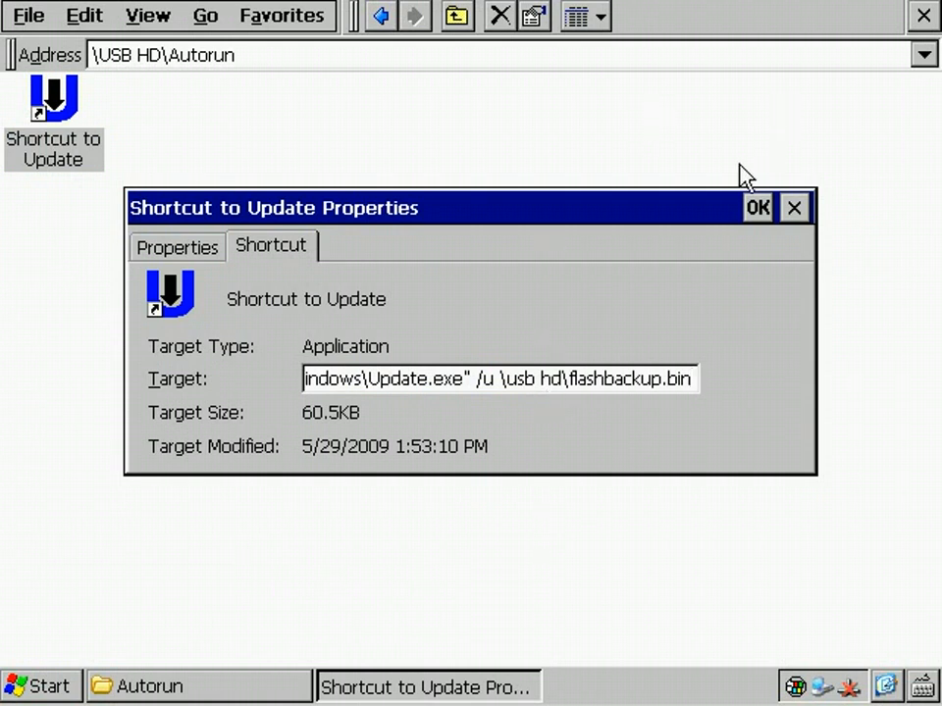
left_click(757, 207)
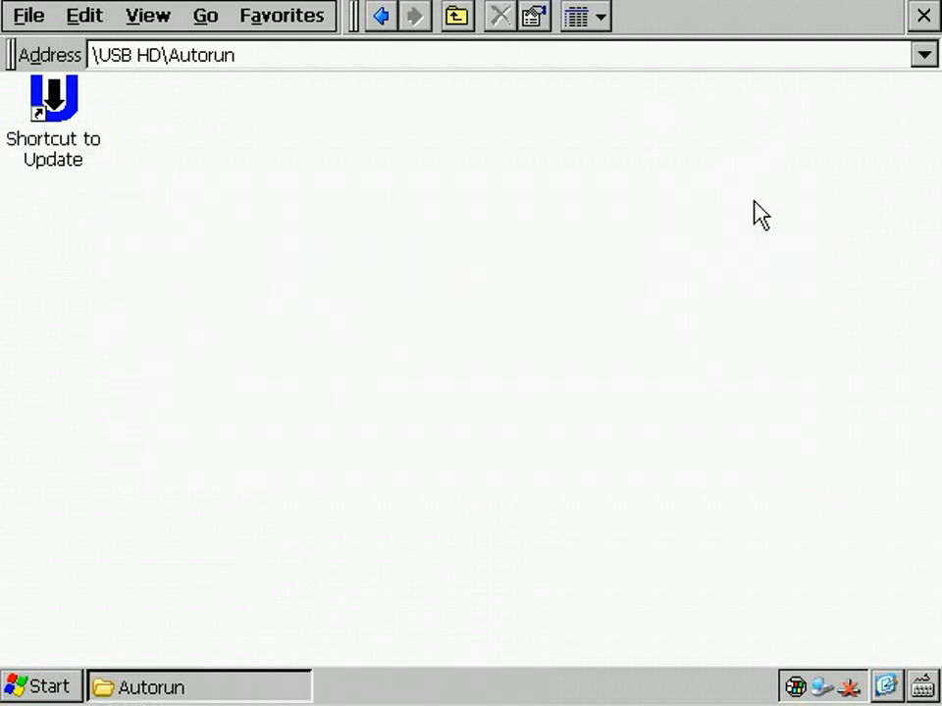
mouse_move(687, 155)
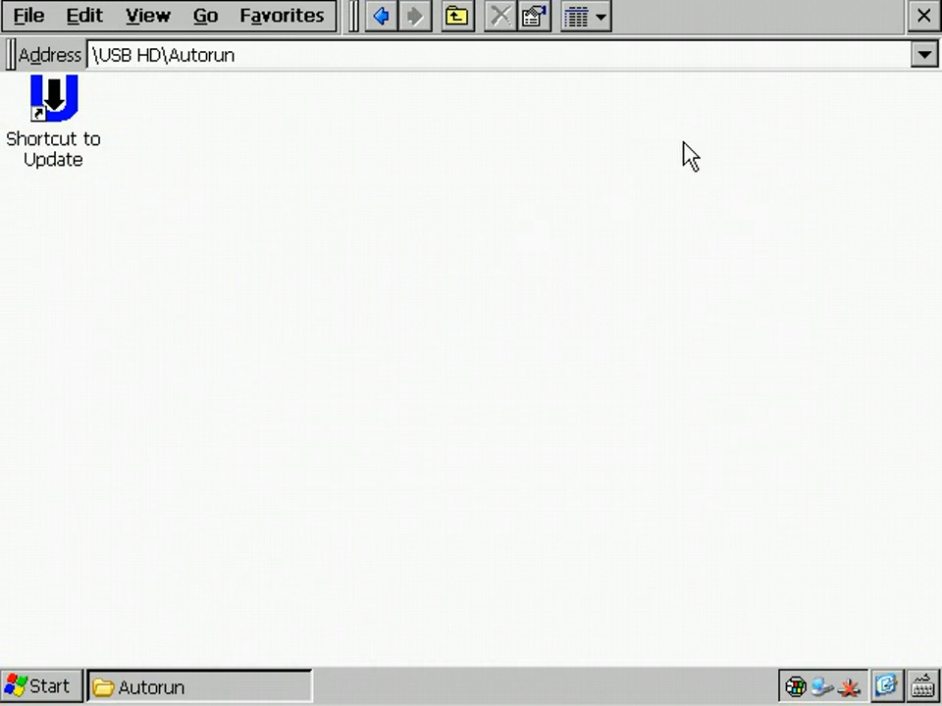